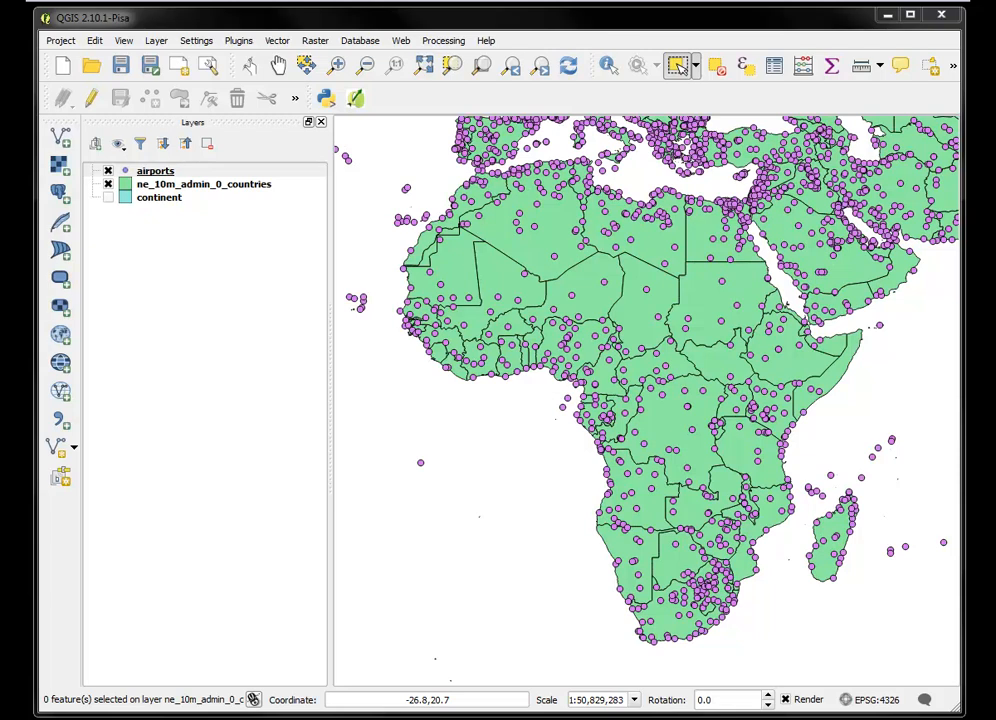
mouse_move(71, 516)
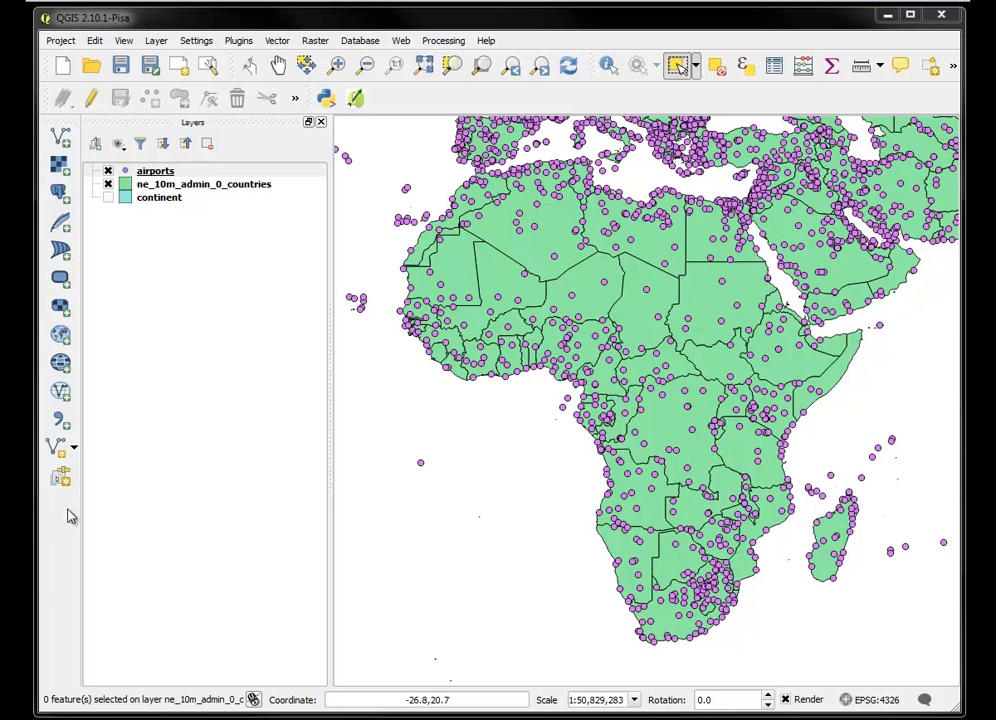
mouse_move(195, 184)
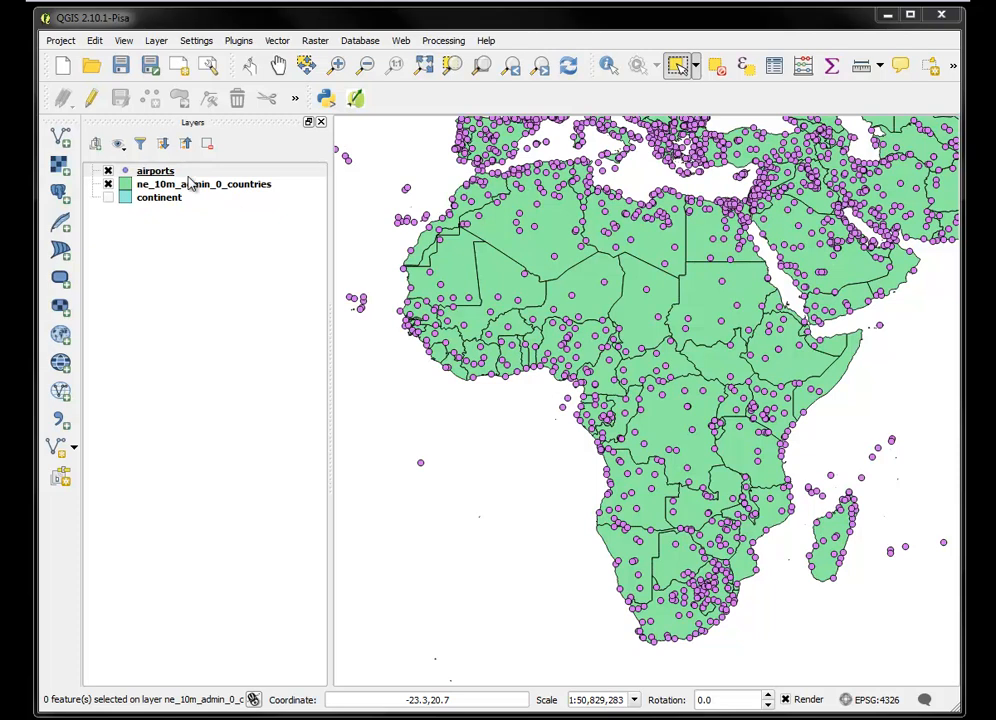
- Zoom to the airports layer's world extent, then hide the airports layer
right_click(155, 171)
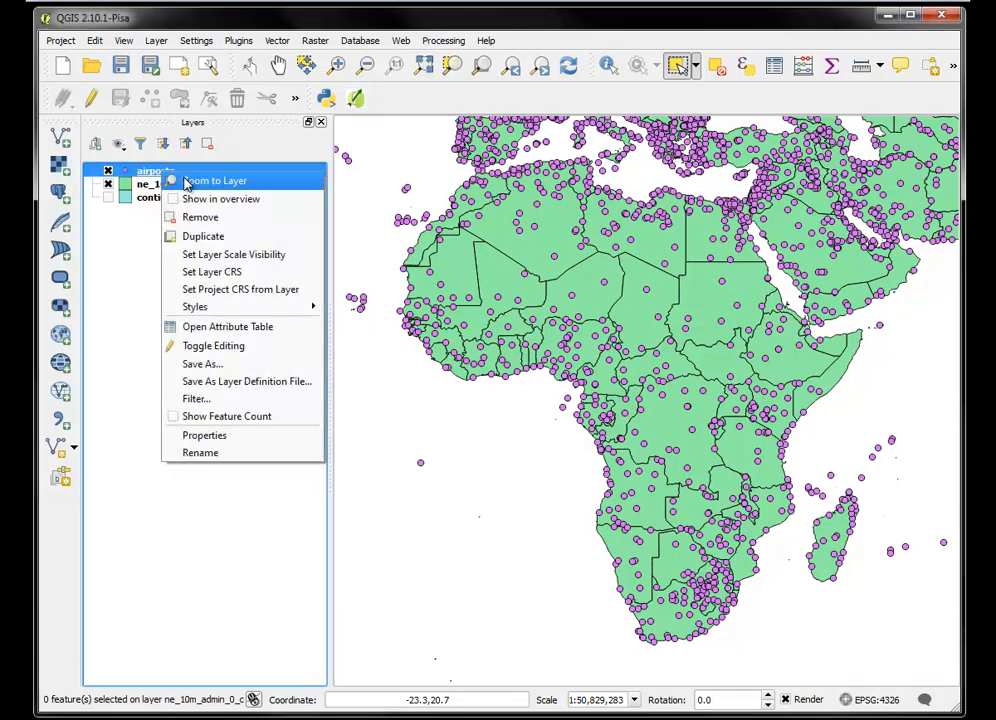
left_click(214, 180)
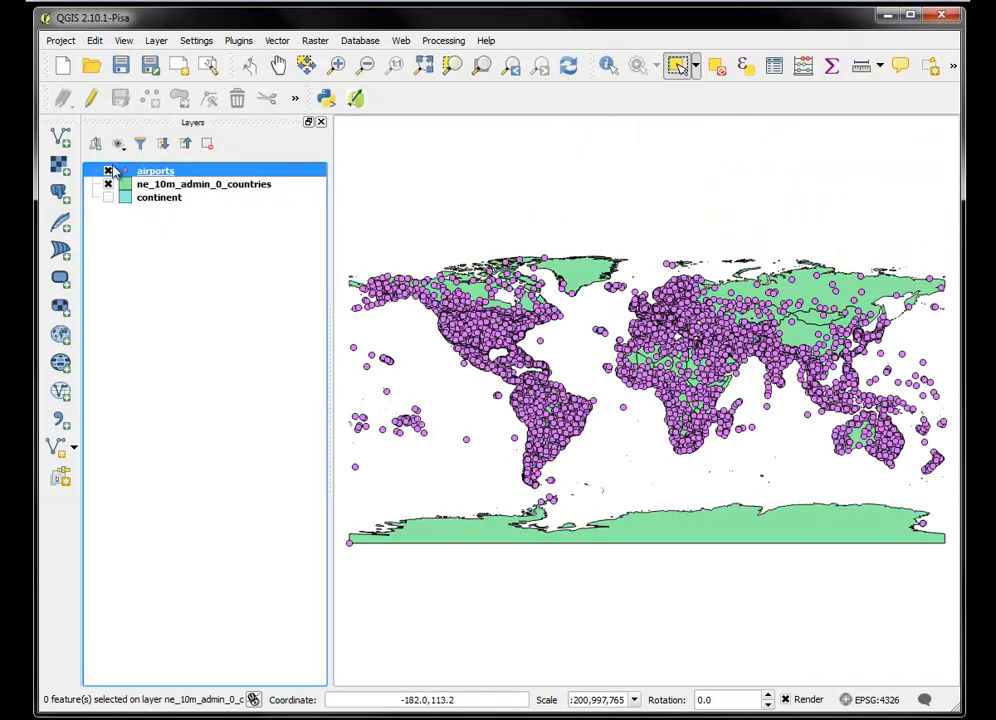
left_click(108, 170)
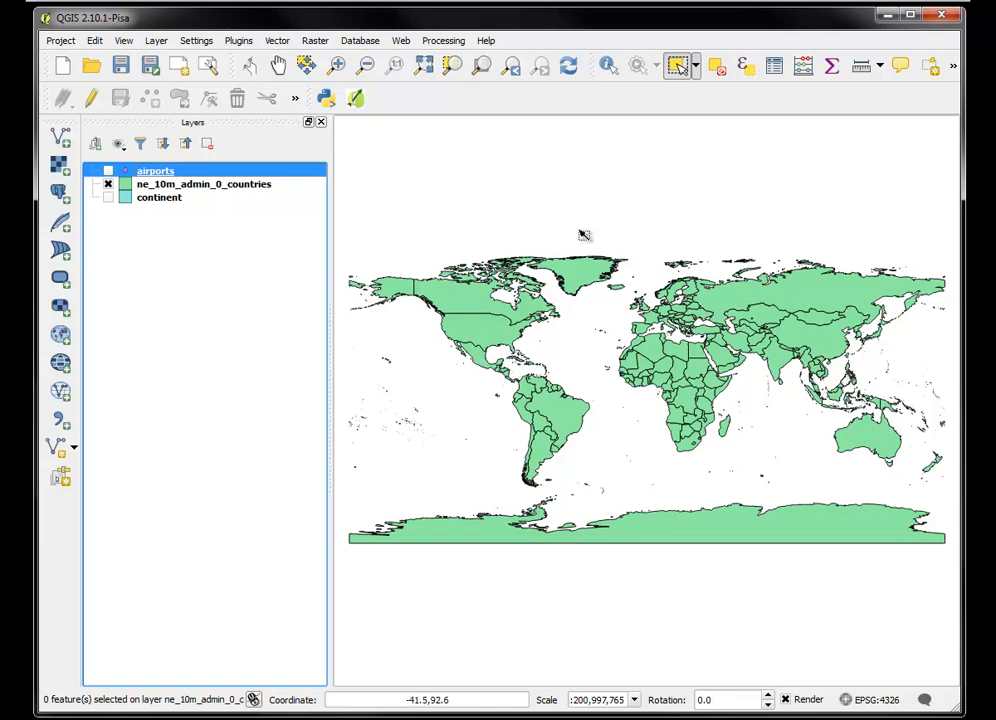
left_click(94, 40)
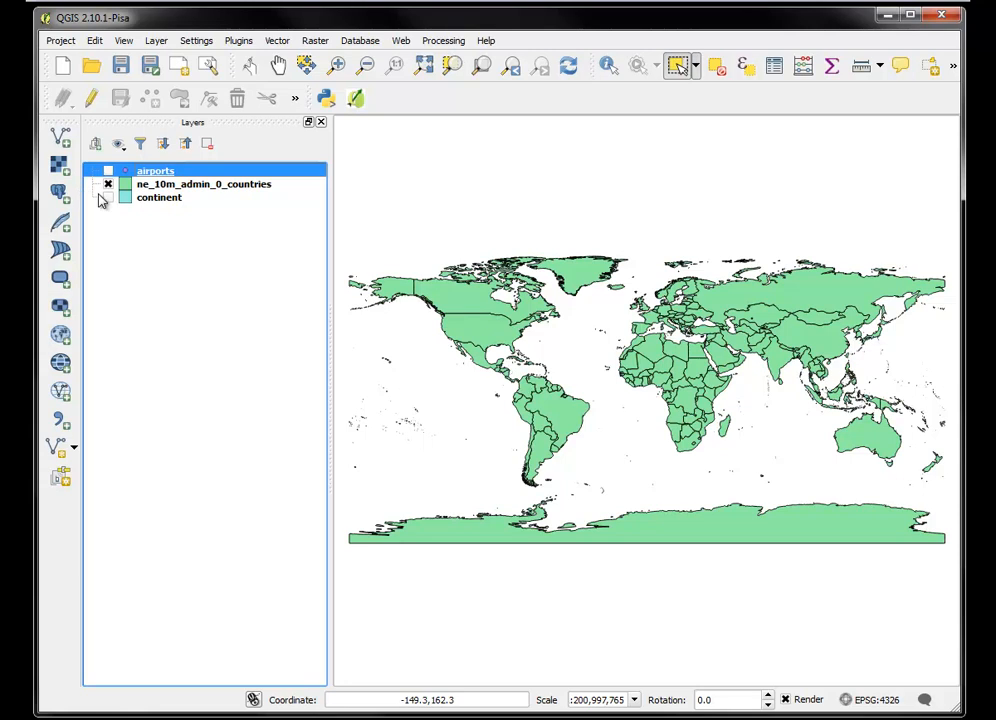
- In Project Properties, enable on-the-fly CRS transformation and choose WGS 84 as the project CRS
left_click(60, 40)
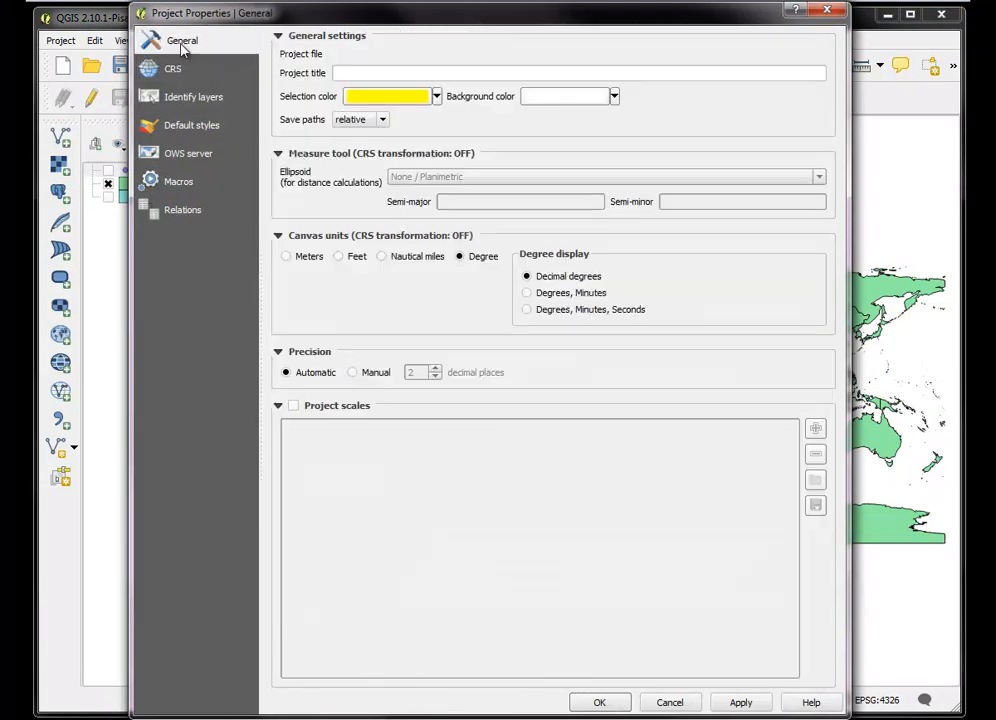
left_click(174, 68)
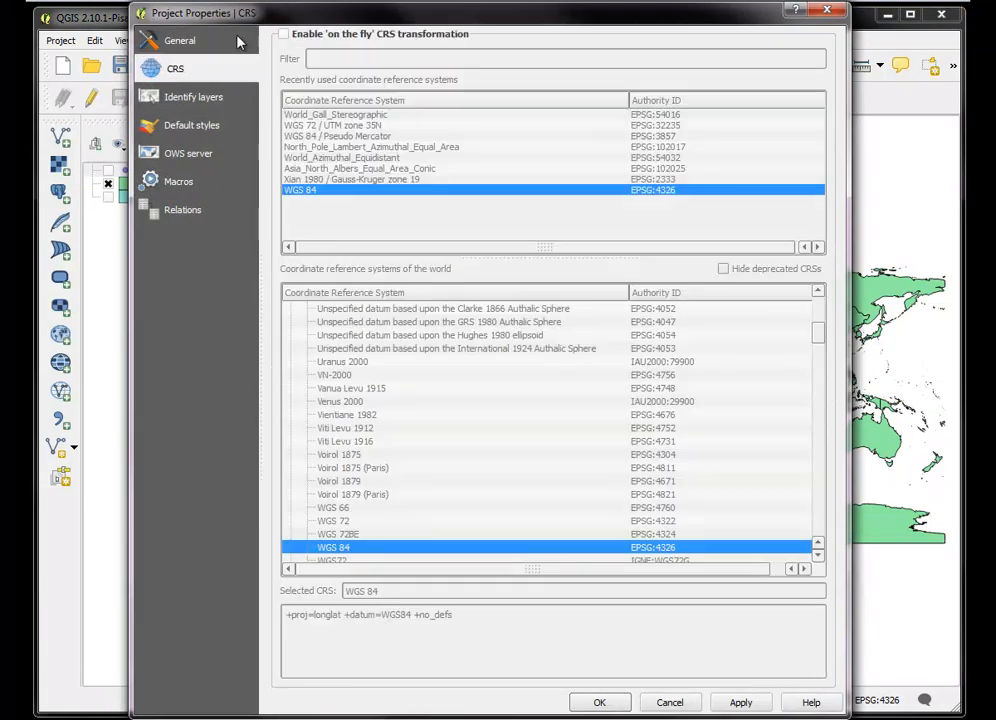
left_click(284, 33)
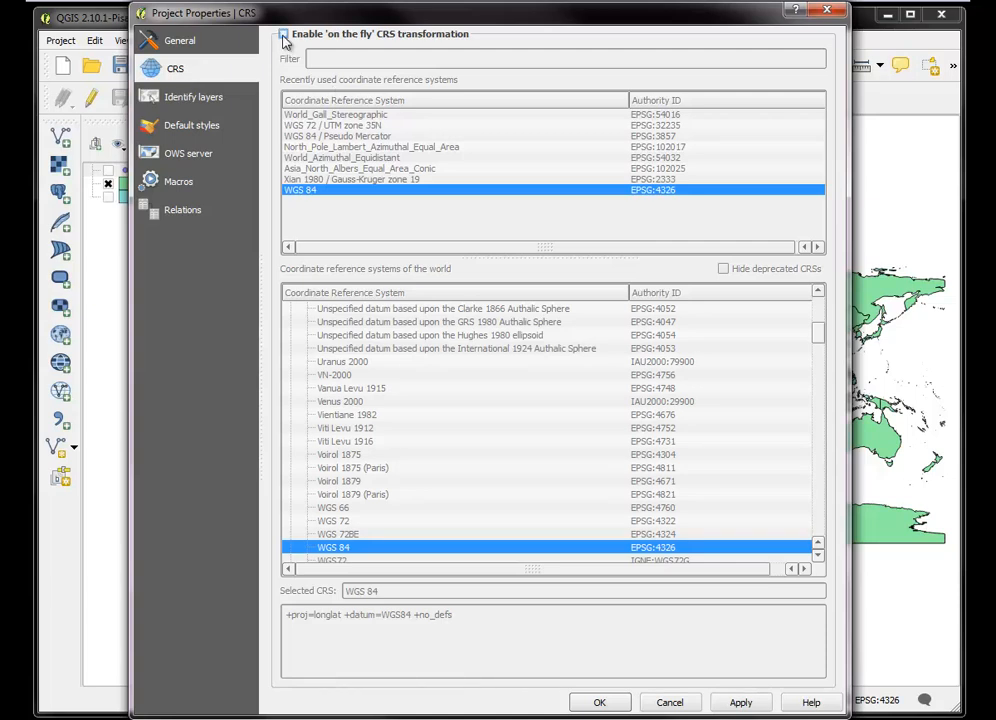
left_click(284, 33)
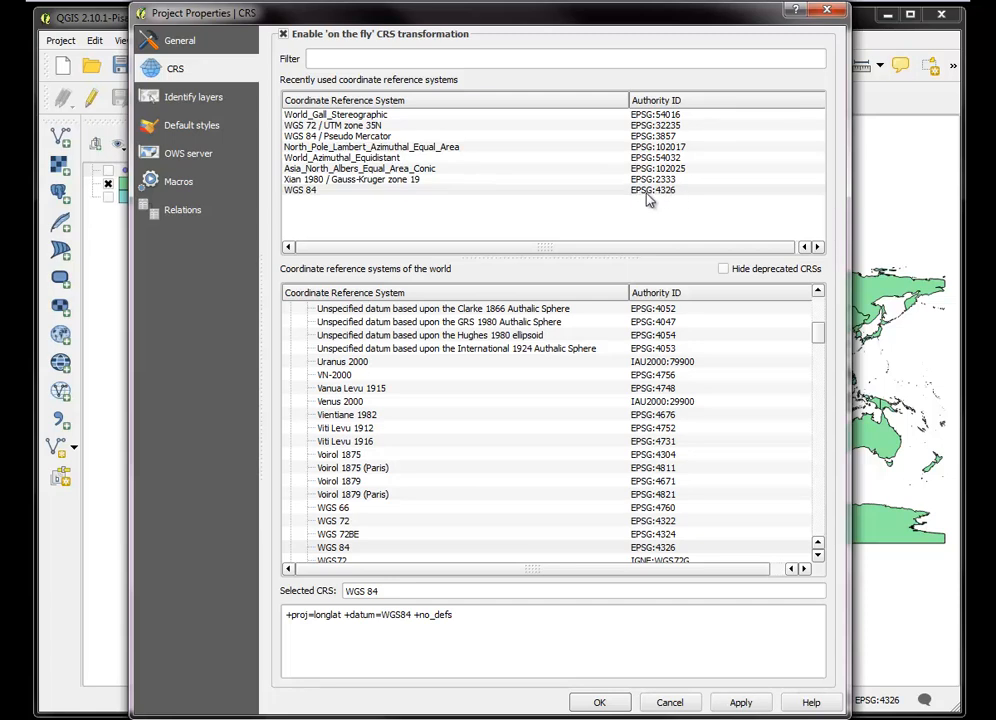
mouse_move(483, 168)
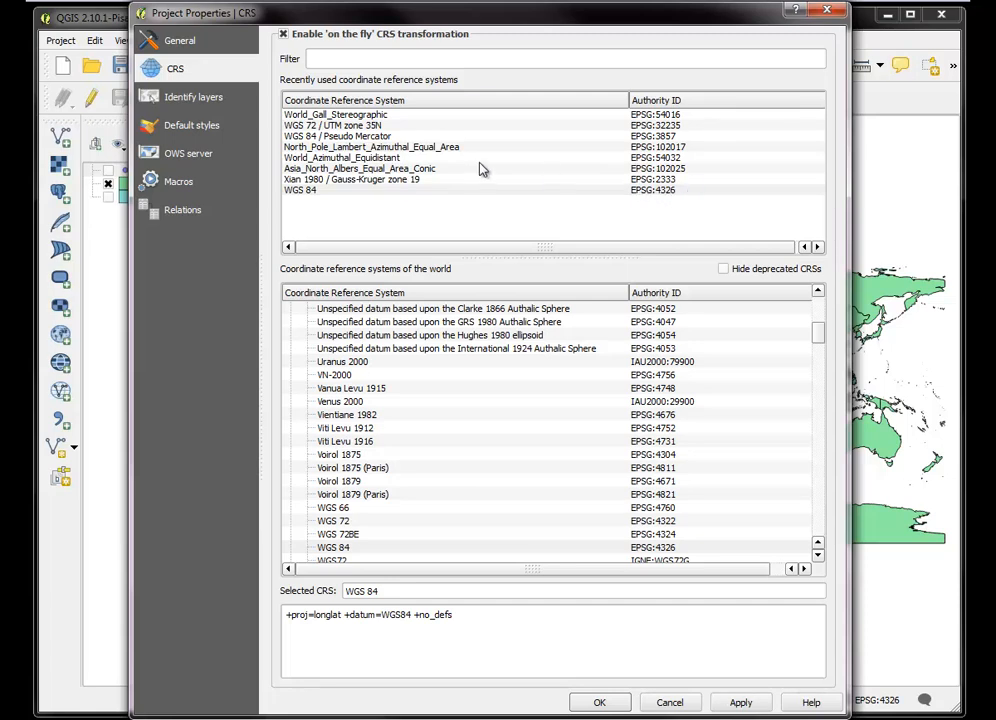
left_click(310, 190)
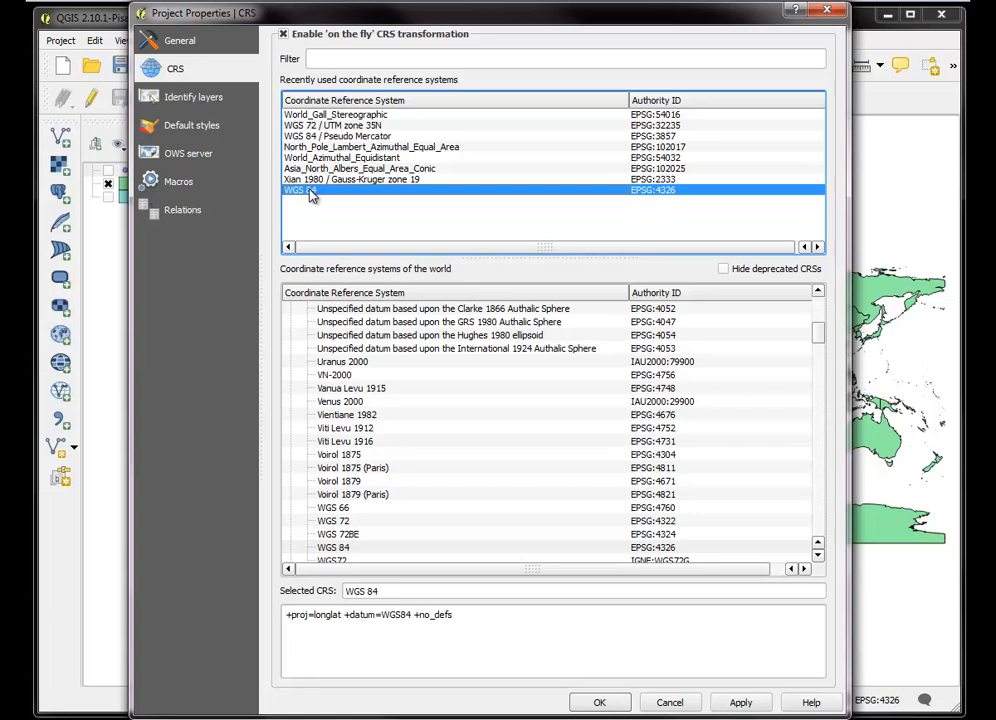
mouse_move(751, 60)
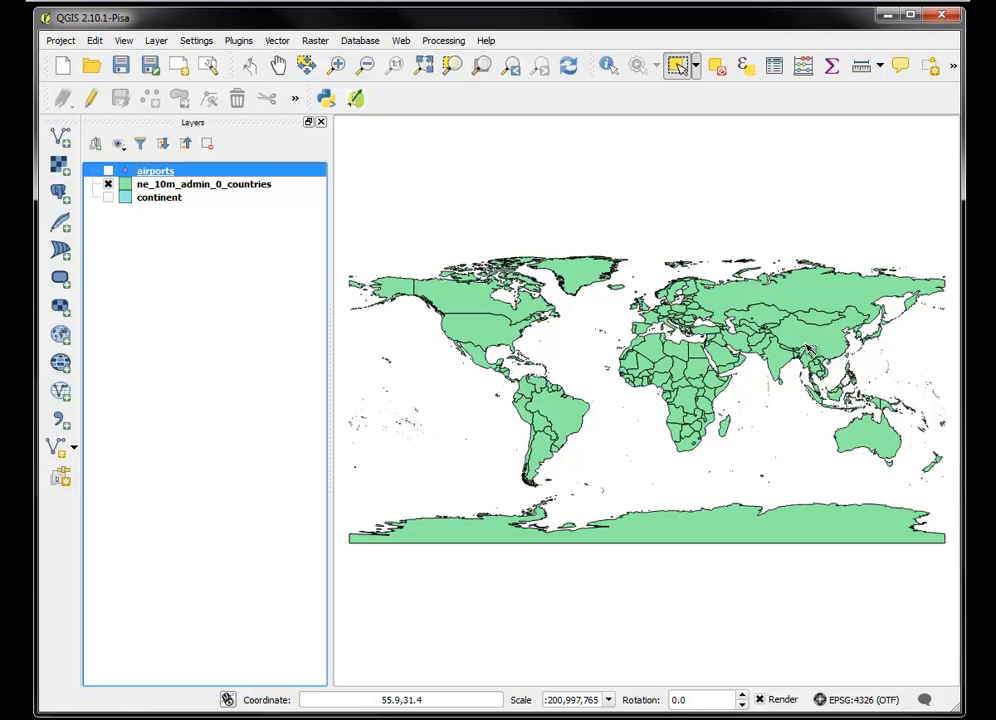
mouse_move(667, 618)
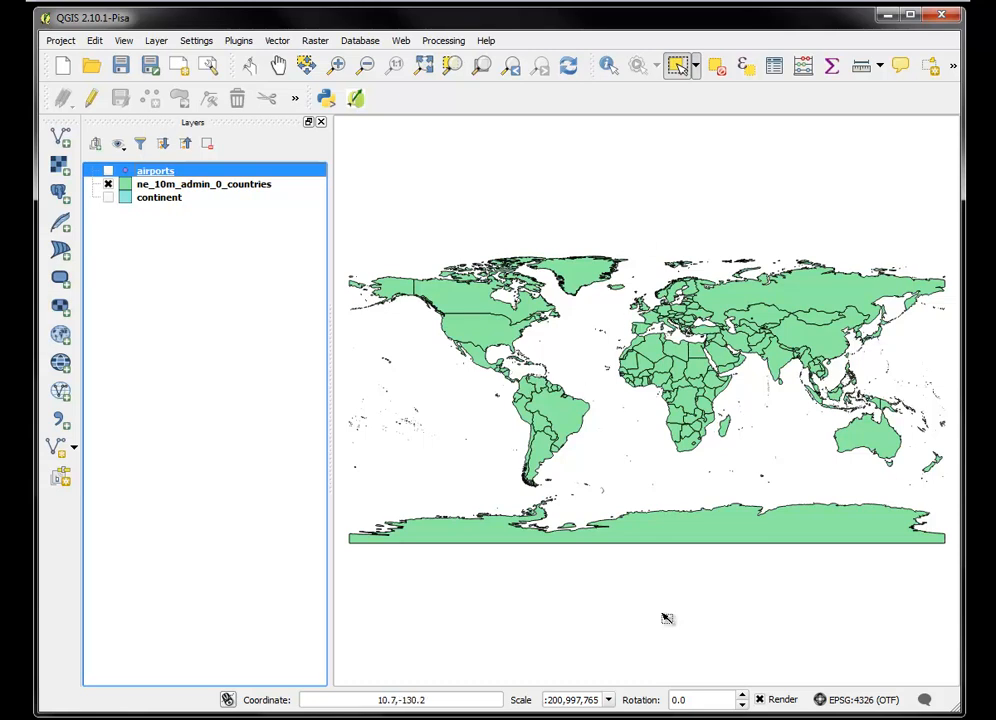
mouse_move(630, 567)
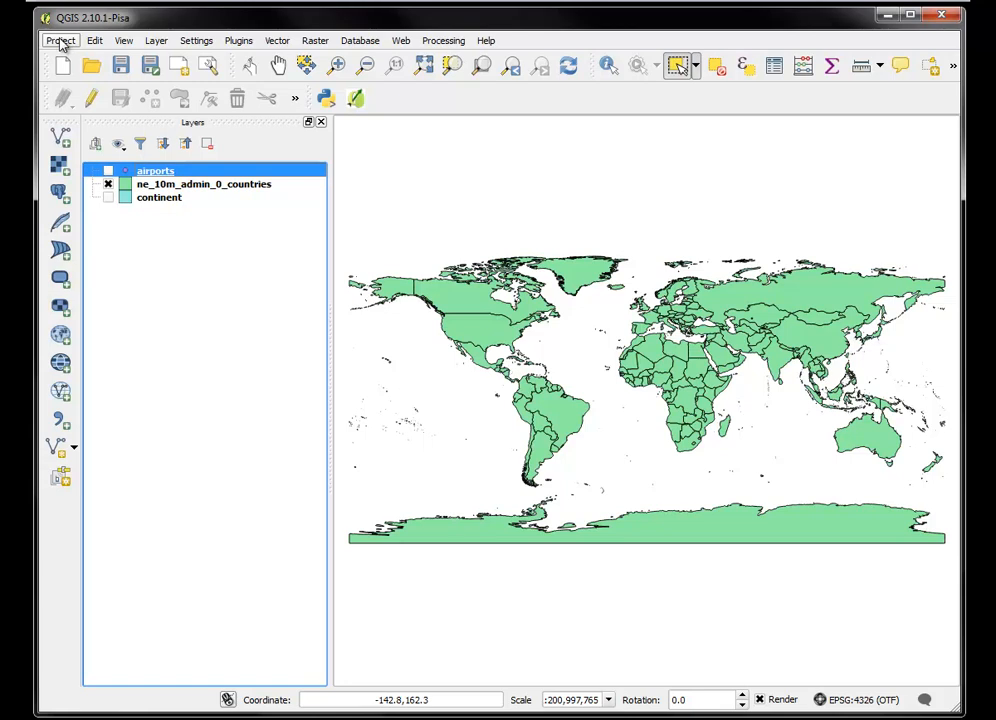
- Open Project Properties from the Project menu to turn on-the-fly transformation off
left_click(60, 40)
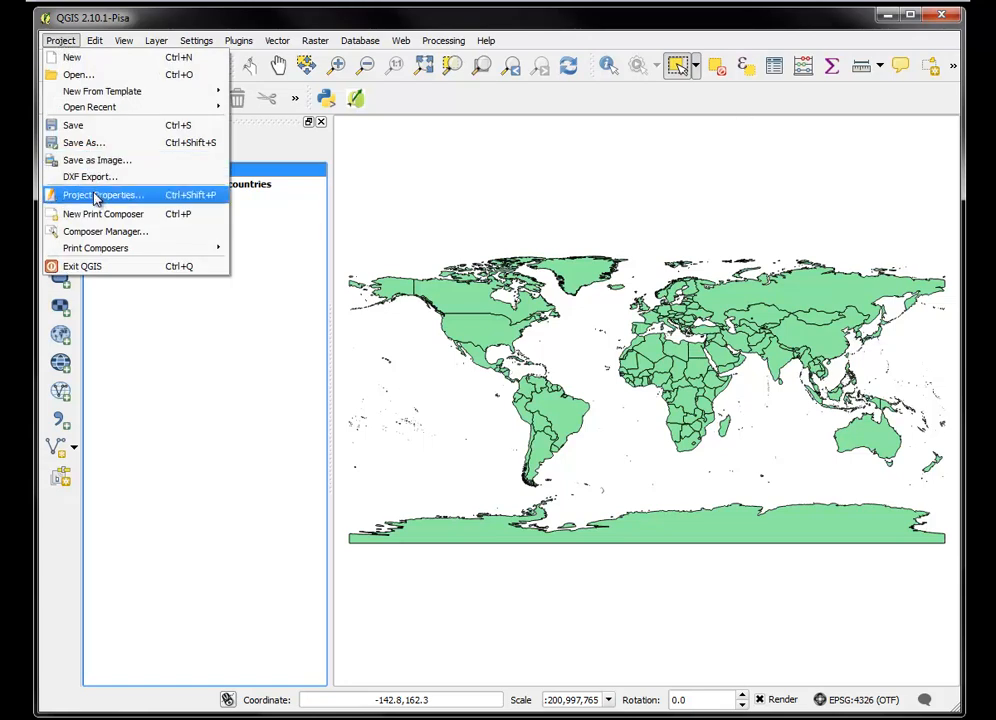
left_click(103, 195)
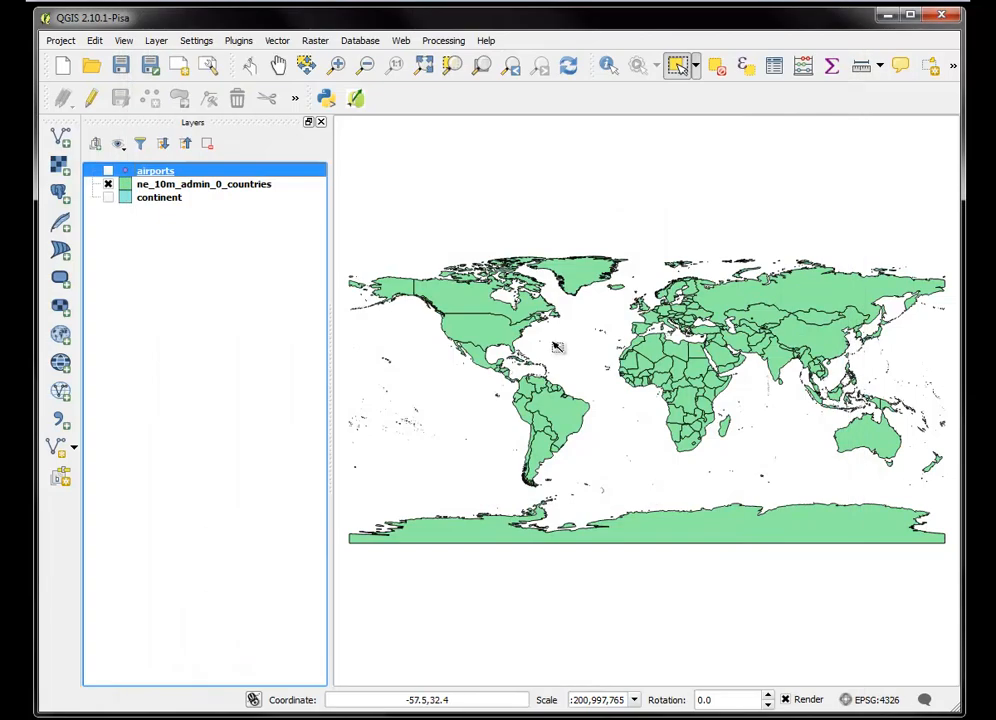
mouse_move(700, 380)
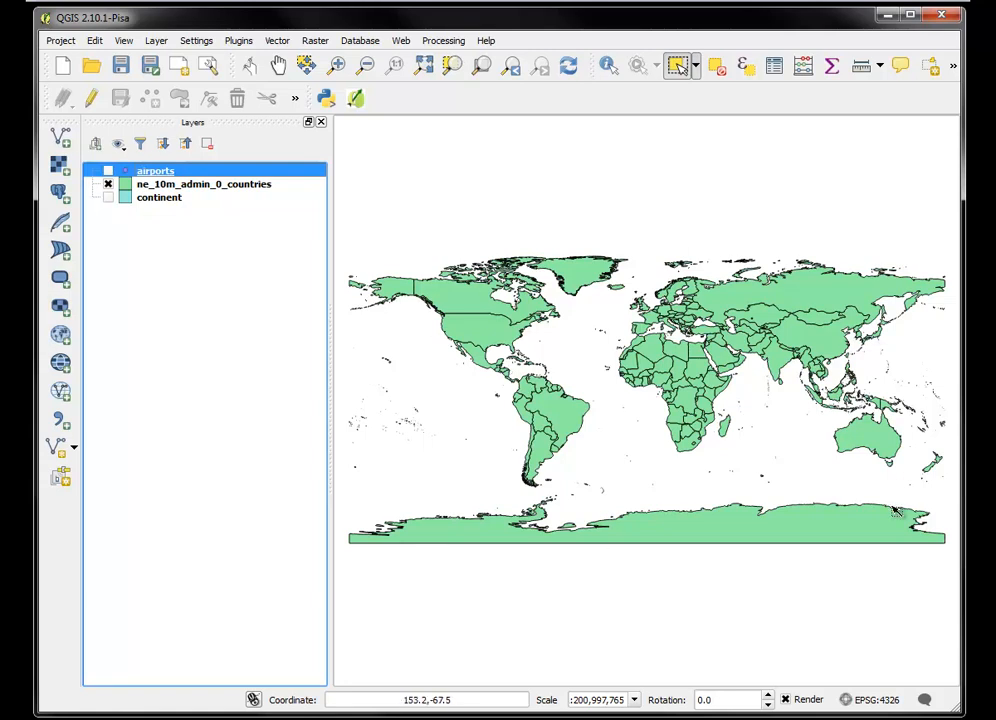
mouse_move(920, 515)
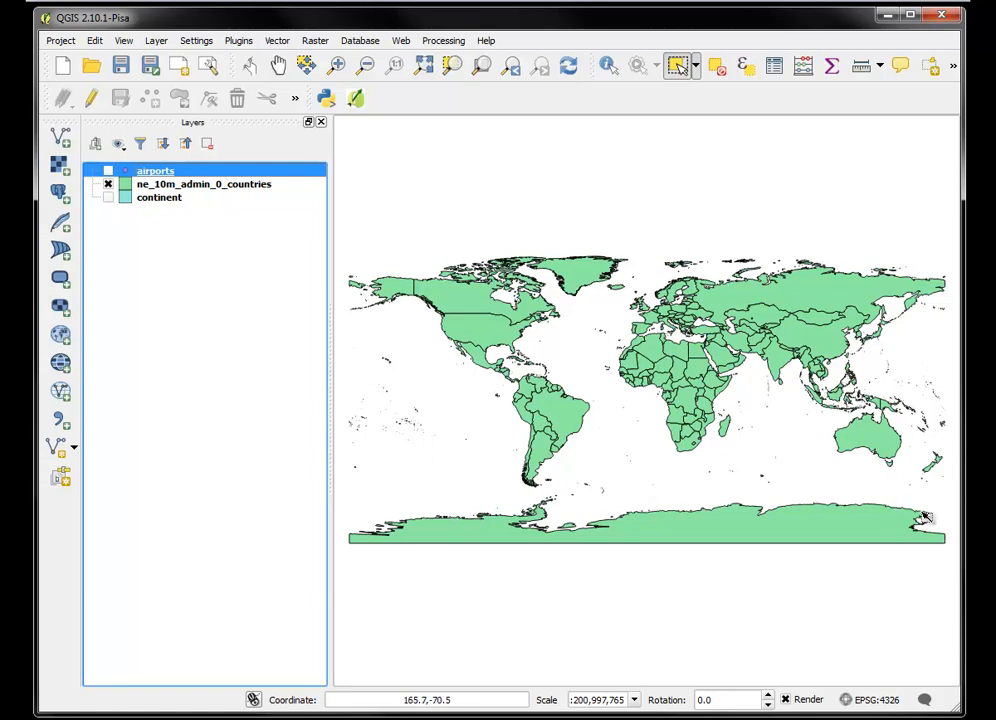
mouse_move(505, 460)
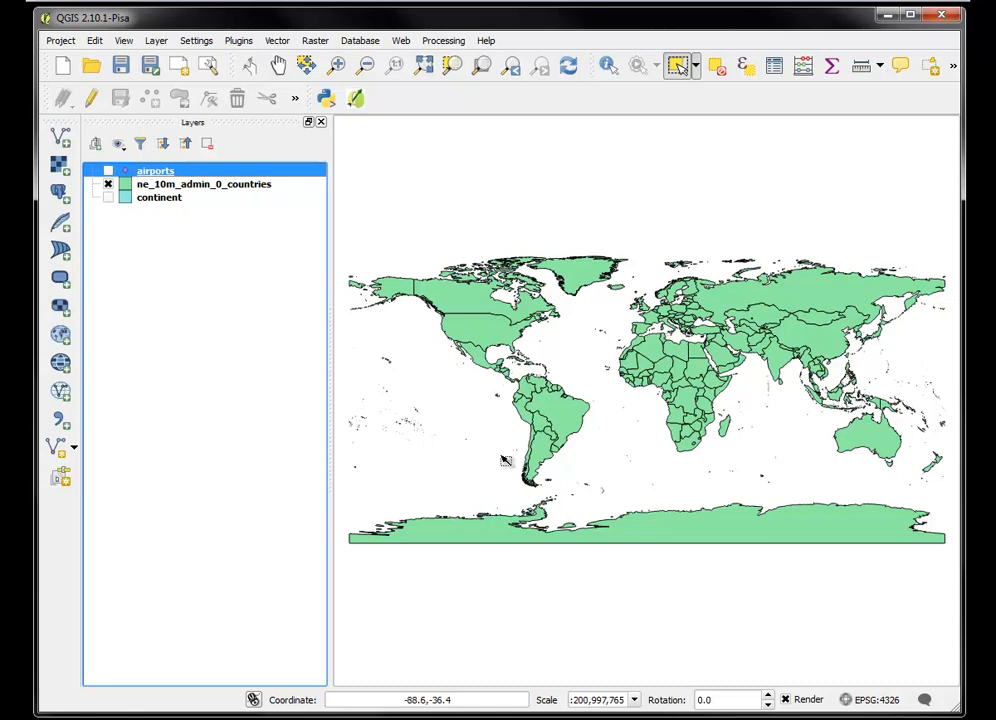
mouse_move(383, 504)
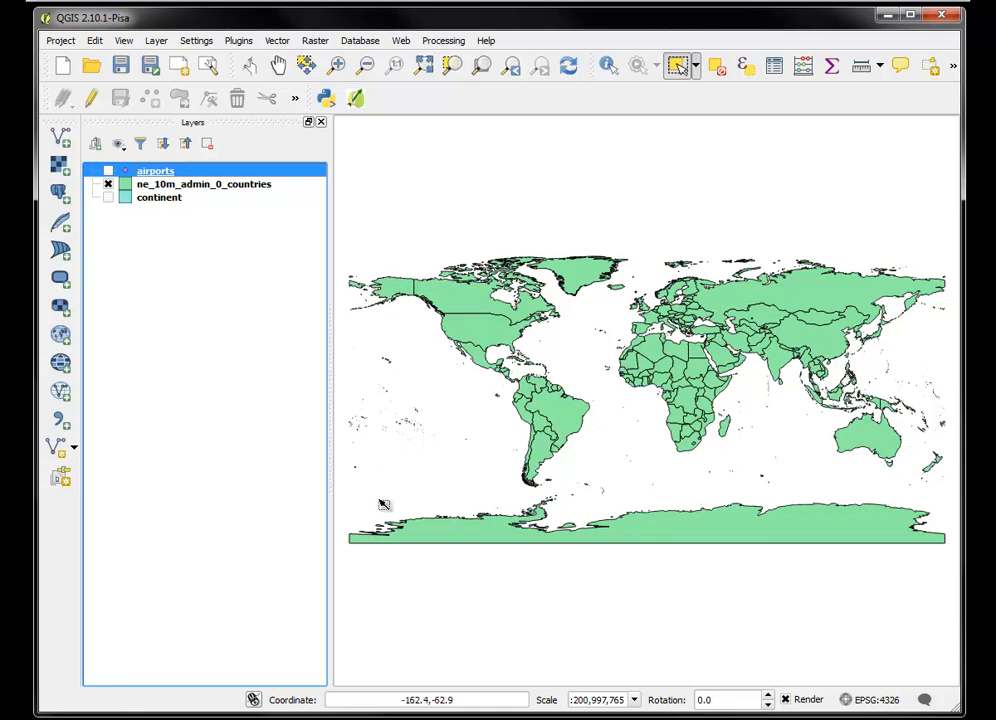
mouse_move(437, 545)
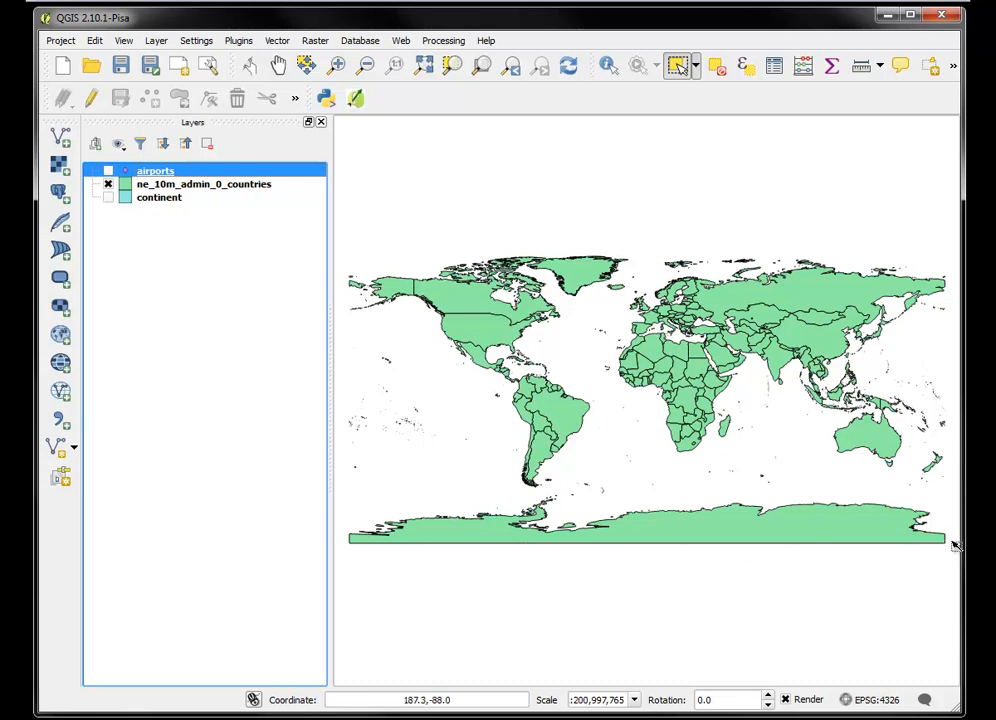
mouse_move(913, 546)
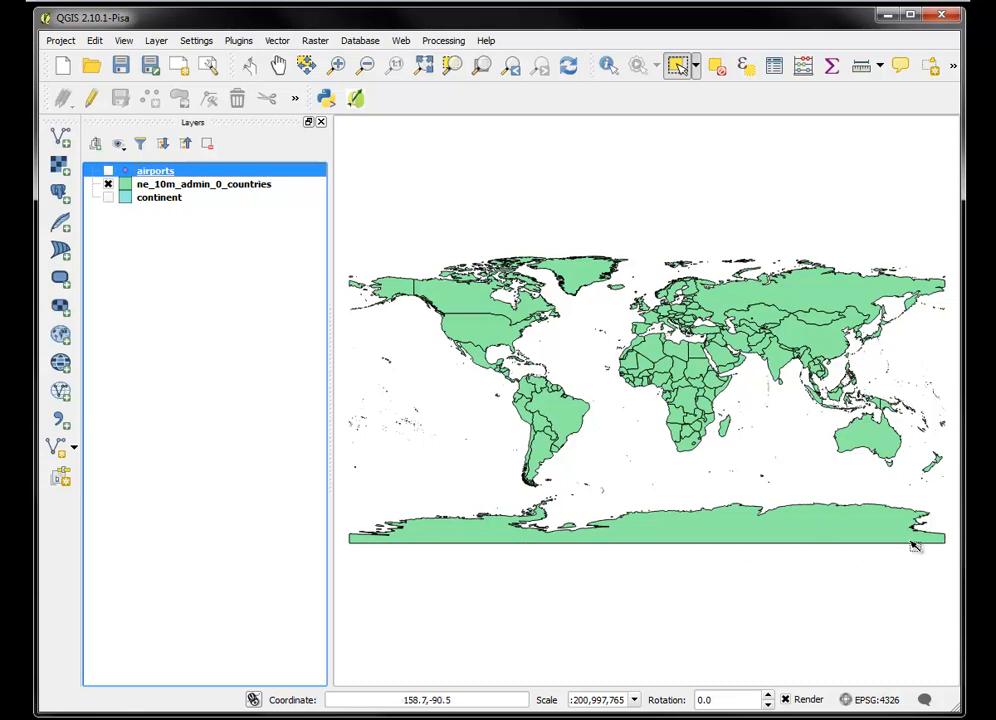
mouse_move(367, 206)
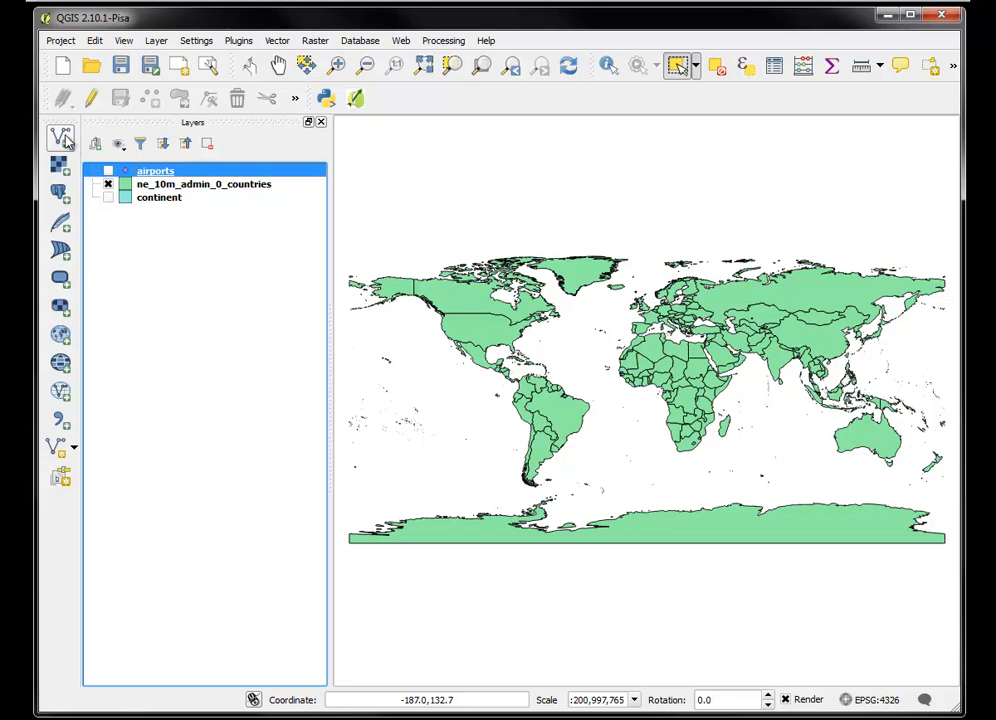
- Start Add Vector Layer, check the Encoding options, and browse for the dataset
left_click(61, 137)
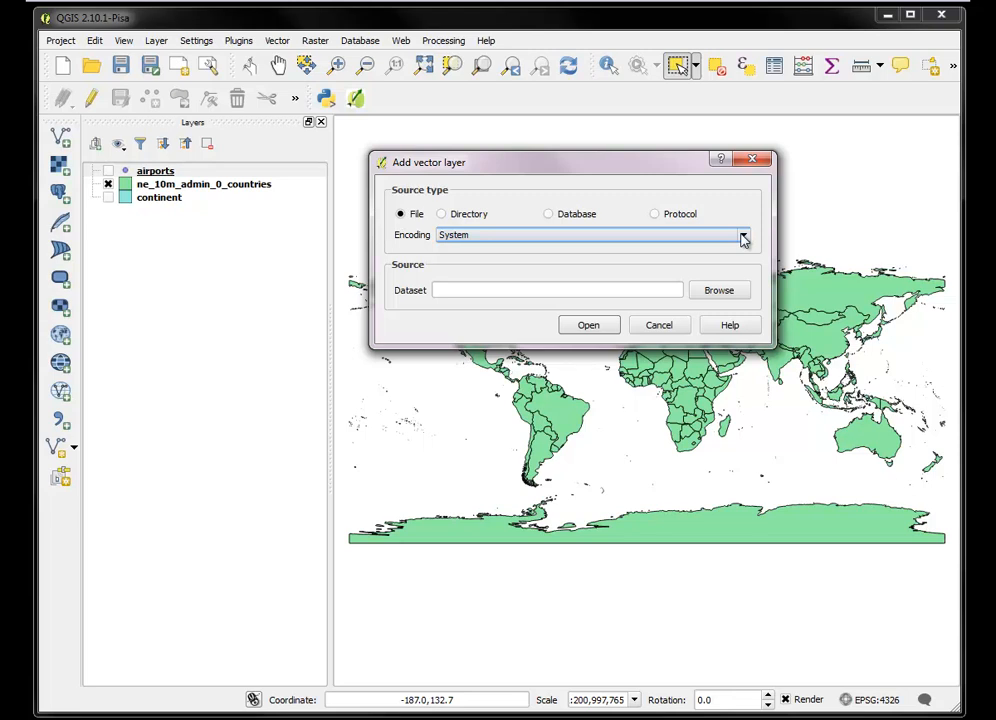
left_click(742, 235)
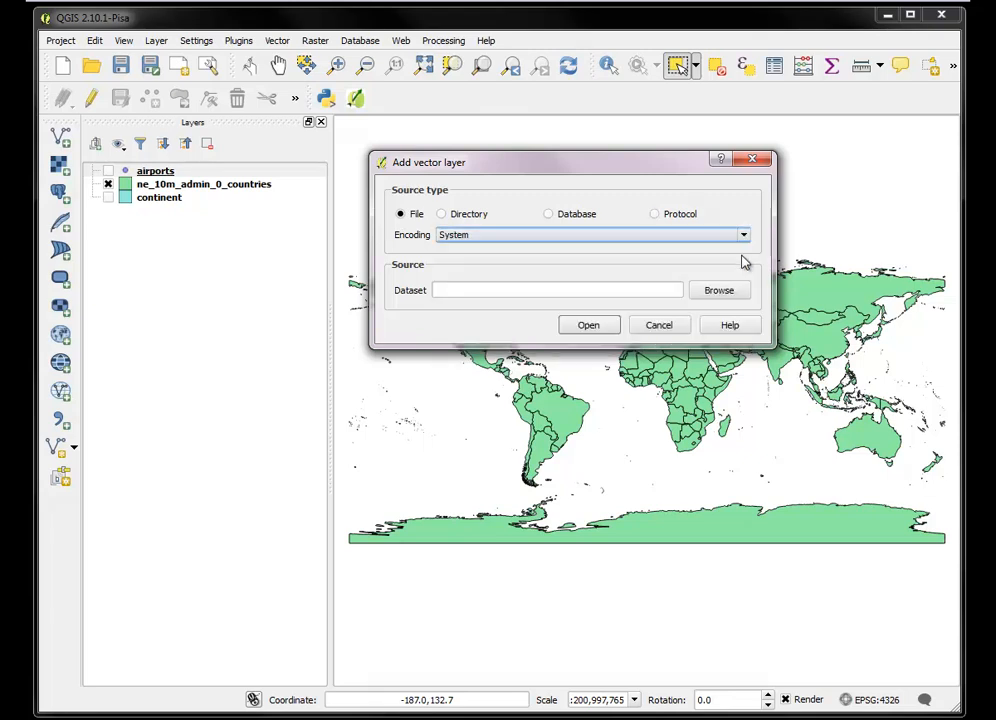
left_click(719, 290)
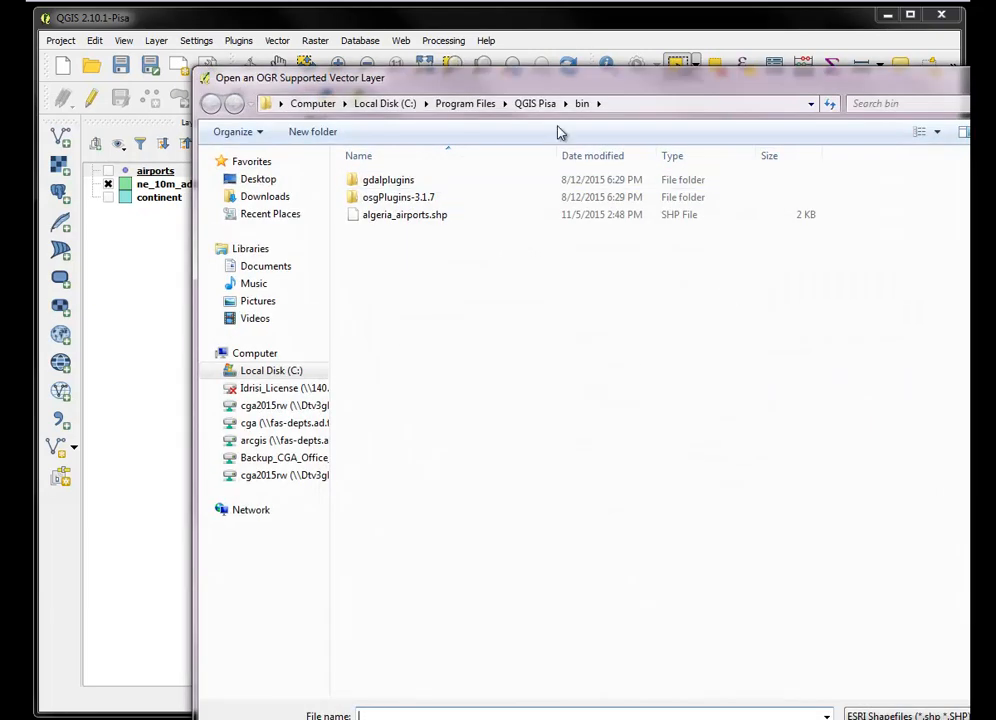
- Go to Desktop > 1_part_one and select CDC_2010_PROV_XIAN80_GBK.shp
left_click(258, 175)
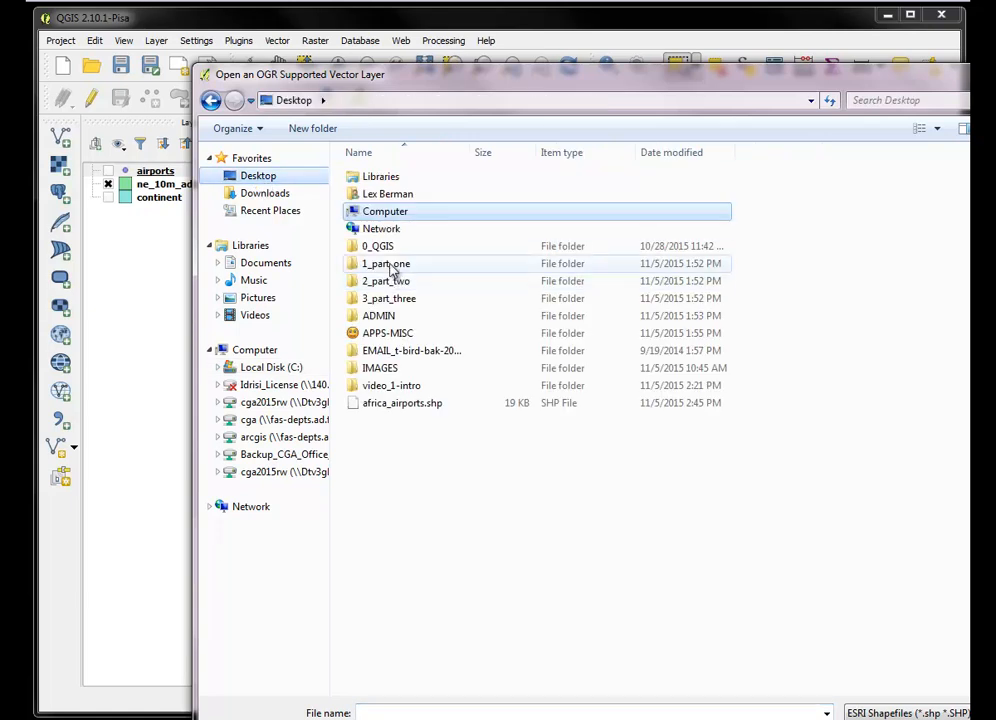
double_click(385, 263)
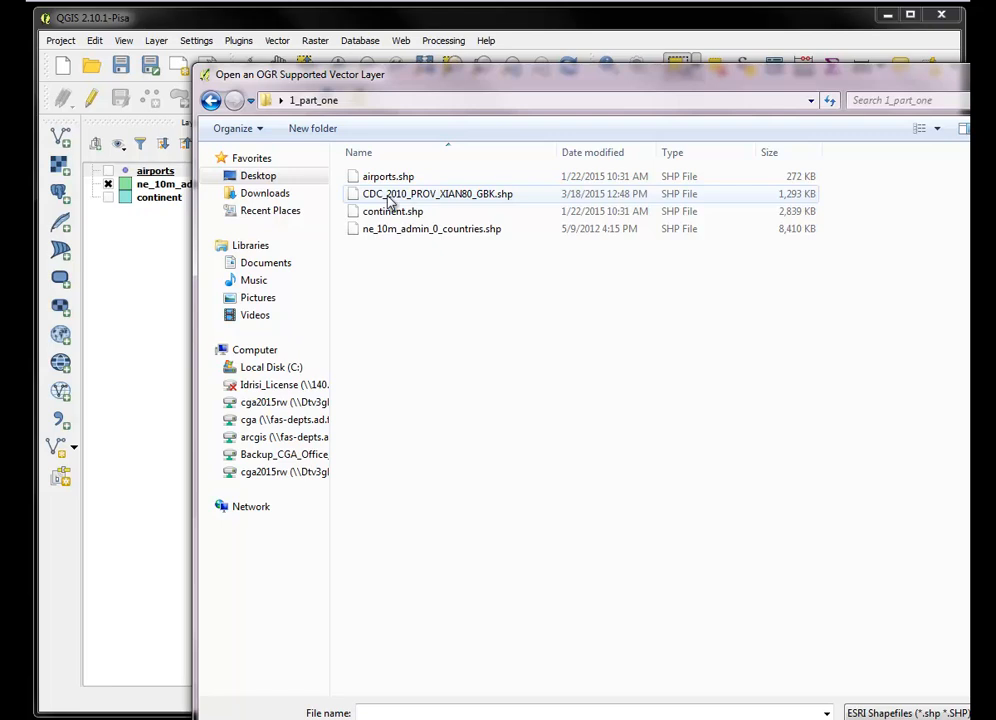
mouse_move(375, 194)
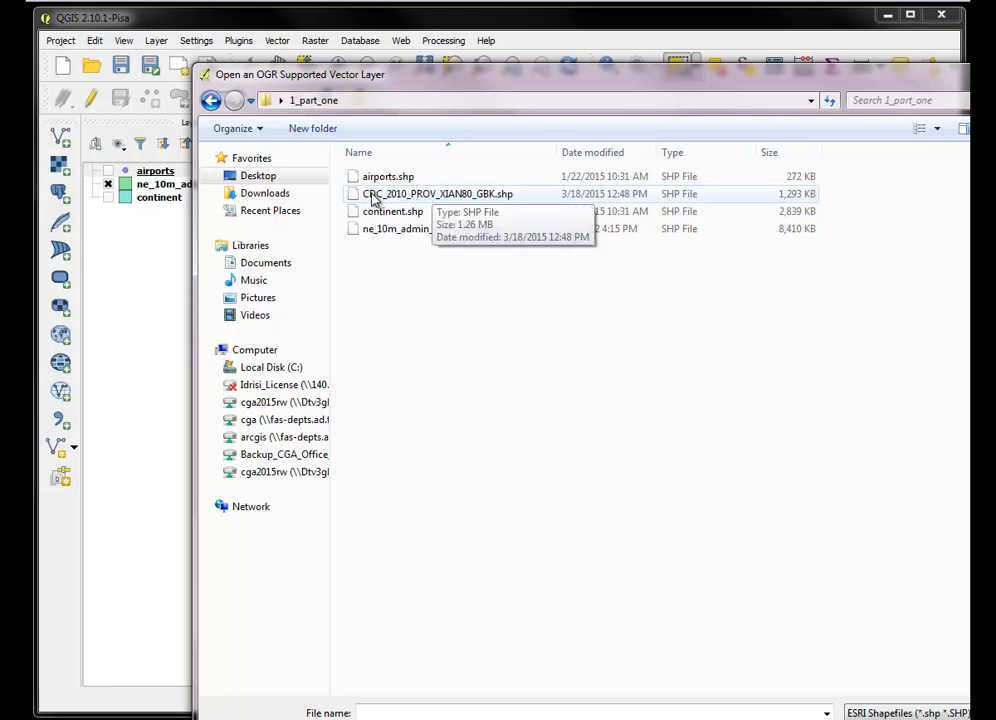
mouse_move(427, 200)
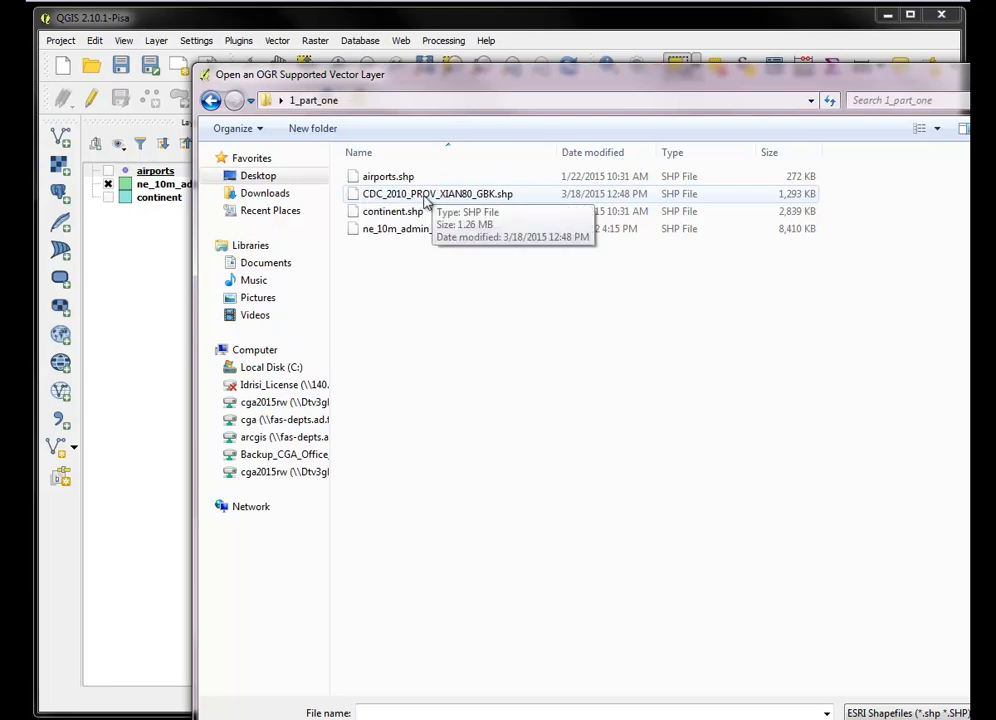
mouse_move(378, 197)
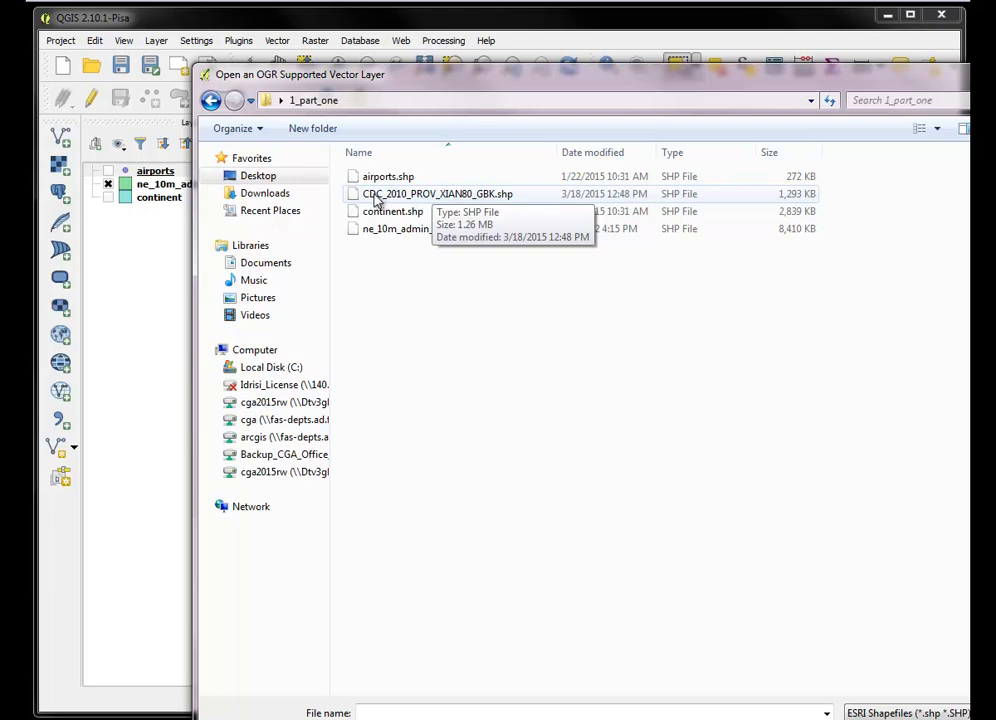
mouse_move(400, 202)
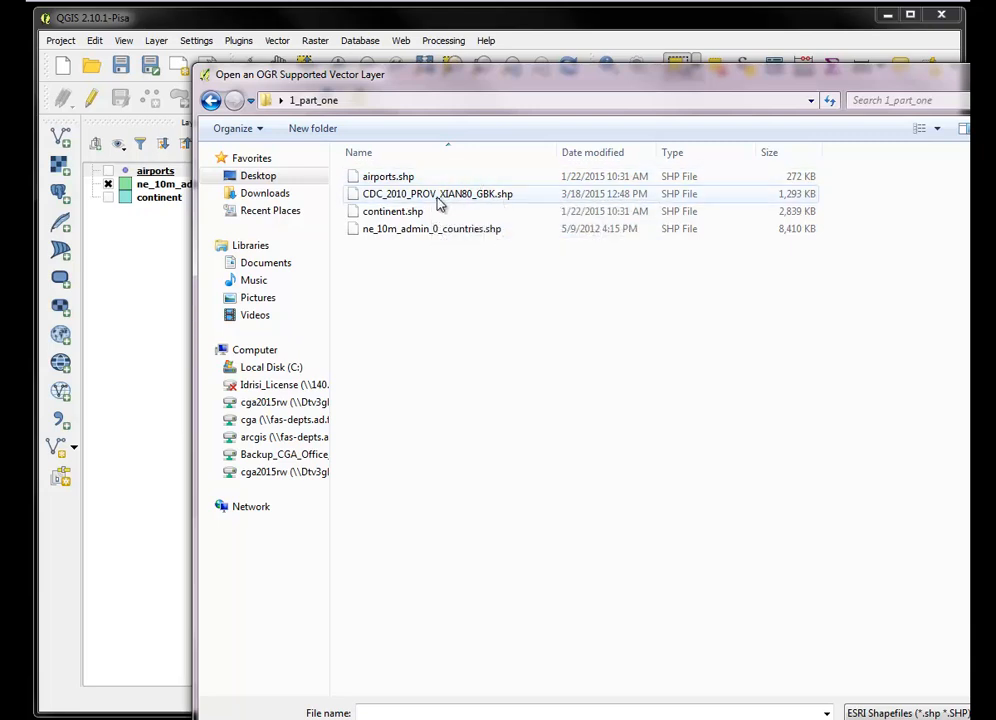
mouse_move(438, 194)
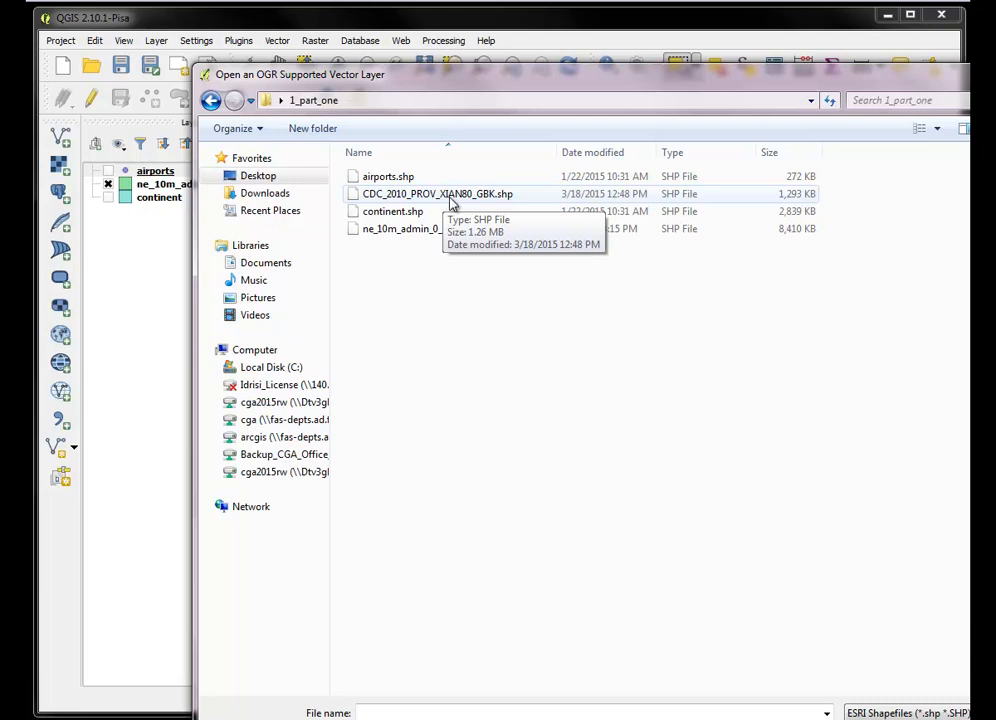
mouse_move(466, 202)
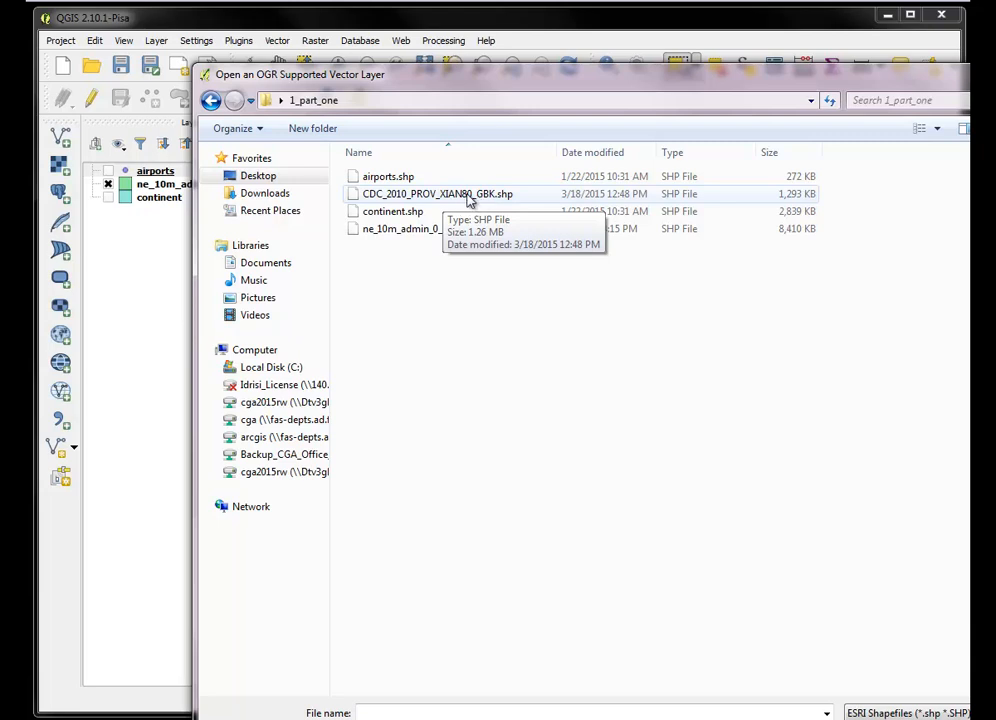
mouse_move(489, 202)
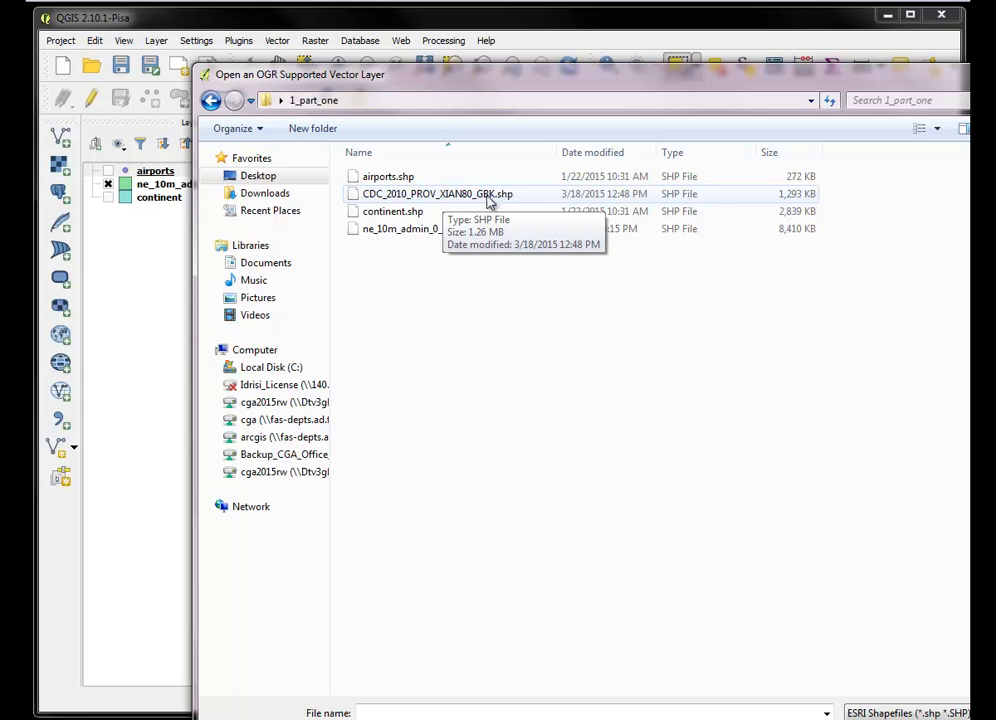
left_click(437, 194)
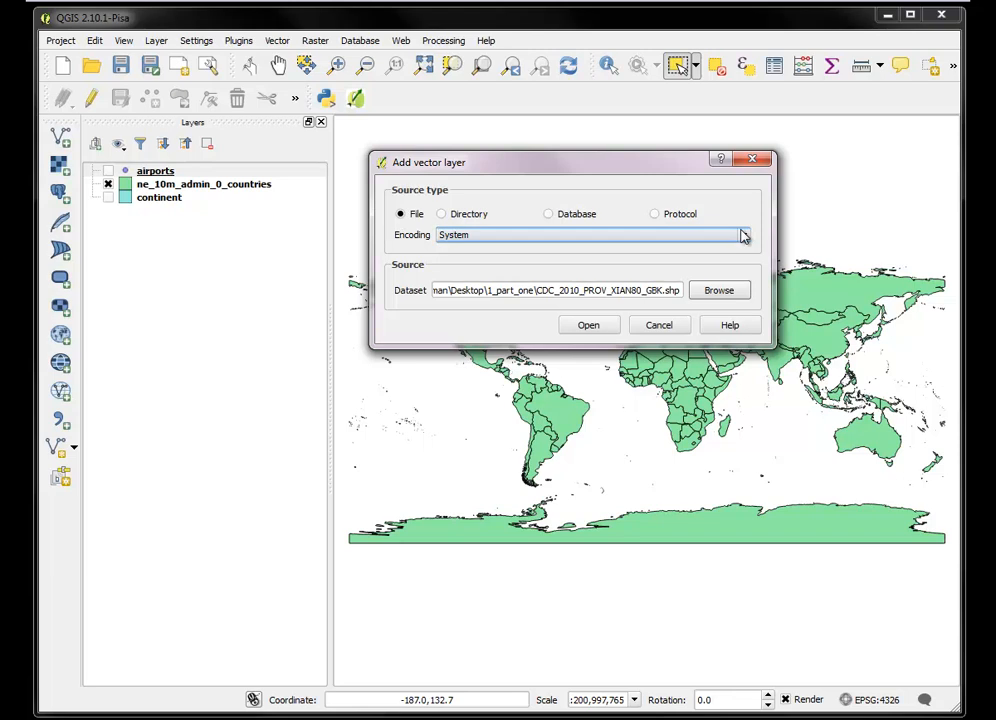
- Set the encoding to GBK and add the CDC_2010_PROV_XIAN80_GBK provinces layer
left_click(743, 234)
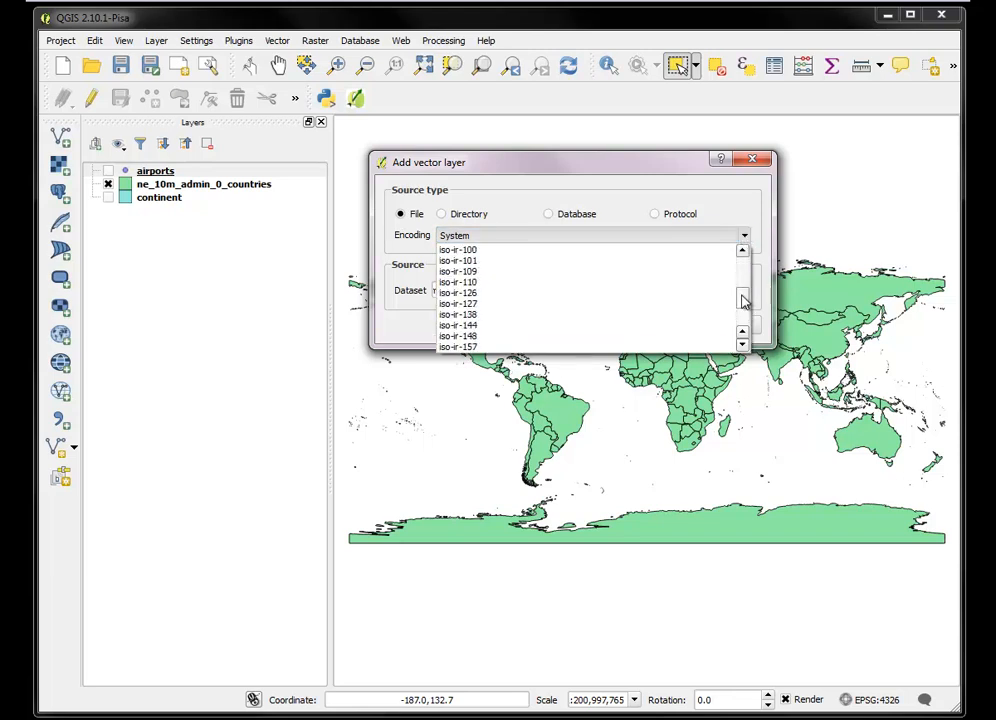
scroll("up", 3)
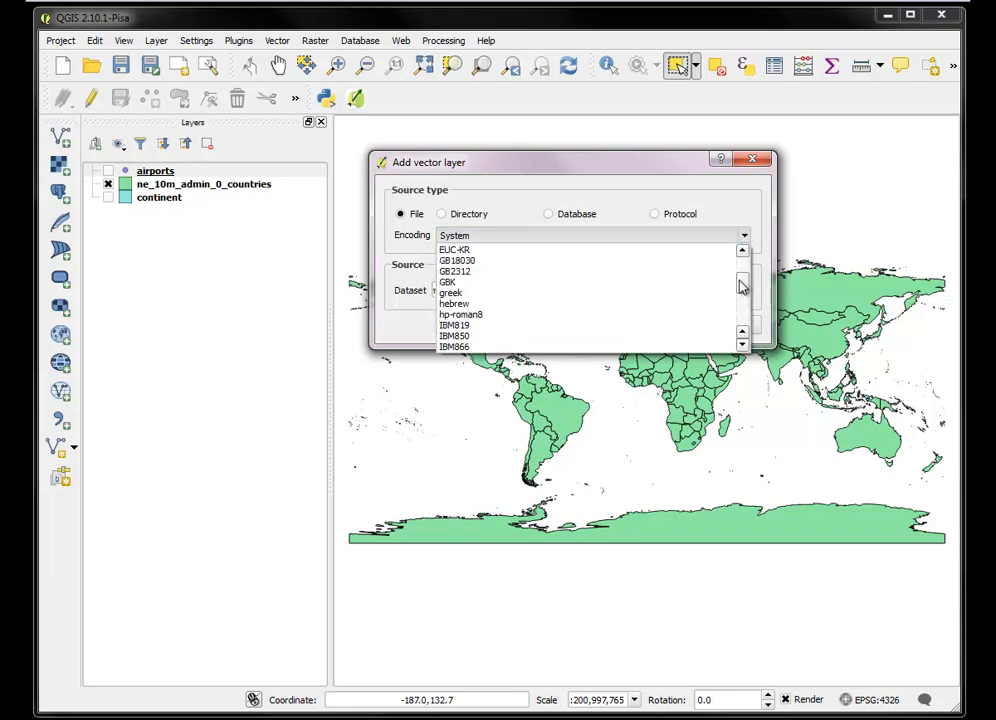
left_click(447, 282)
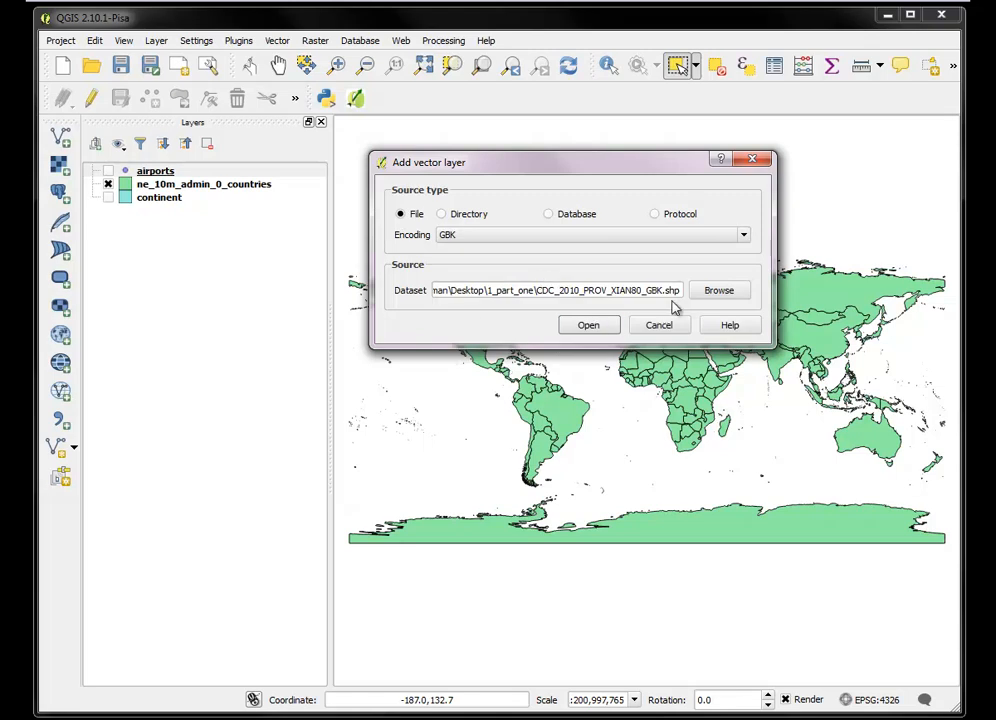
left_click(588, 325)
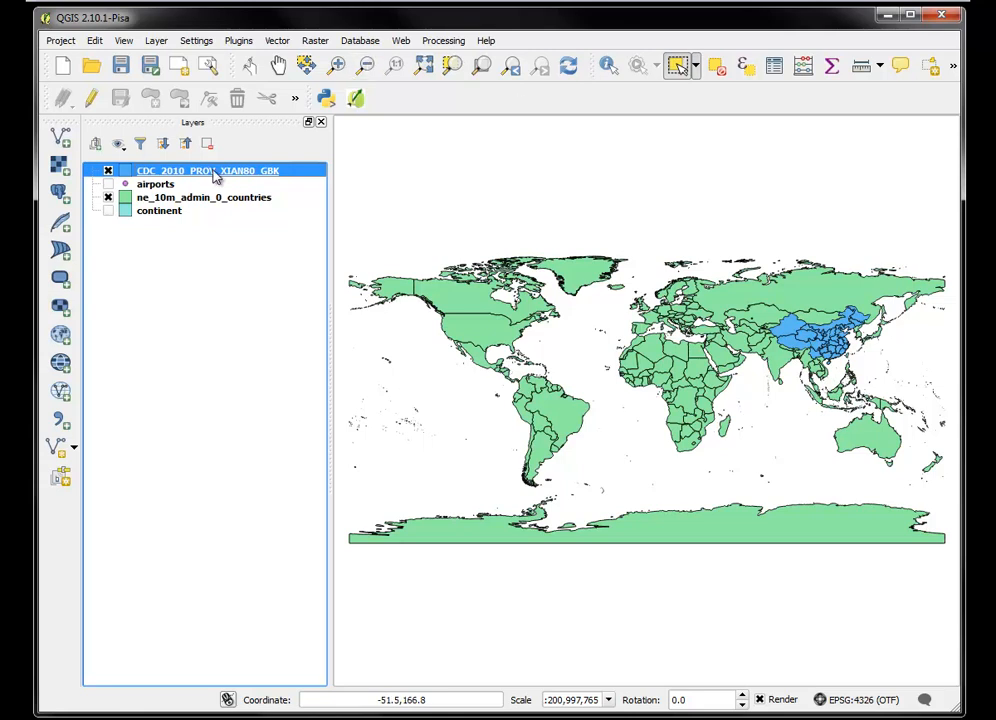
right_click(210, 170)
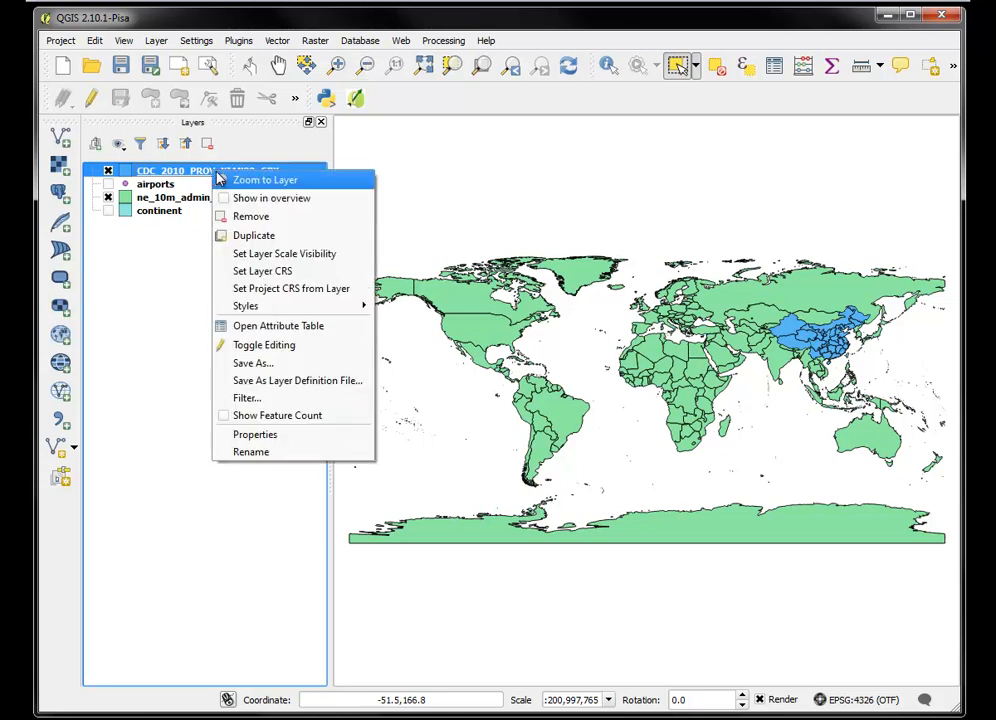
left_click(255, 434)
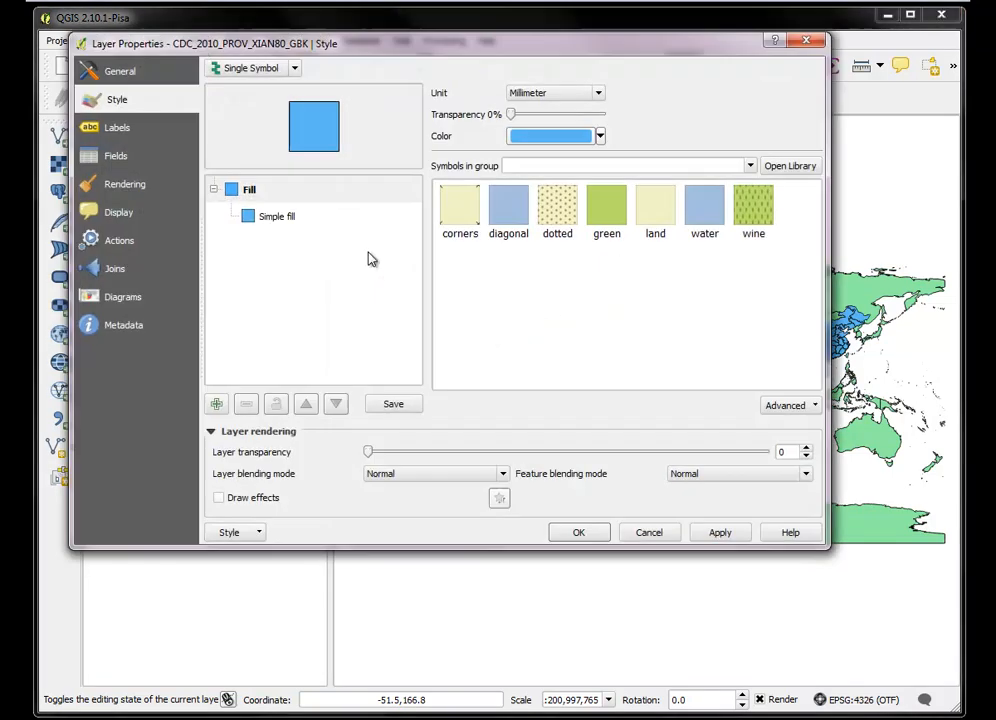
mouse_move(118, 212)
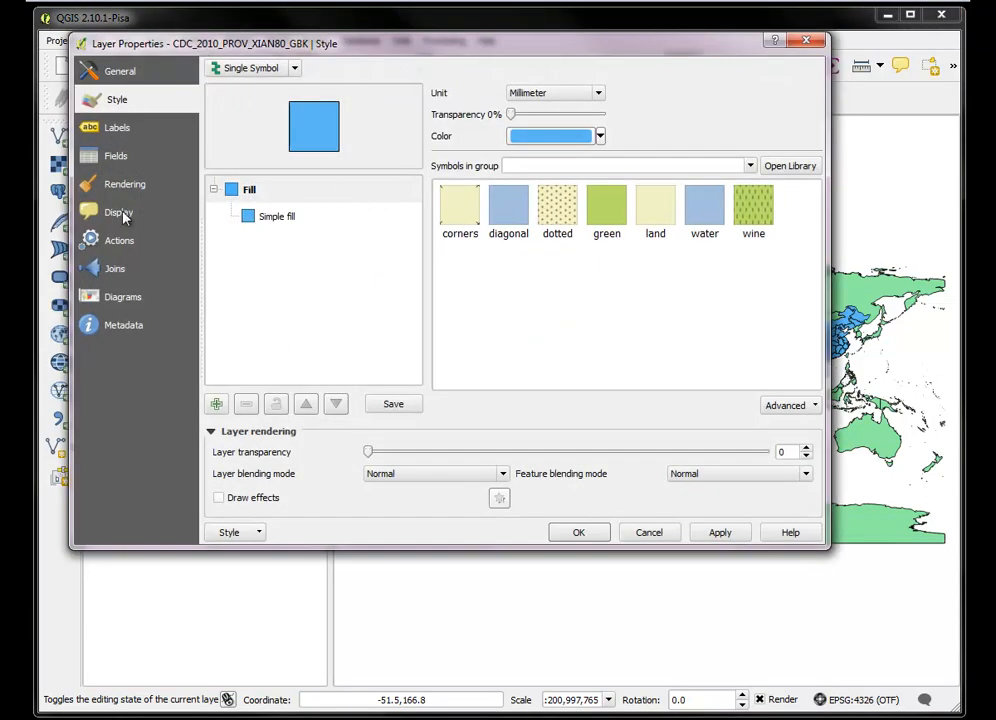
left_click(122, 71)
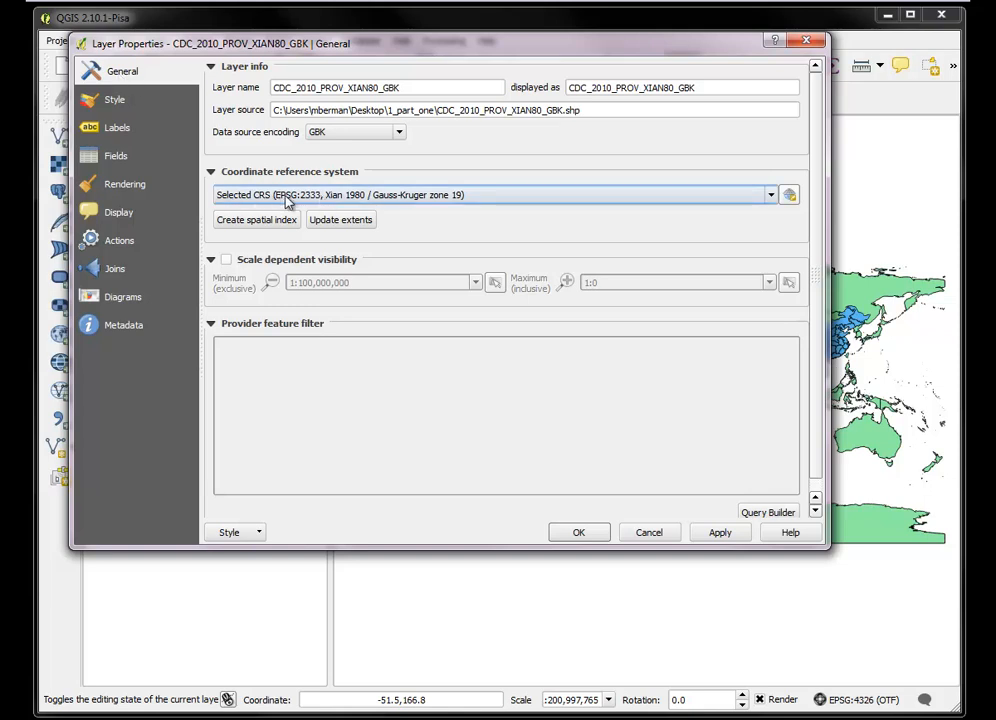
mouse_move(315, 205)
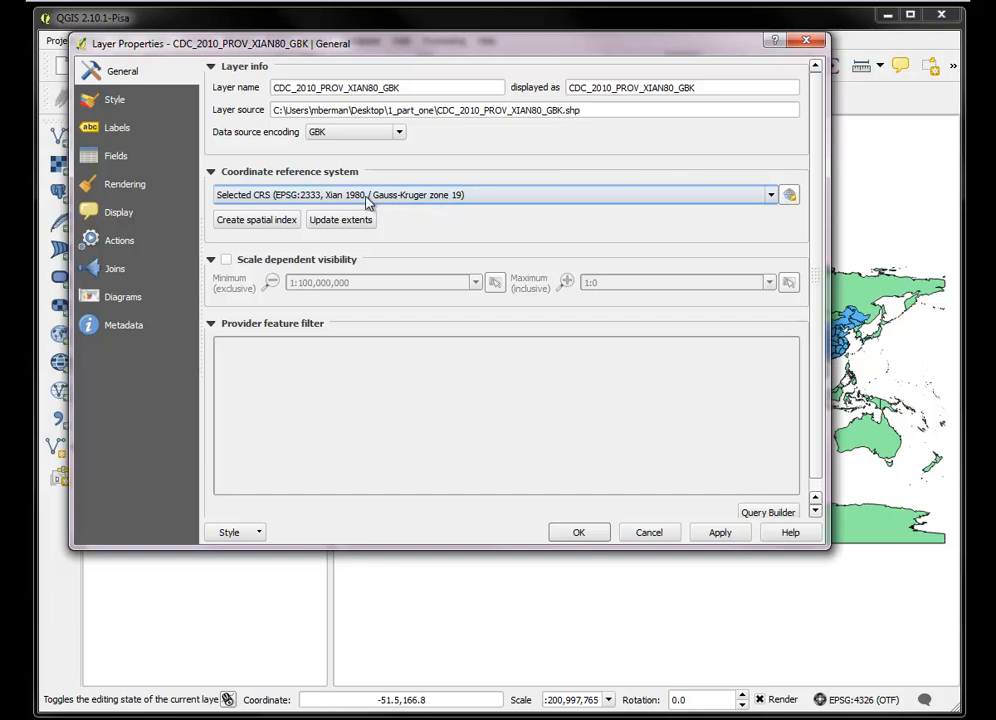
mouse_move(430, 218)
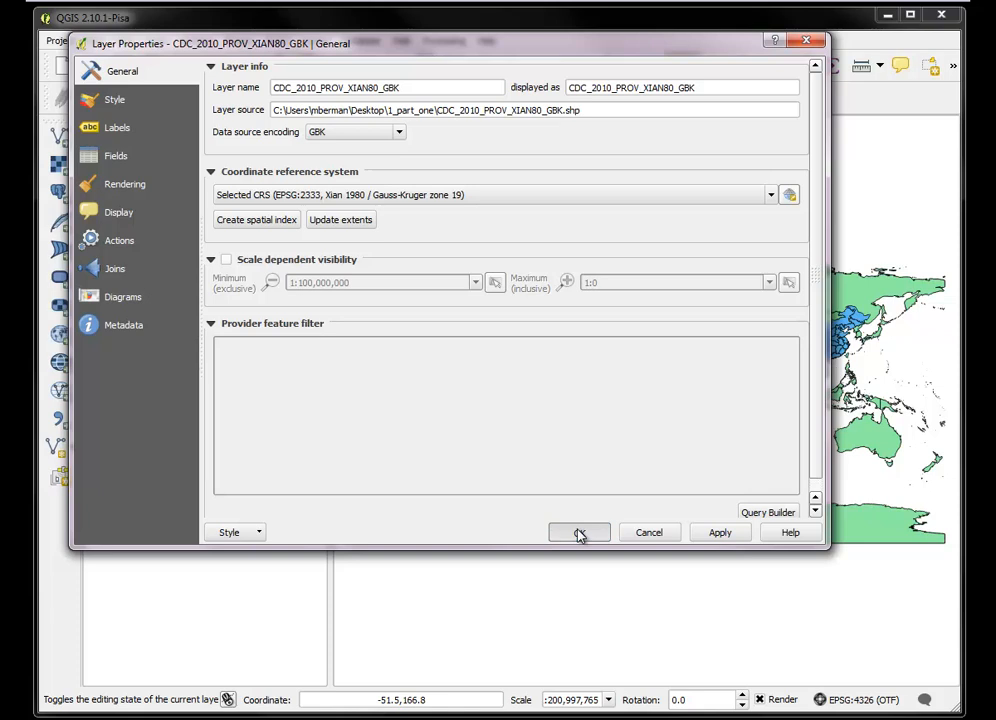
left_click(578, 532)
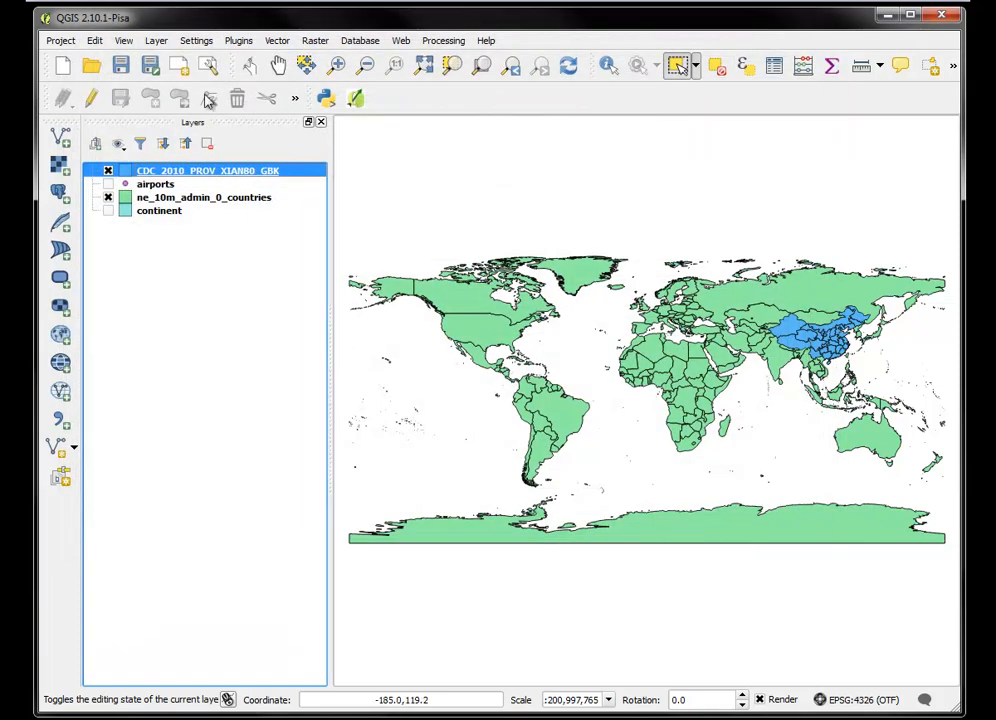
- Turn off on-the-fly reprojection and apply Xian 1980 / Gauss-Kruger zone 19 (EPSG:2333)
left_click(60, 40)
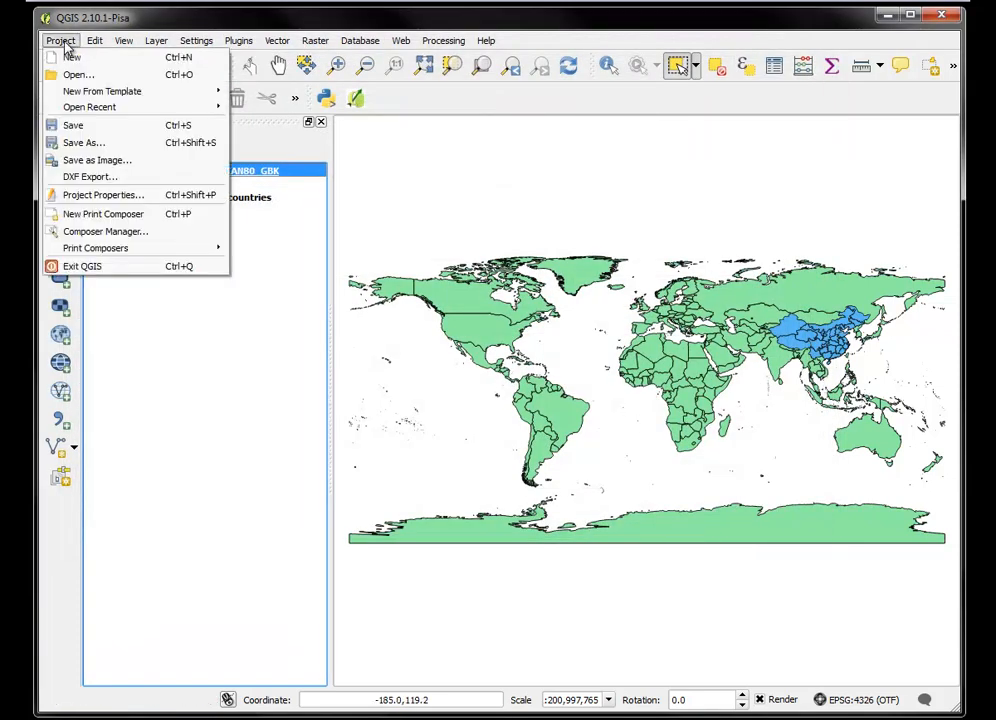
left_click(103, 194)
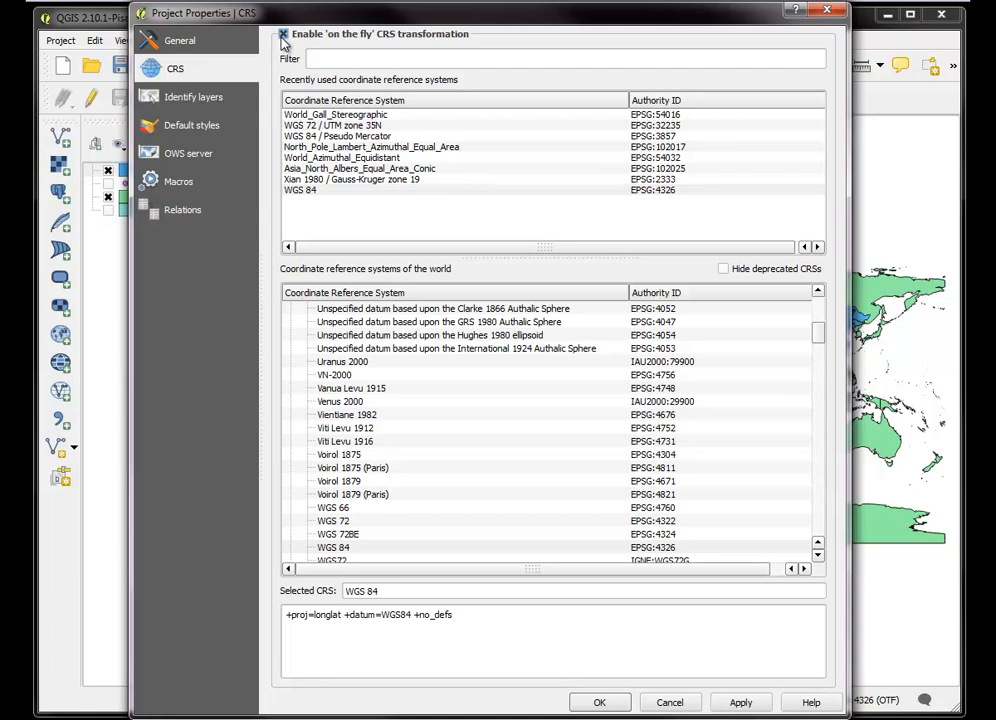
left_click(351, 179)
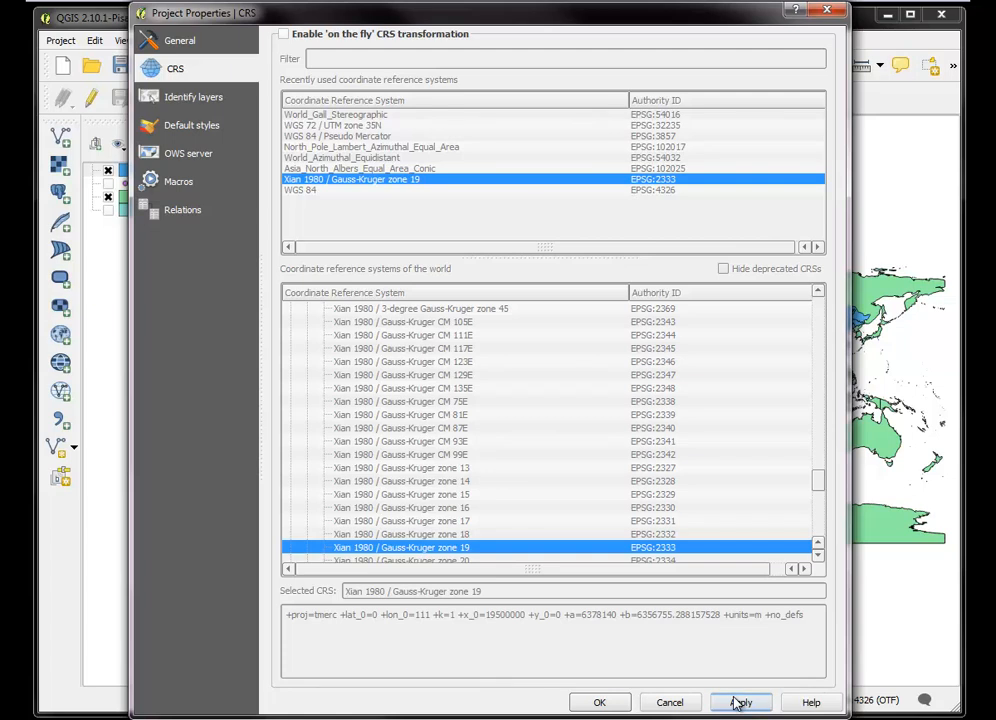
left_click(740, 701)
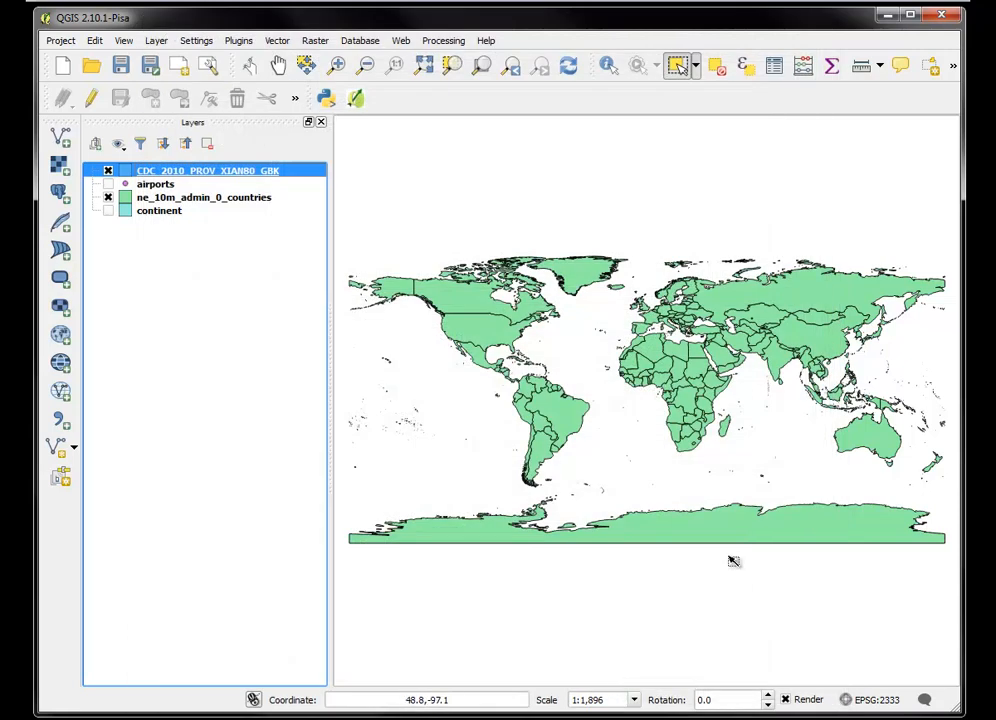
mouse_move(795, 337)
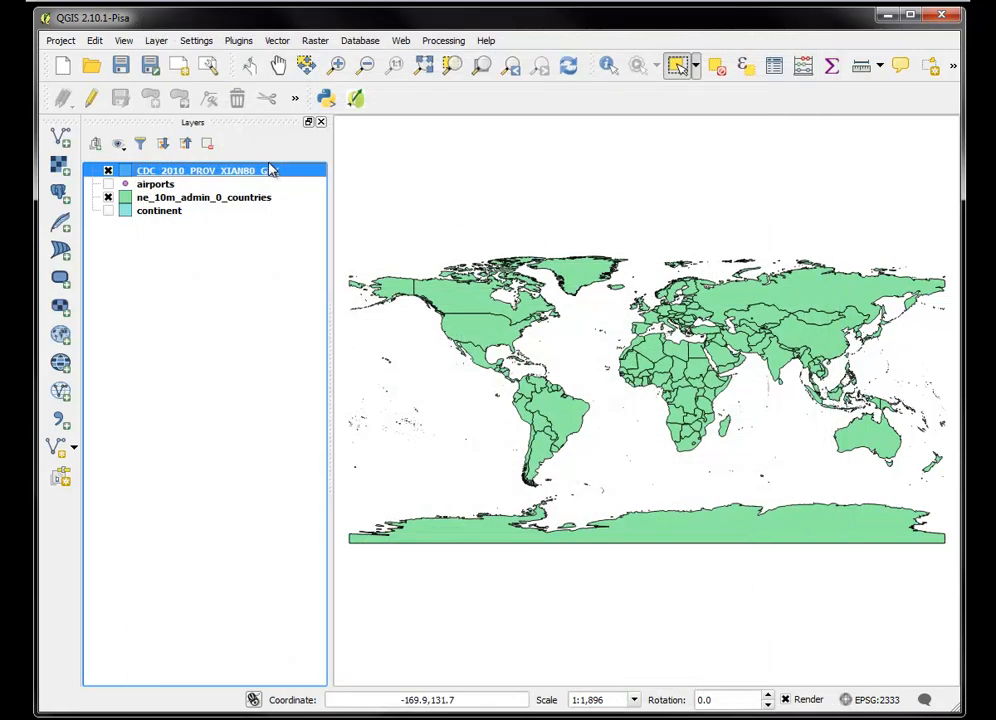
- Zoom to the CDC_2010_PROV_XIAN80_GBK layer, then select the ne_10m_admin_0_countries layer
right_click(205, 170)
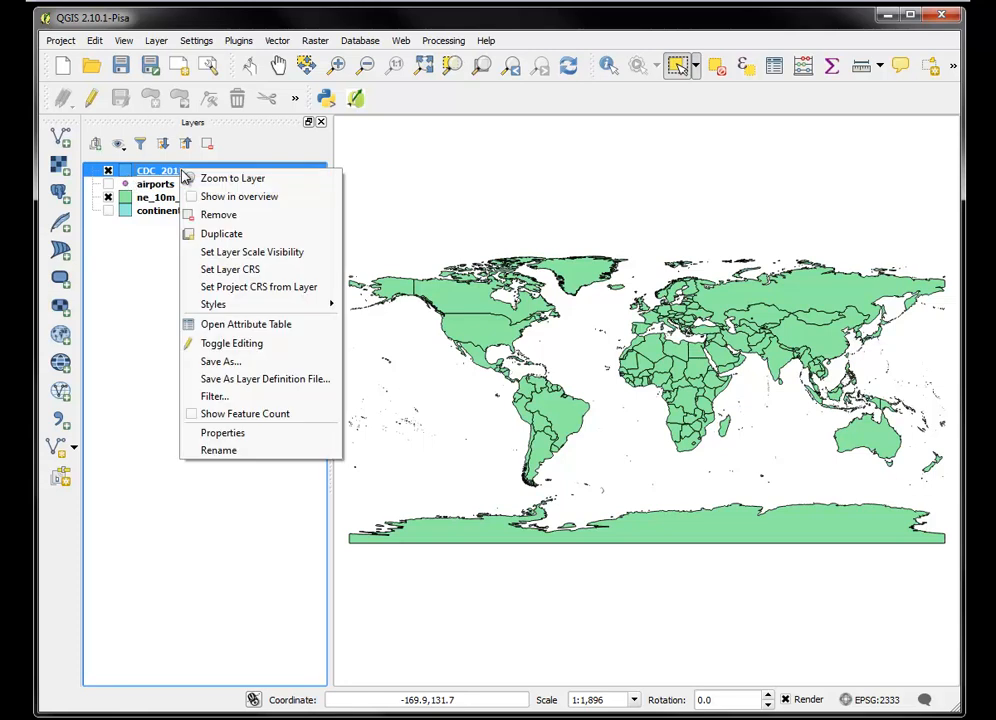
left_click(232, 178)
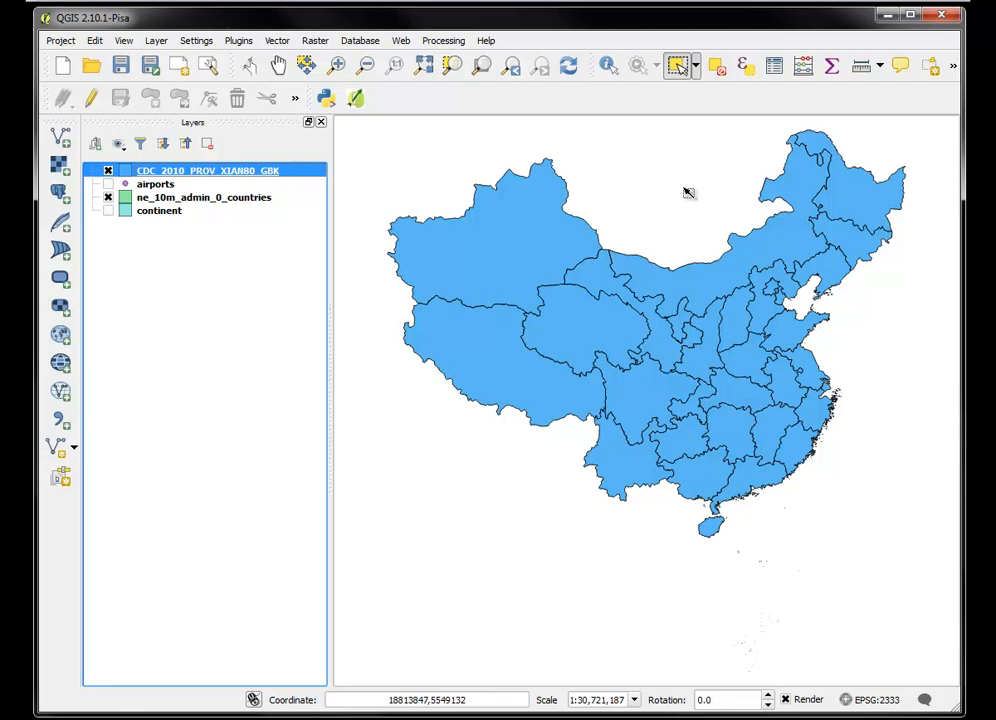
mouse_move(525, 178)
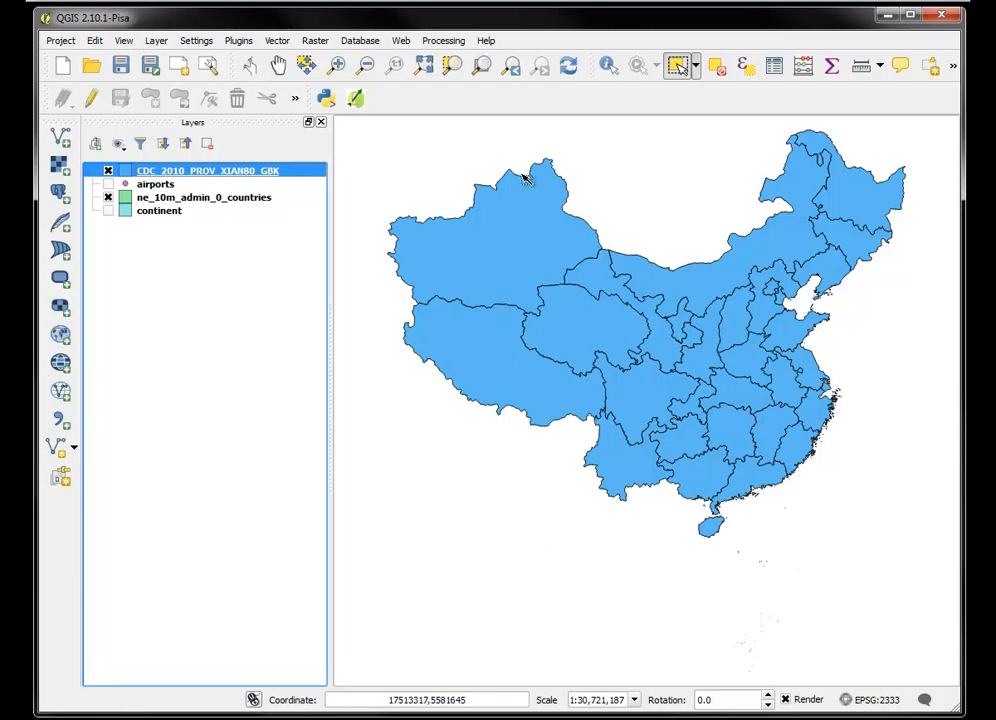
mouse_move(607, 330)
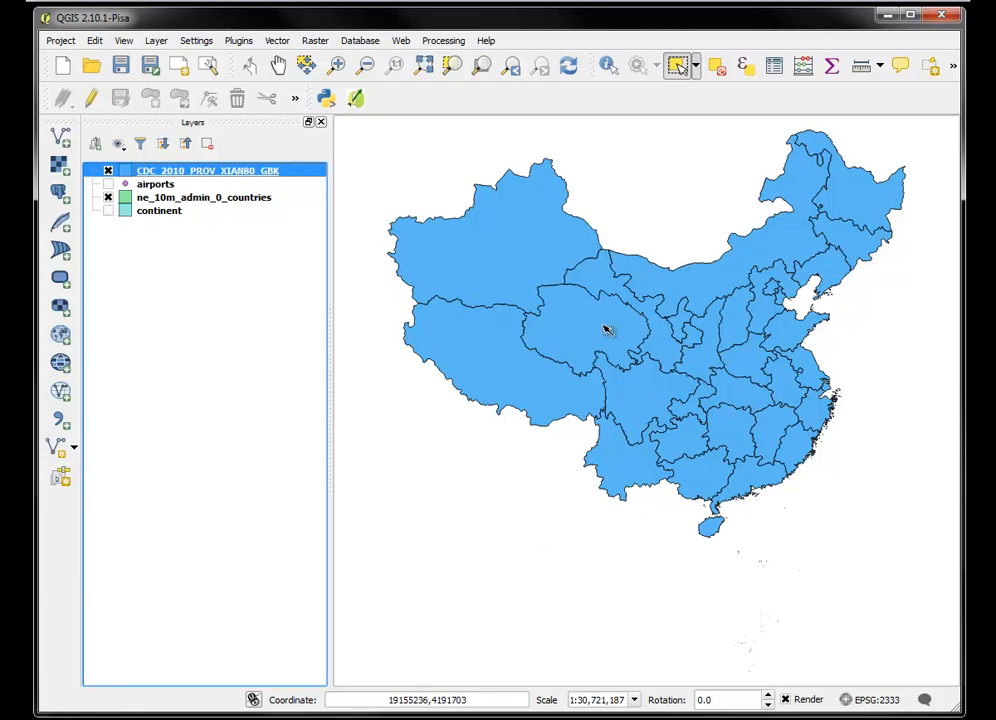
mouse_move(655, 295)
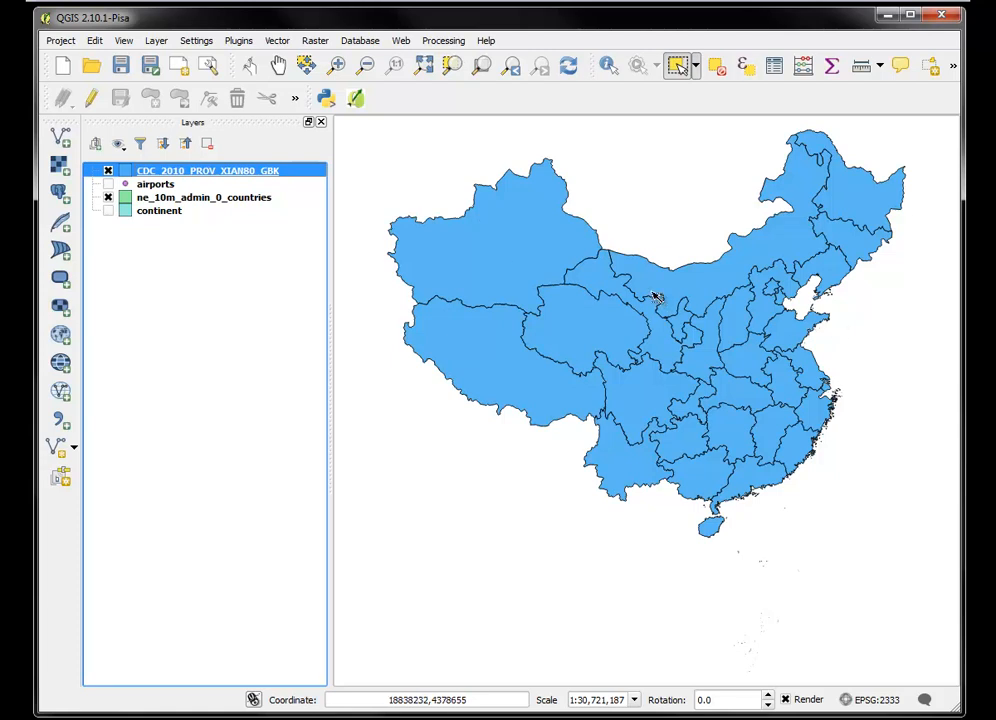
mouse_move(624, 294)
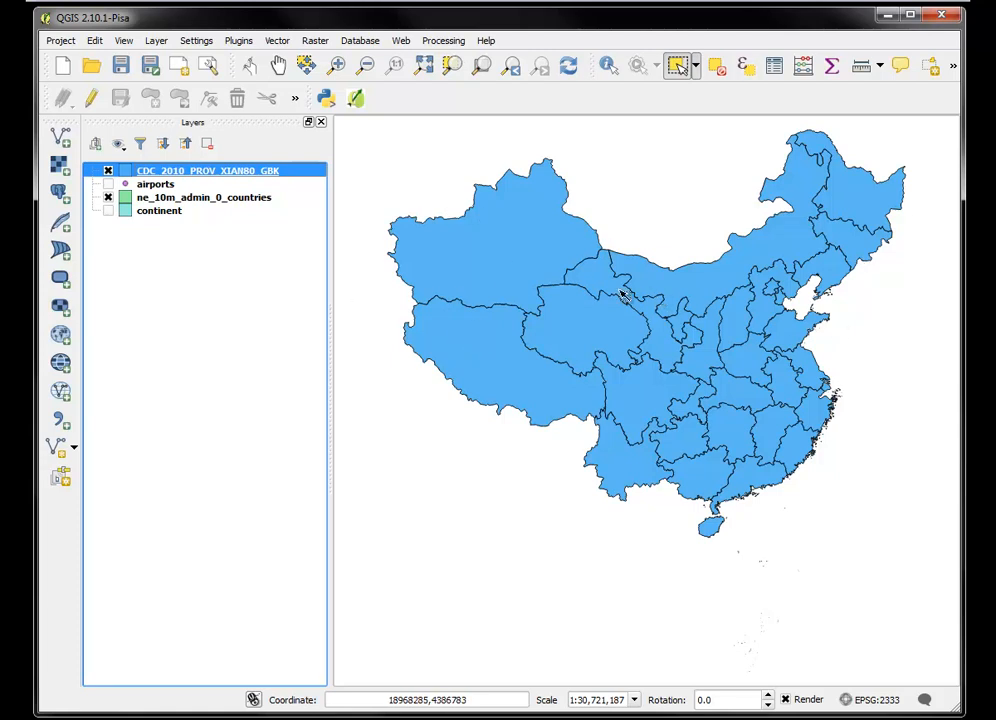
left_click(204, 197)
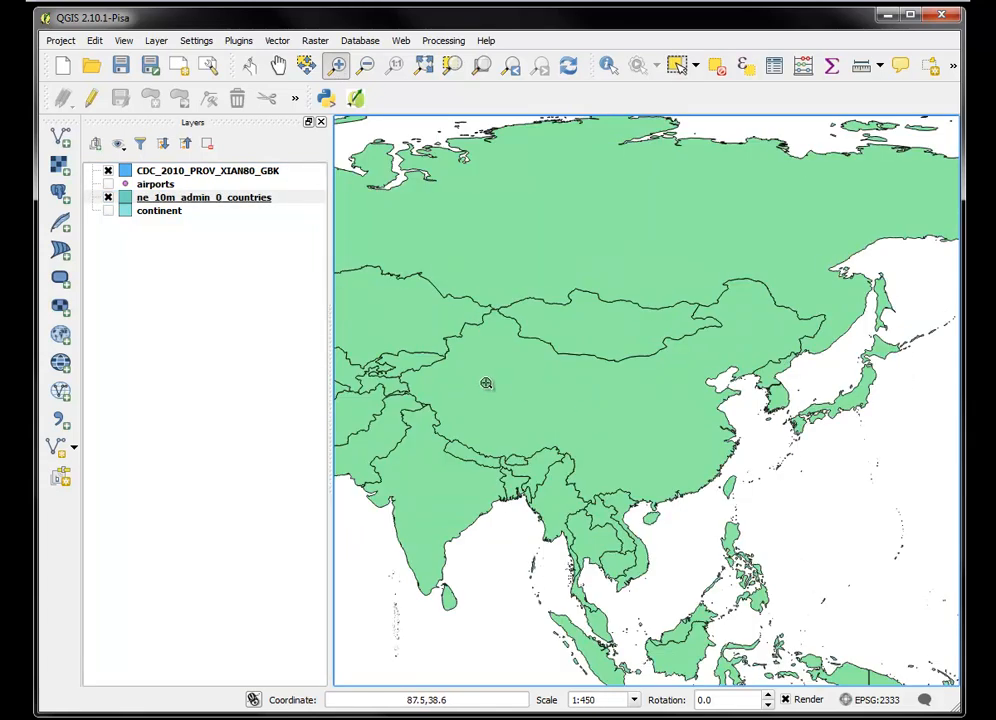
mouse_move(418, 387)
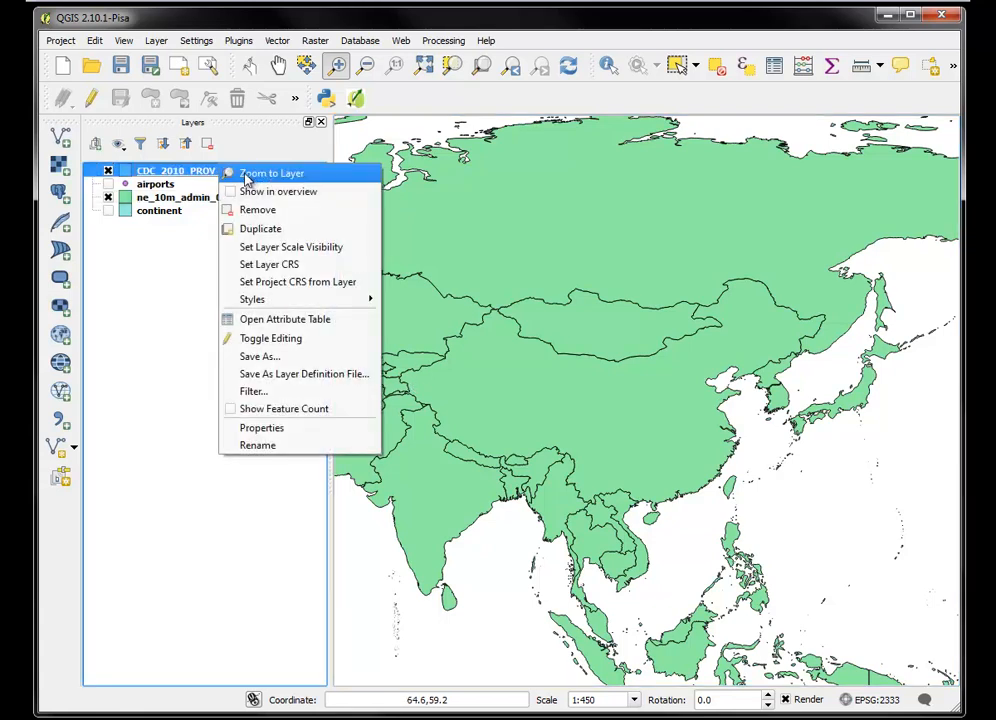
left_click(271, 172)
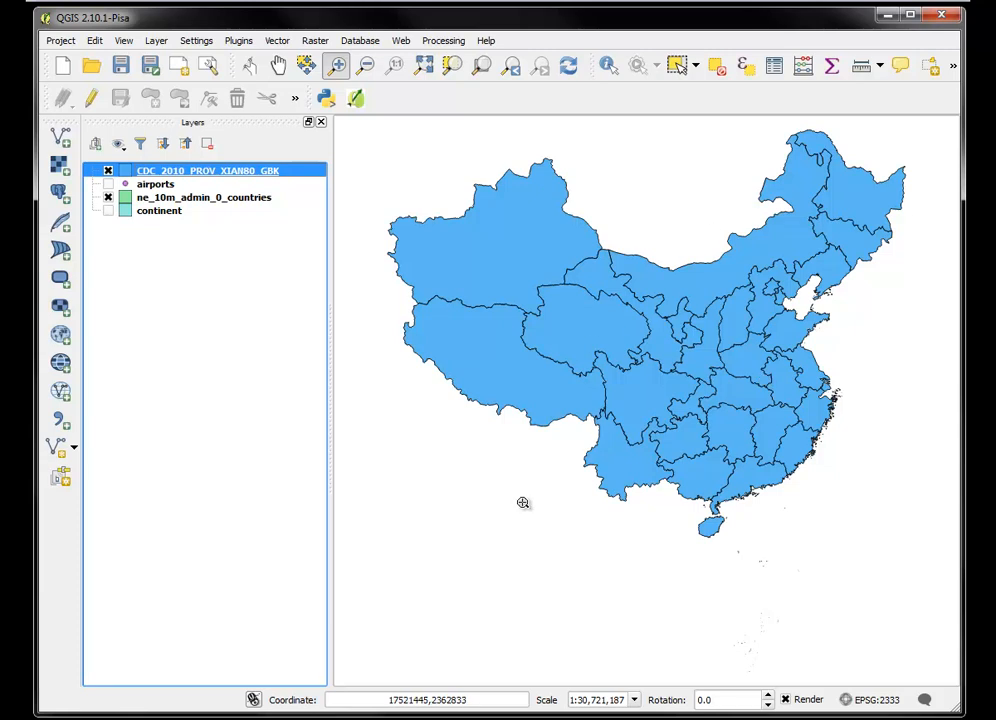
mouse_move(481, 309)
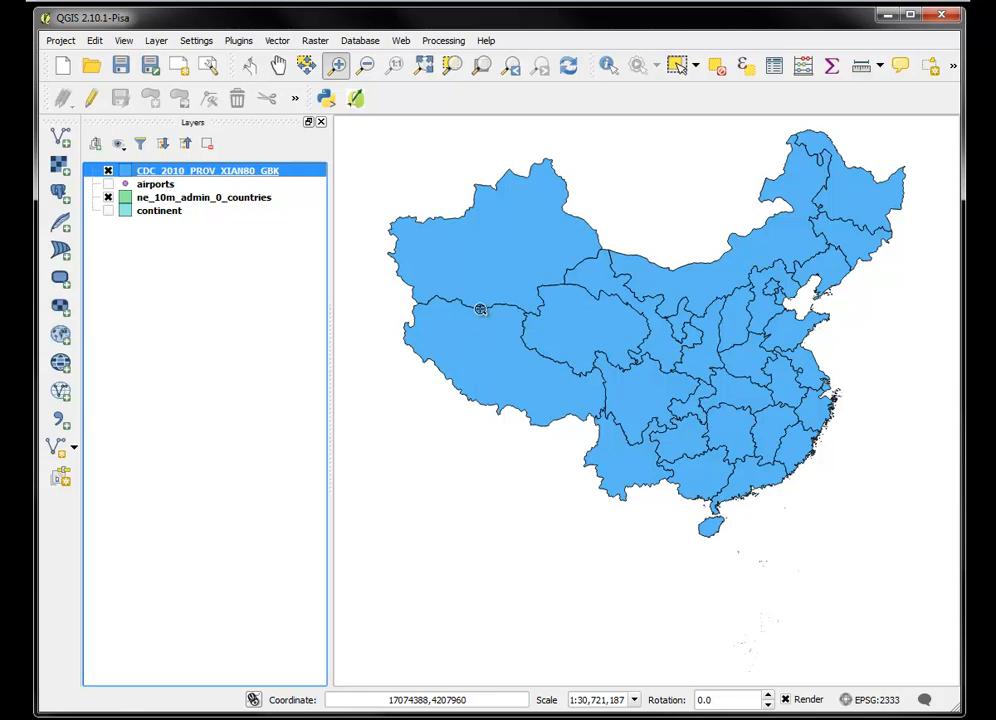
mouse_move(873, 421)
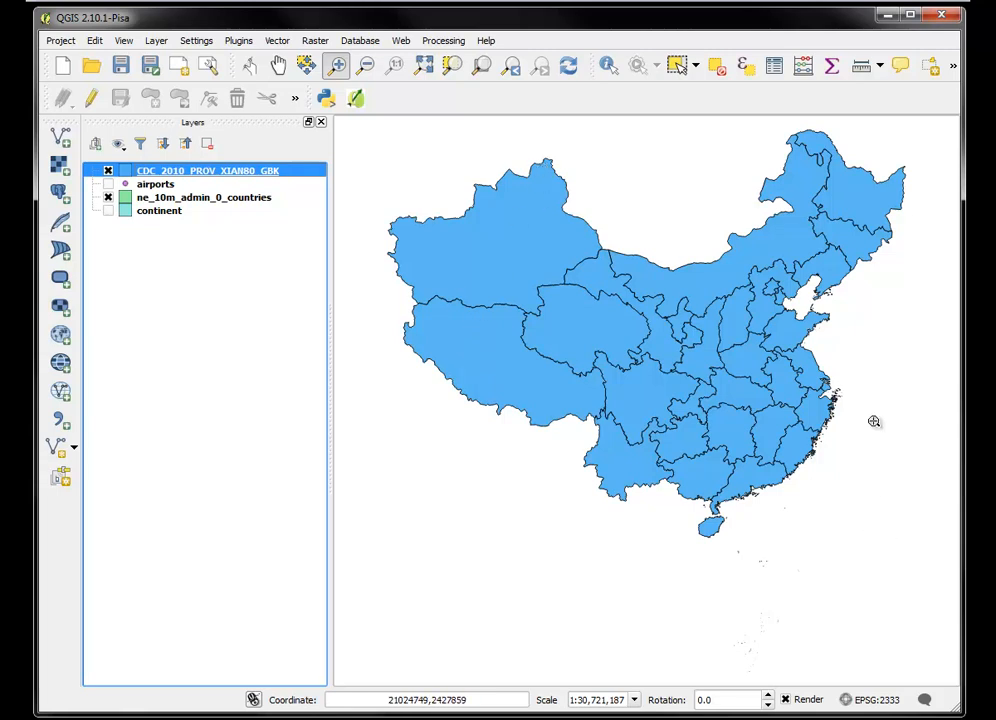
mouse_move(480, 251)
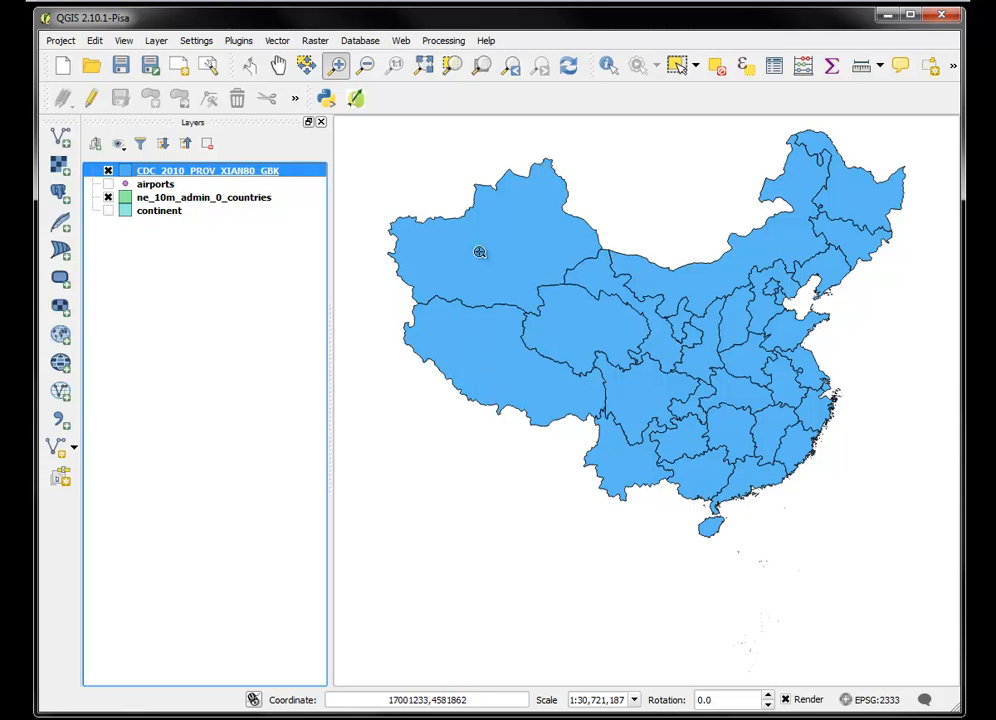
mouse_move(718, 357)
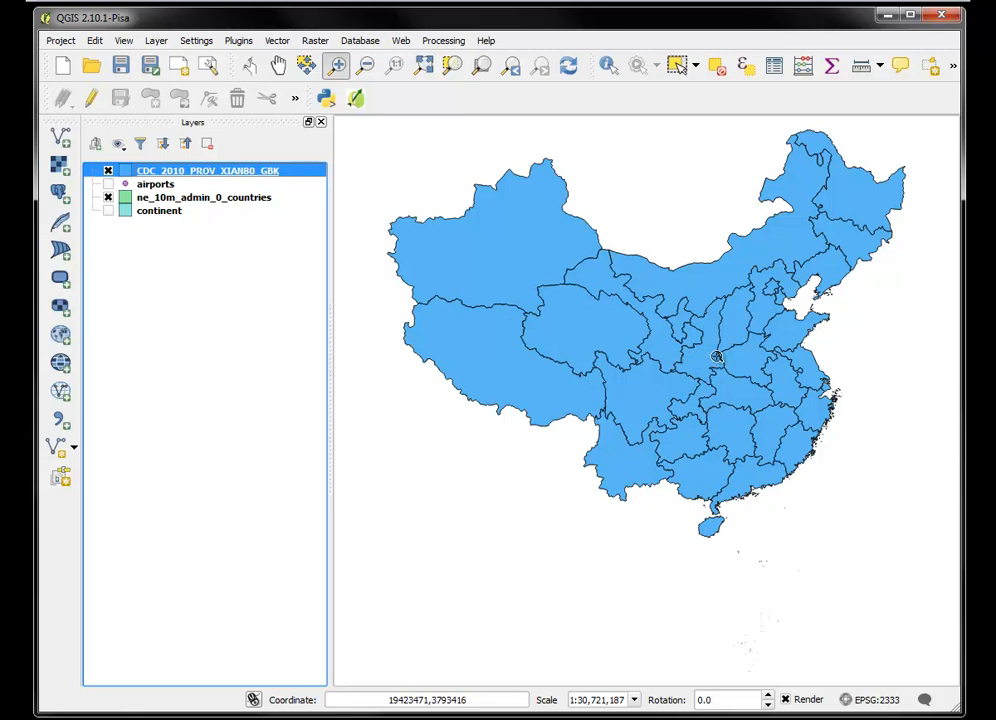
mouse_move(289, 188)
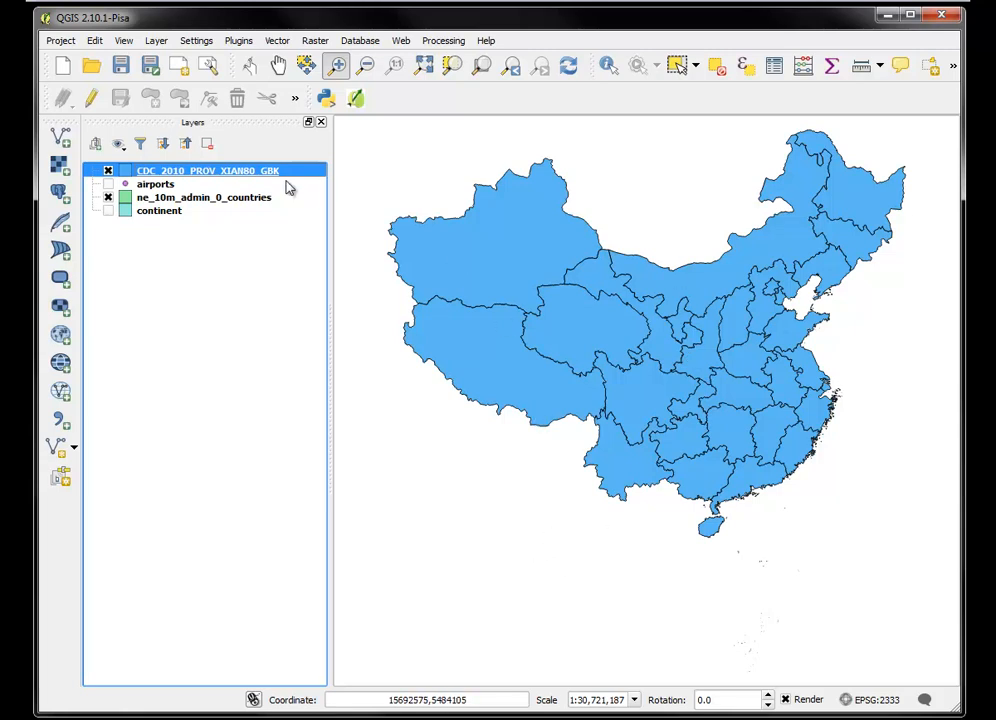
mouse_move(205, 170)
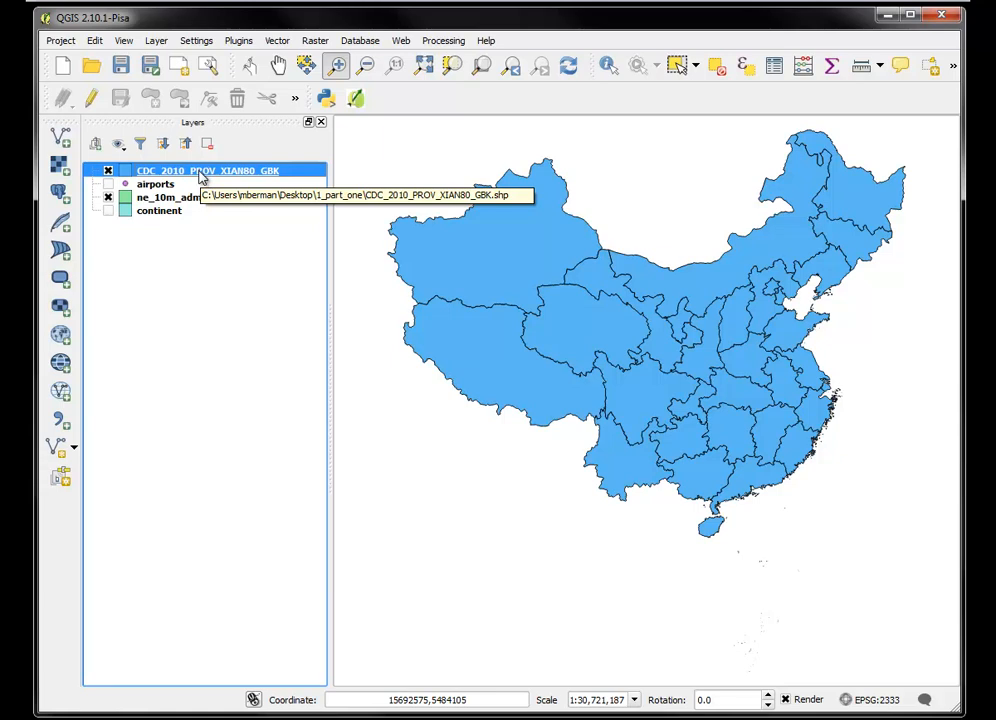
right_click(200, 170)
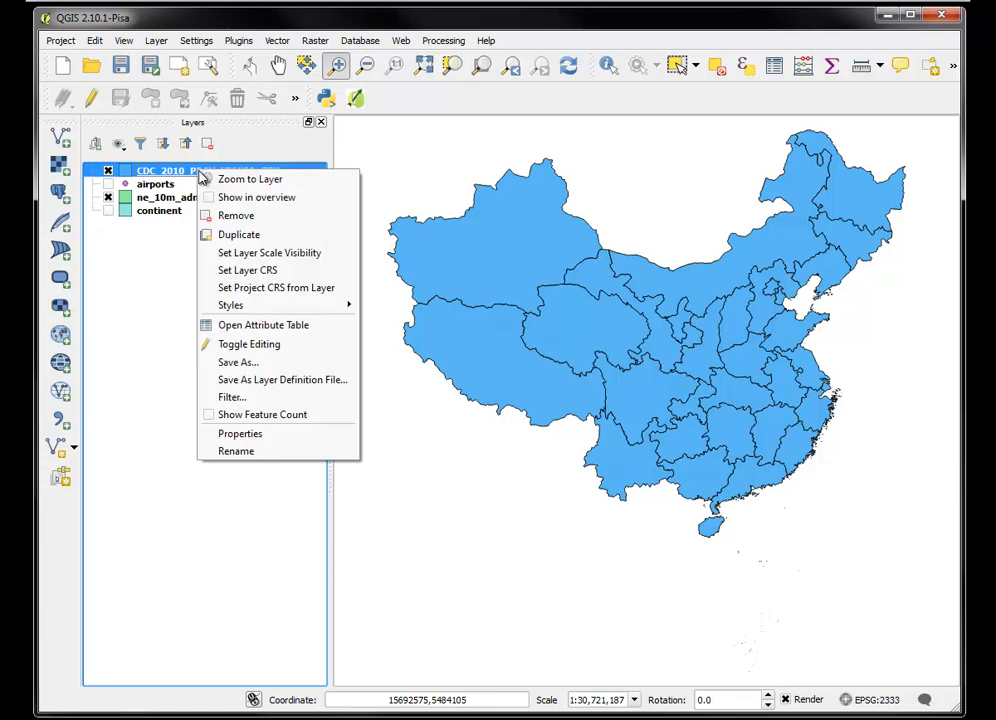
mouse_move(146, 257)
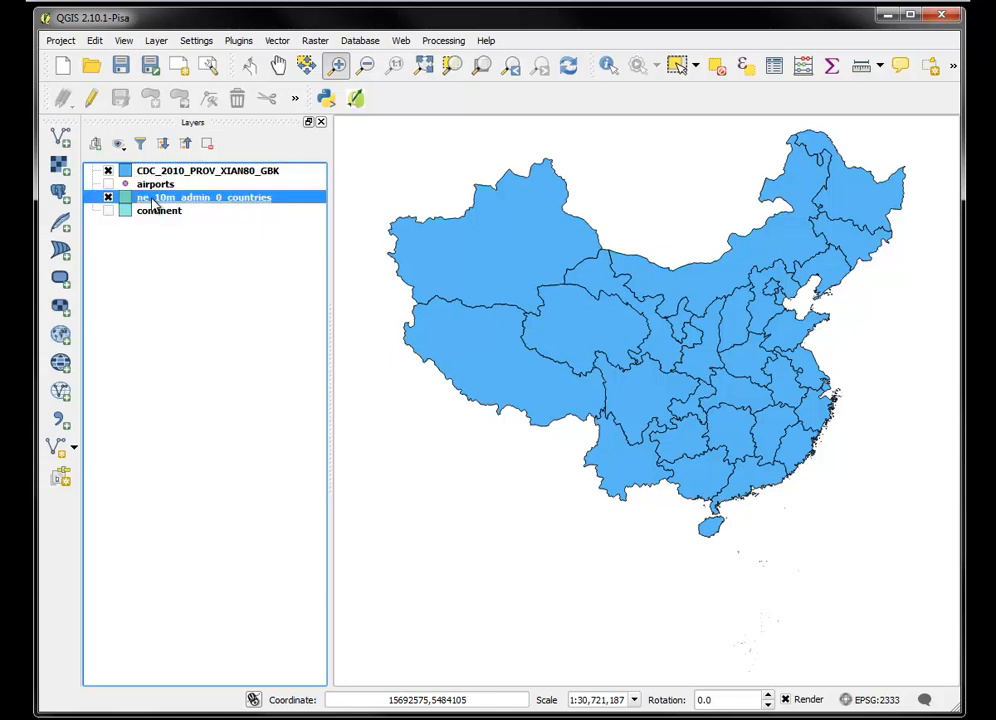
right_click(205, 197)
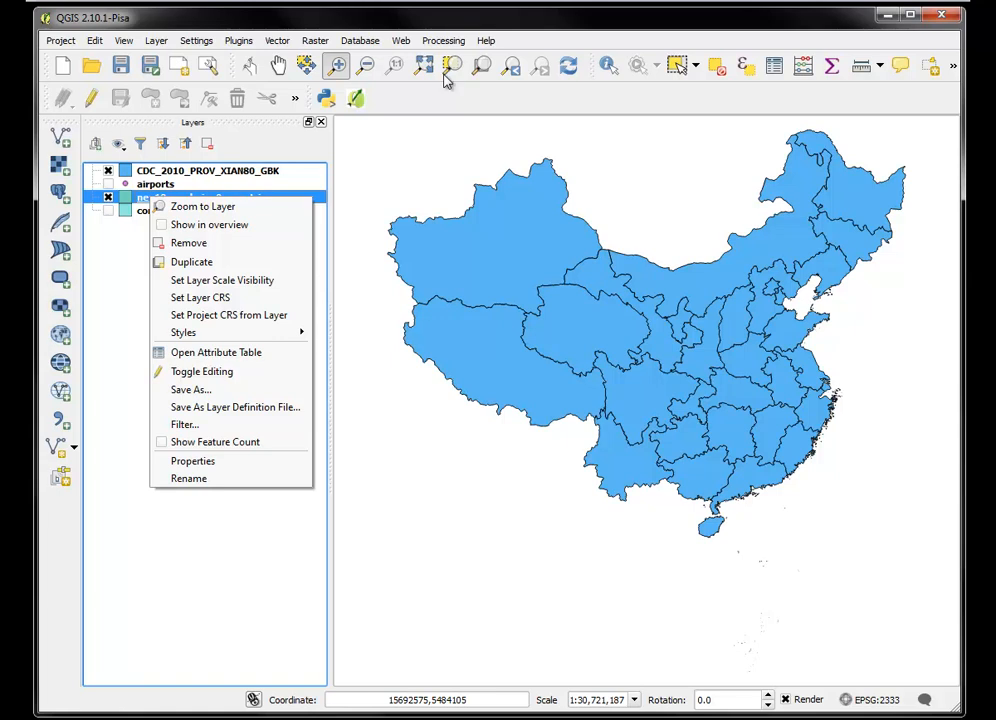
left_click(203, 206)
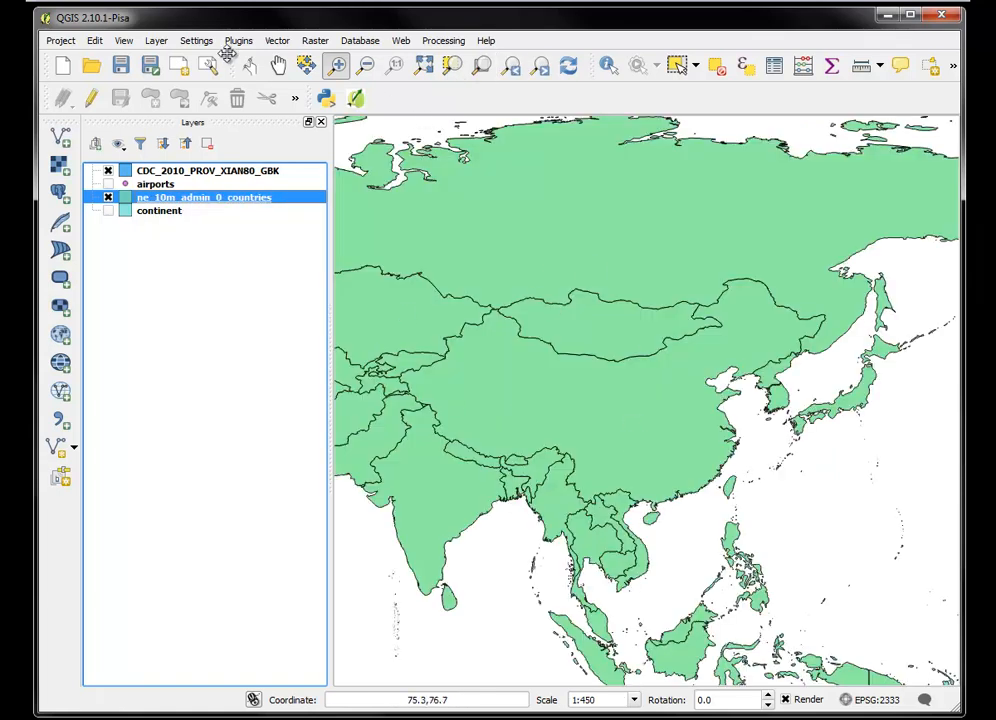
- In Project Properties, enable on-the-fly transformation to EPSG:4326 WGS 84 and apply
left_click(60, 40)
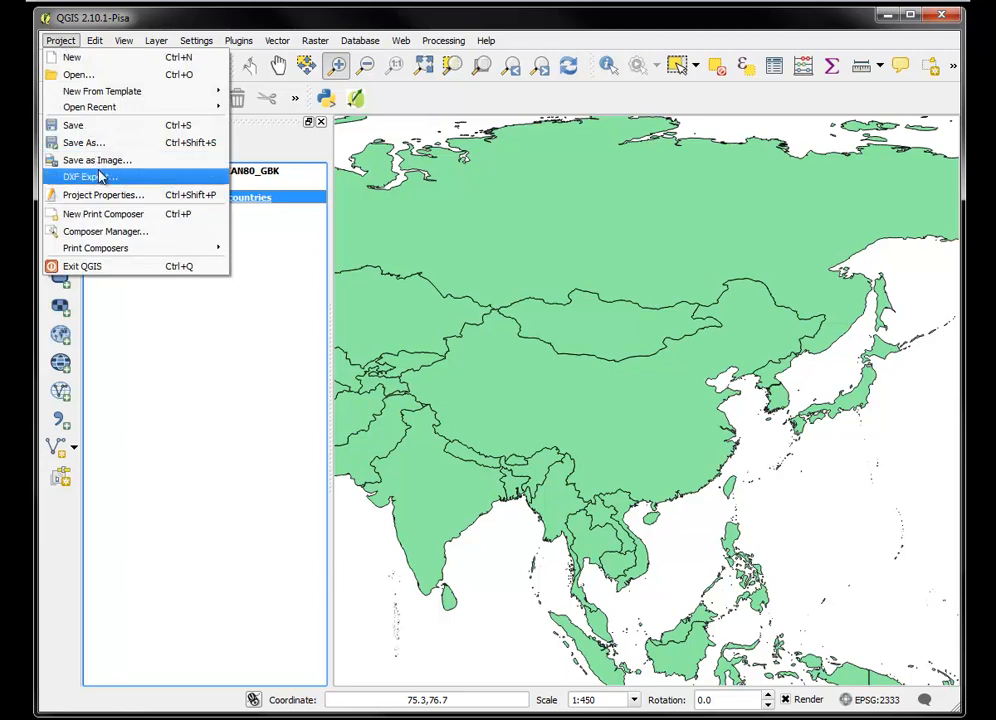
left_click(103, 194)
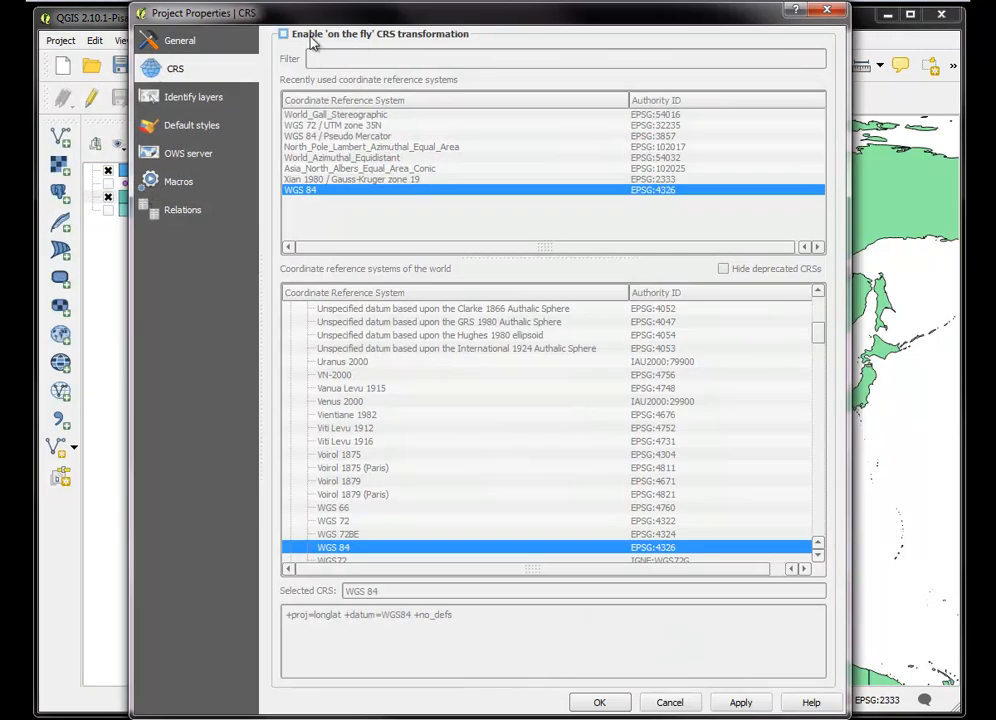
mouse_move(461, 33)
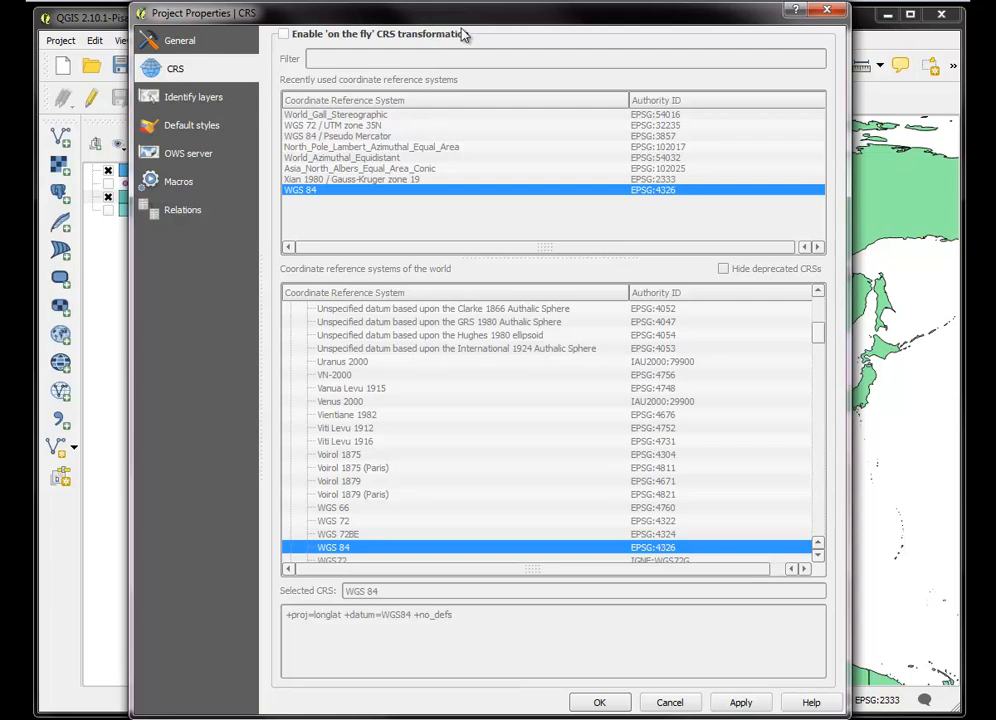
mouse_move(325, 148)
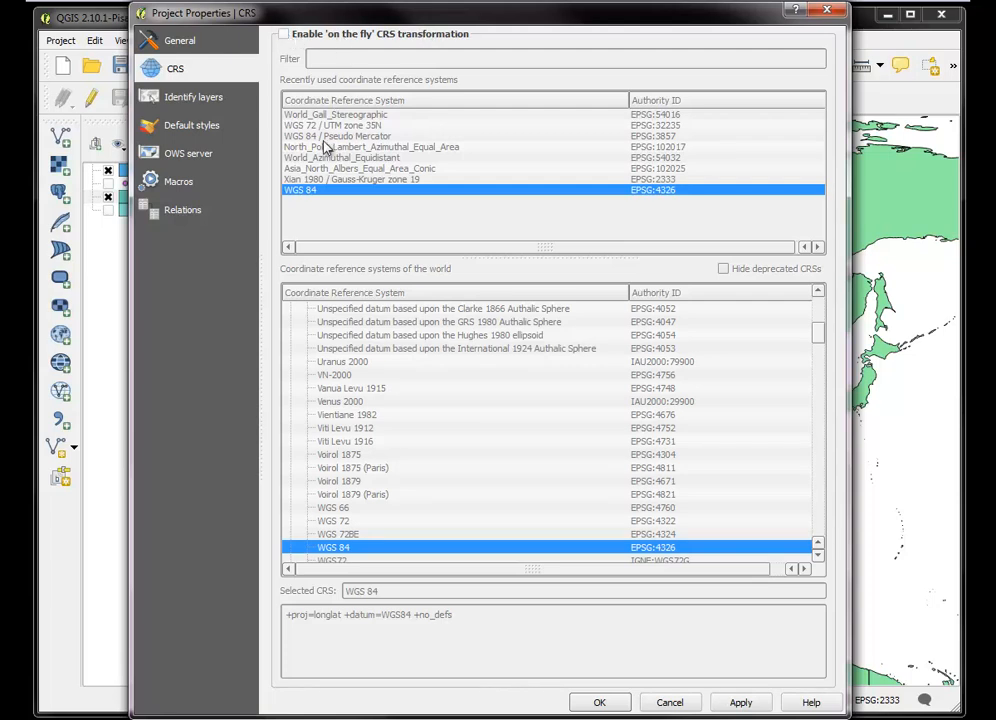
mouse_move(318, 287)
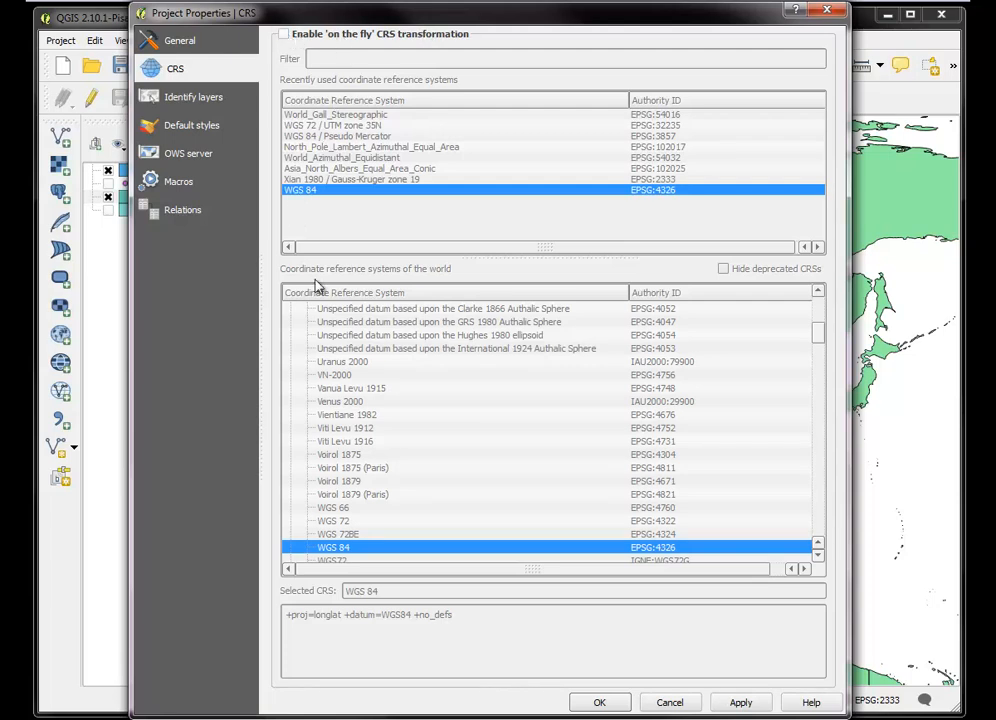
mouse_move(370, 163)
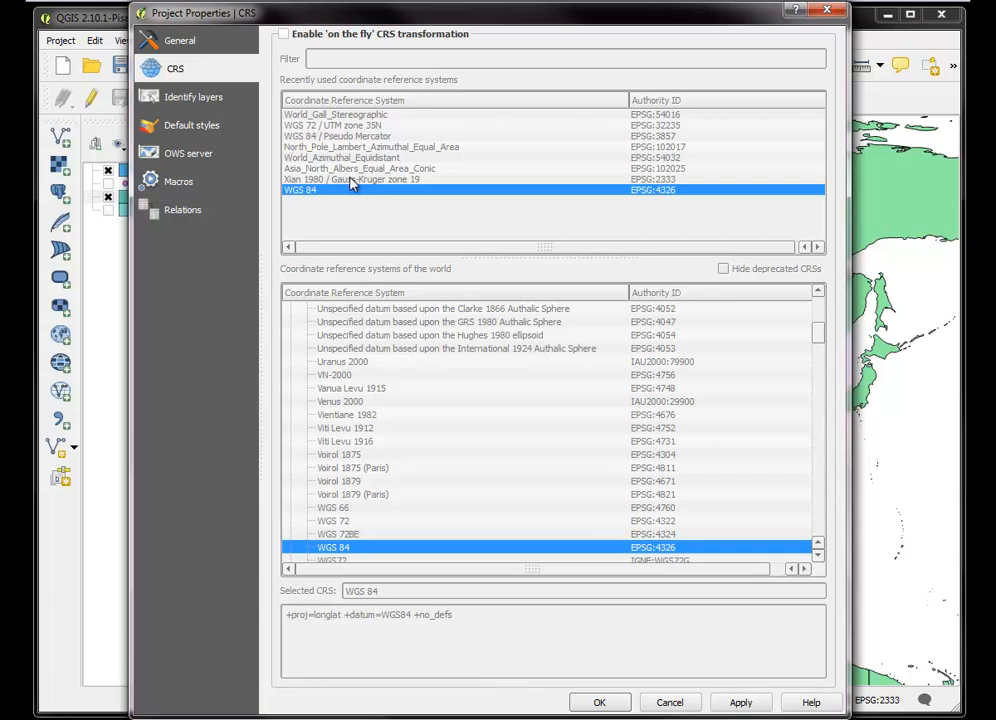
mouse_move(415, 85)
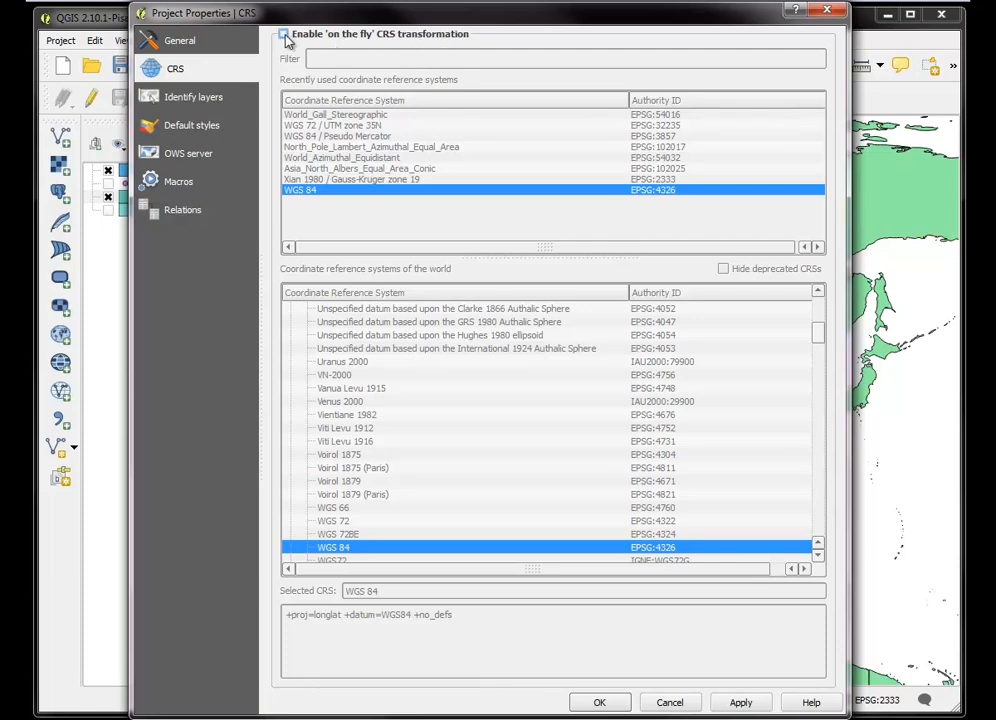
left_click(283, 33)
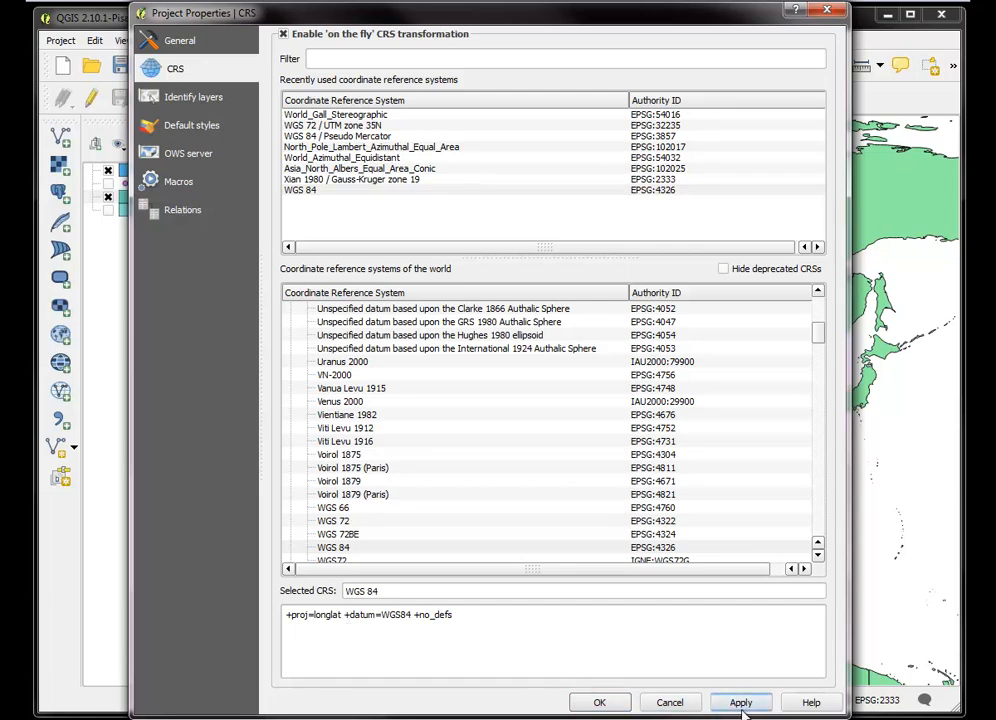
left_click(740, 702)
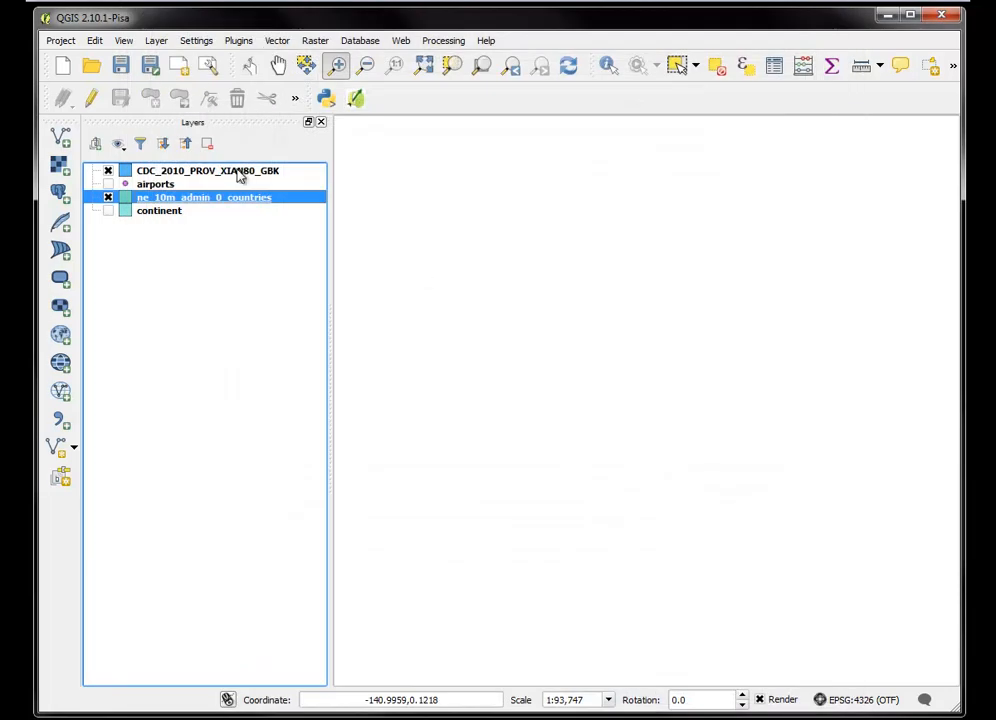
- Zoom to ne_10m_admin_0_countries to show aligned provinces, then start a delimited text layer
right_click(203, 197)
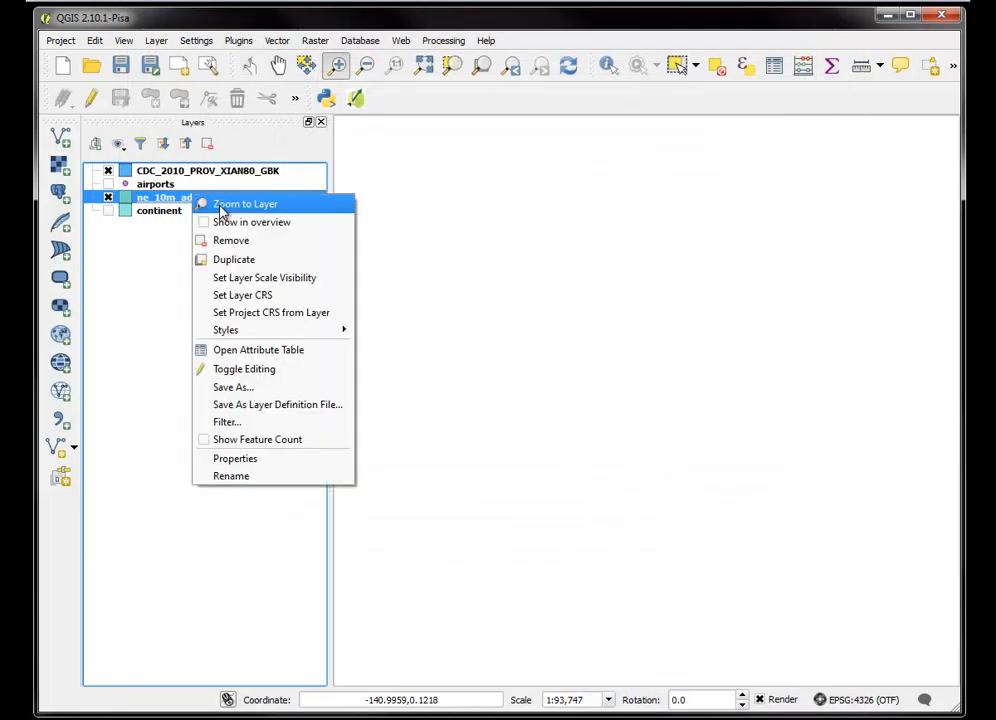
left_click(245, 204)
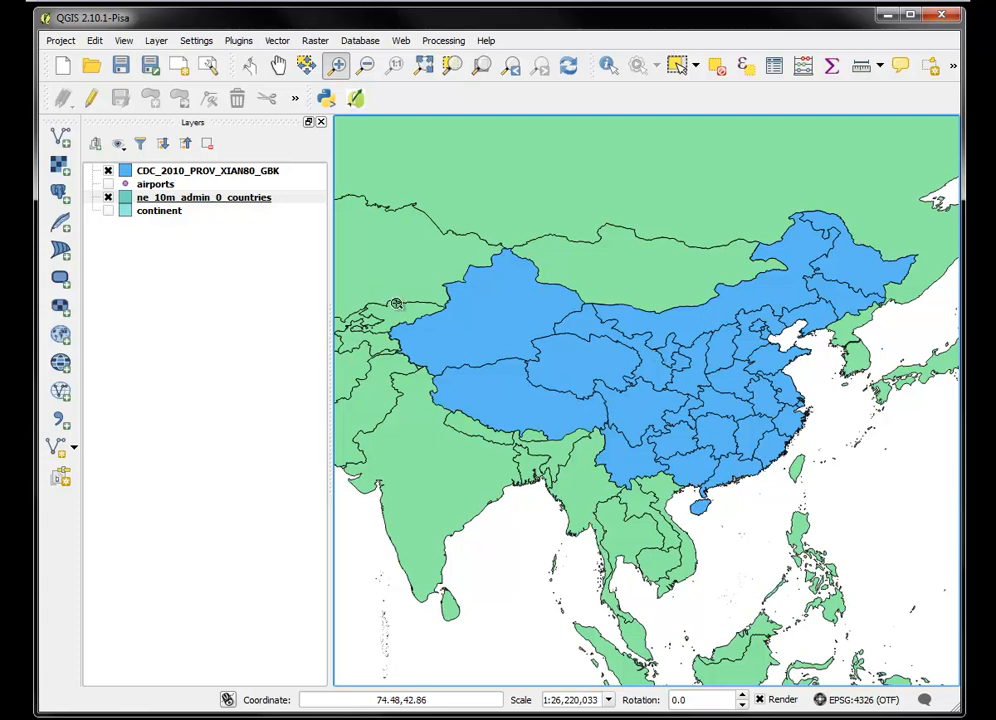
mouse_move(458, 291)
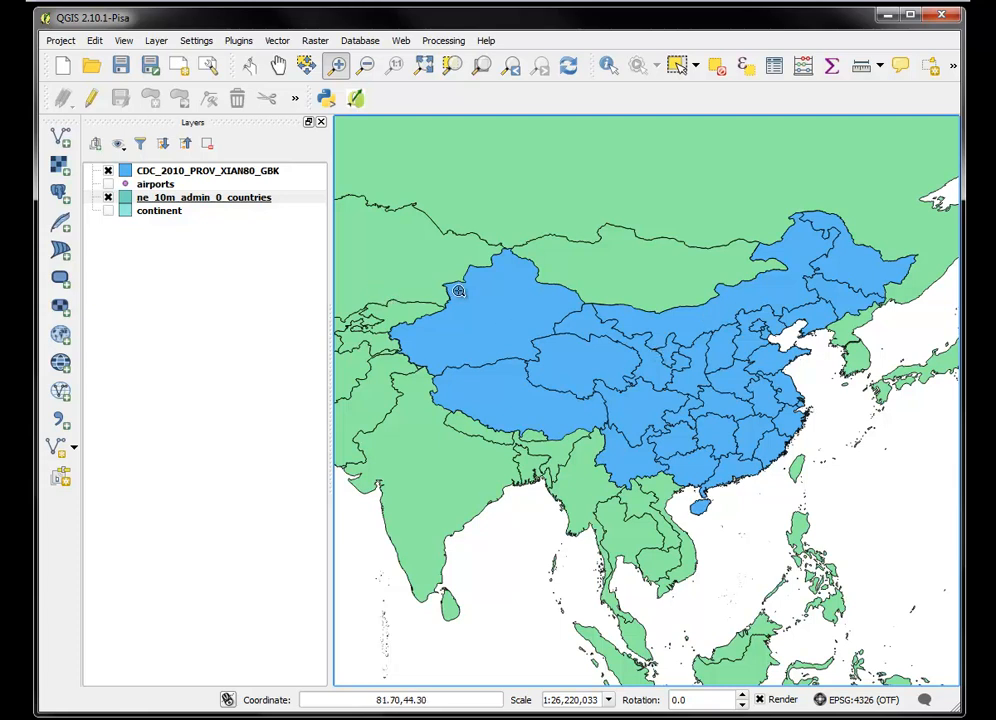
mouse_move(529, 305)
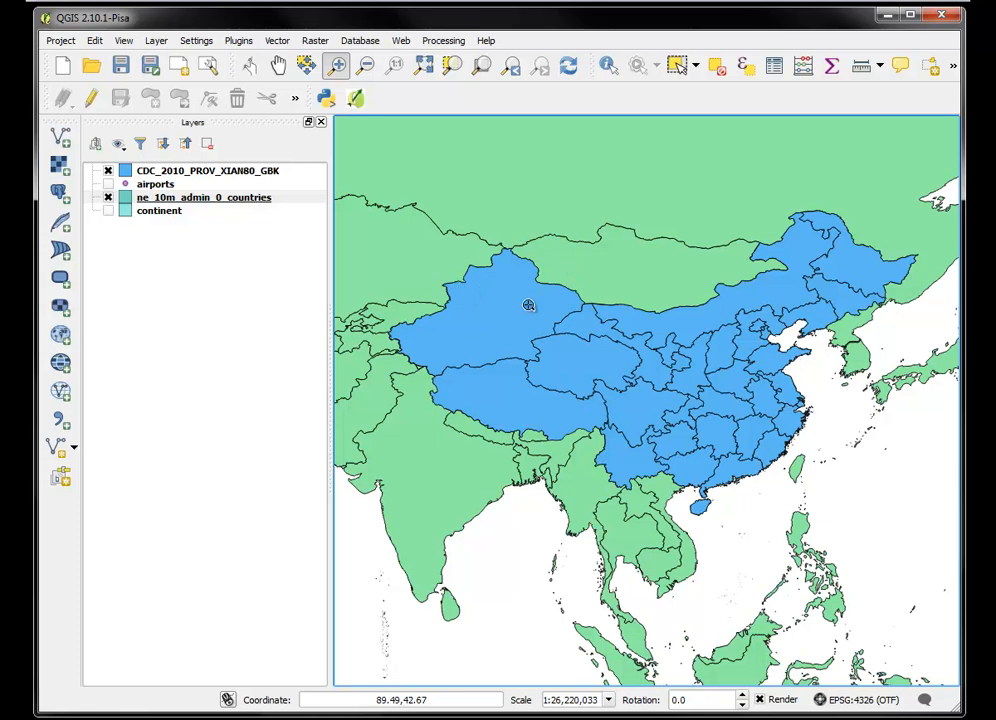
mouse_move(496, 220)
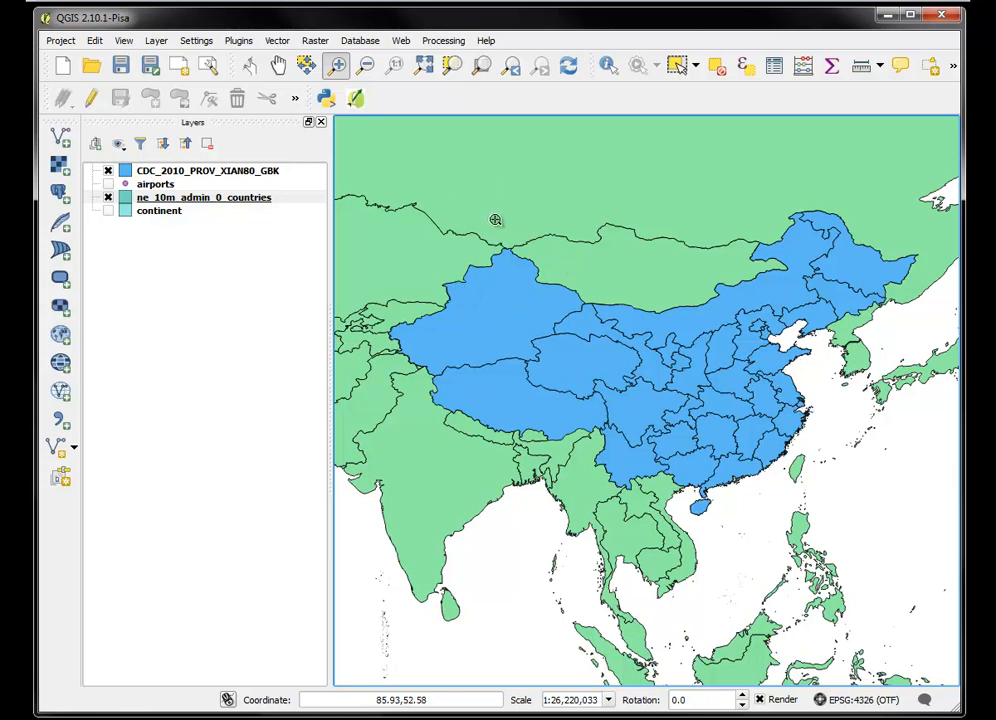
mouse_move(548, 490)
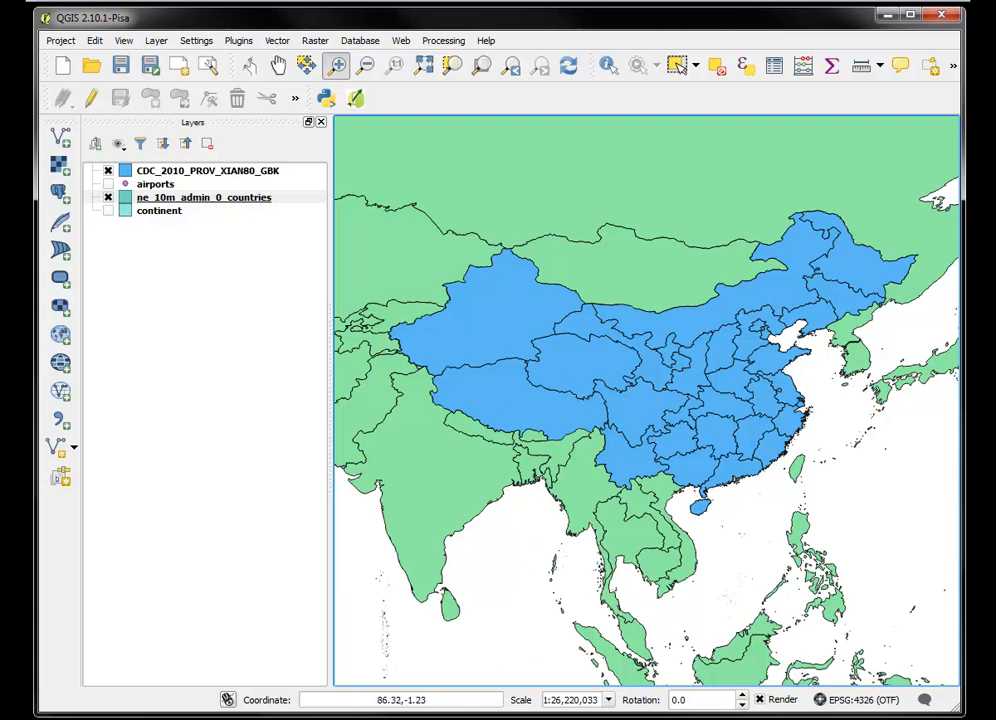
mouse_move(657, 220)
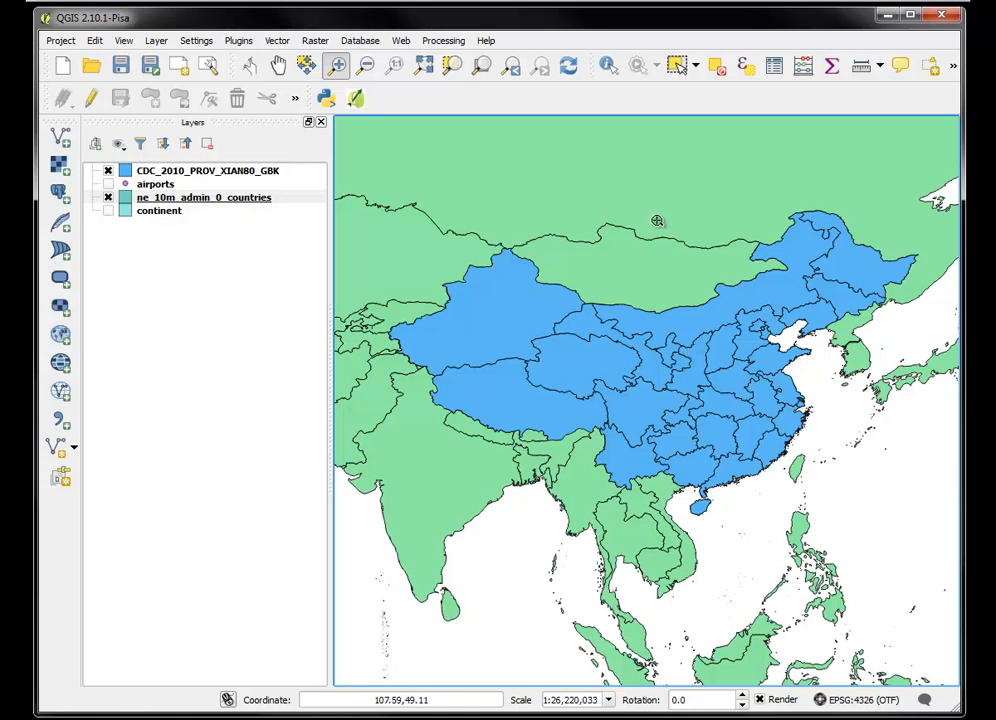
mouse_move(62, 137)
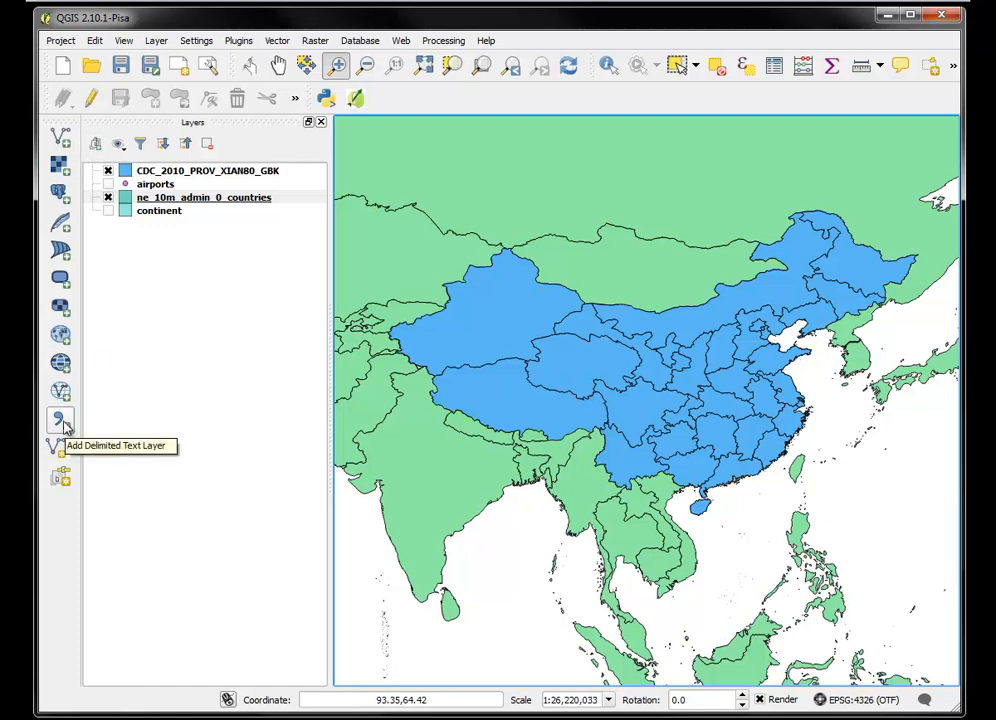
left_click(59, 420)
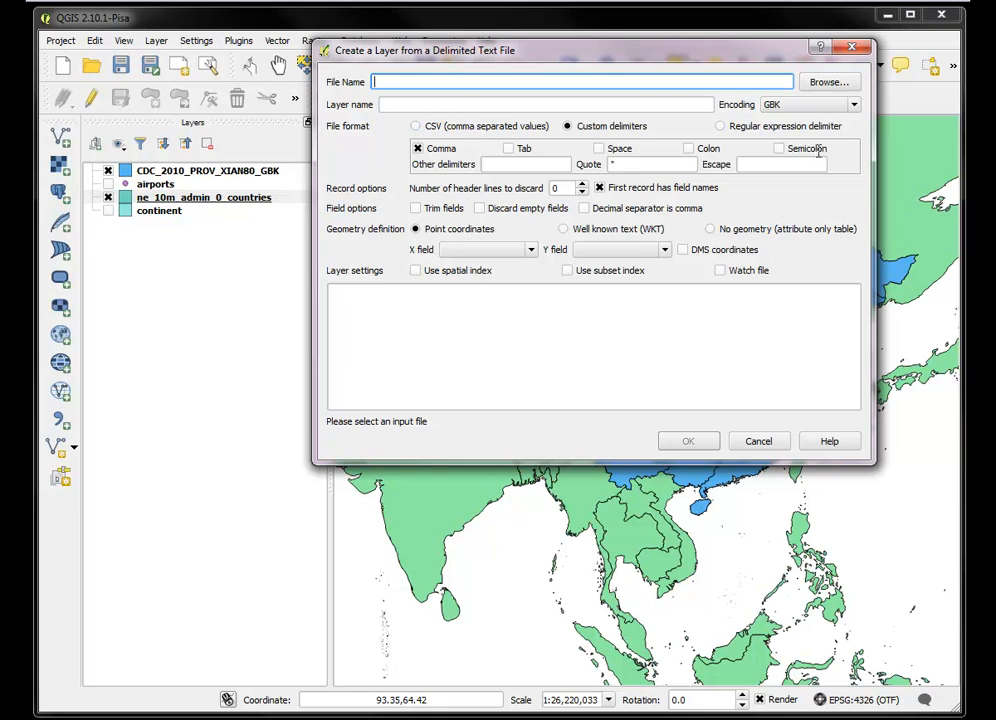
left_click(828, 82)
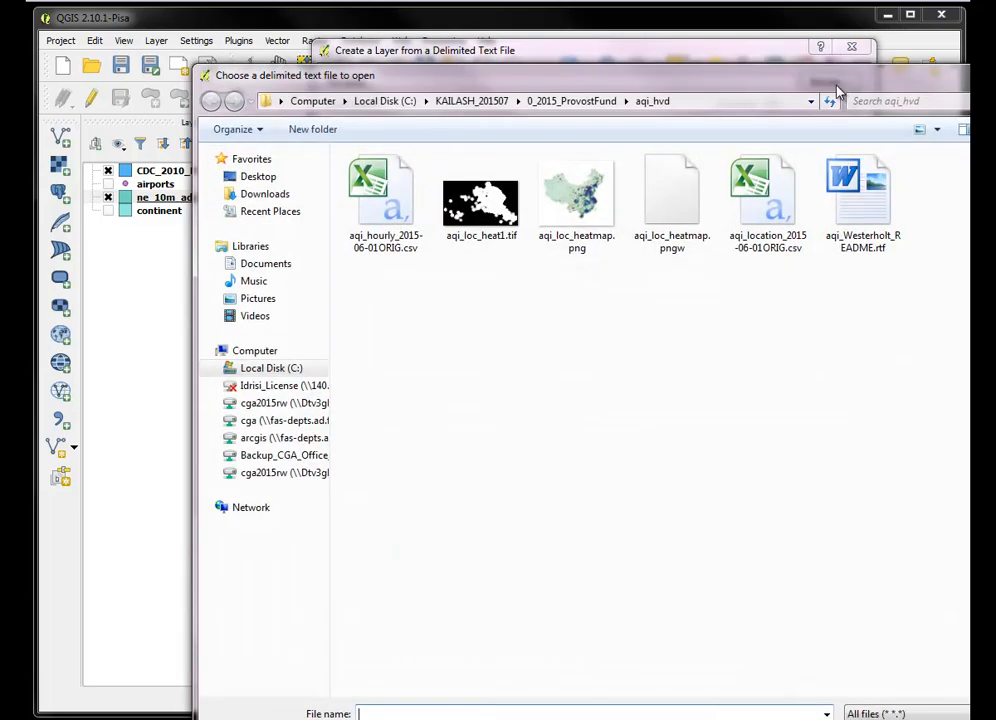
left_click(258, 176)
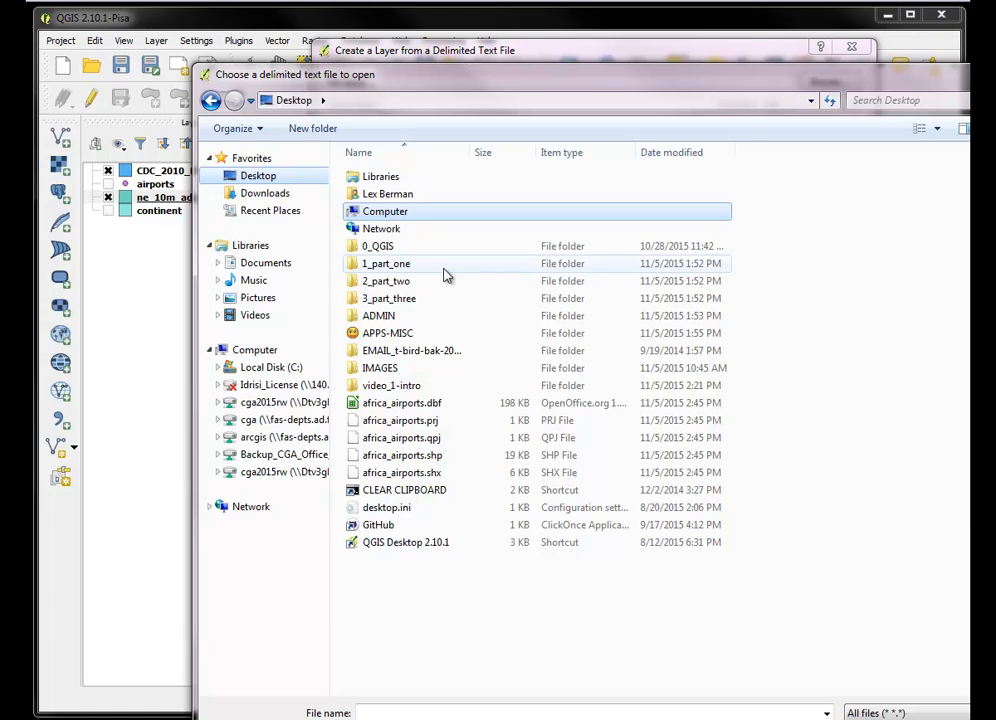
double_click(386, 263)
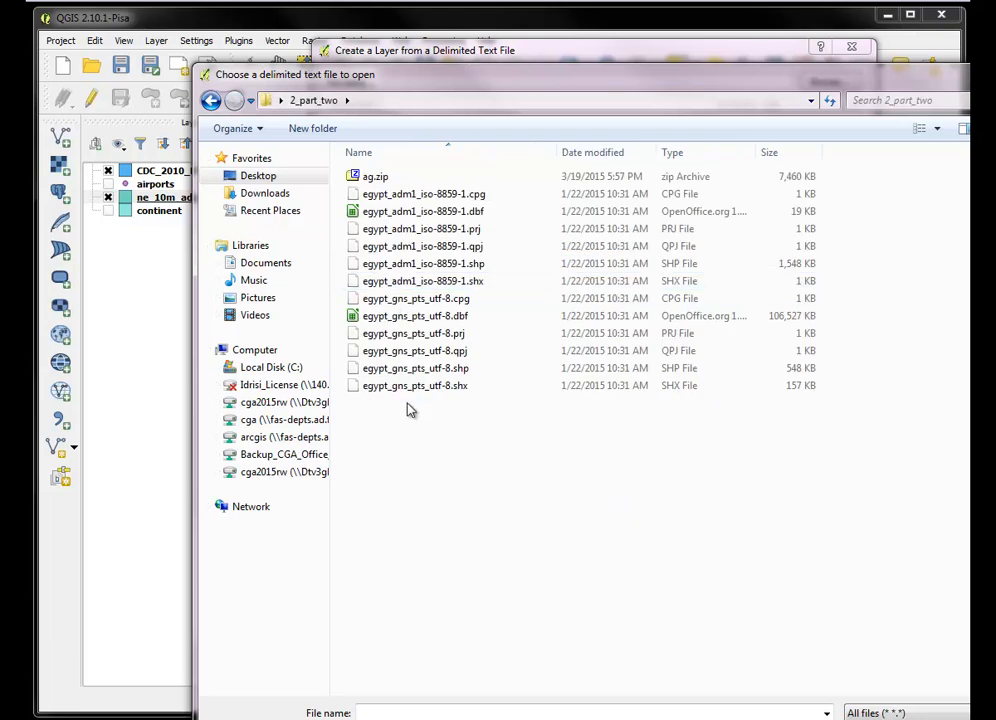
left_click(375, 176)
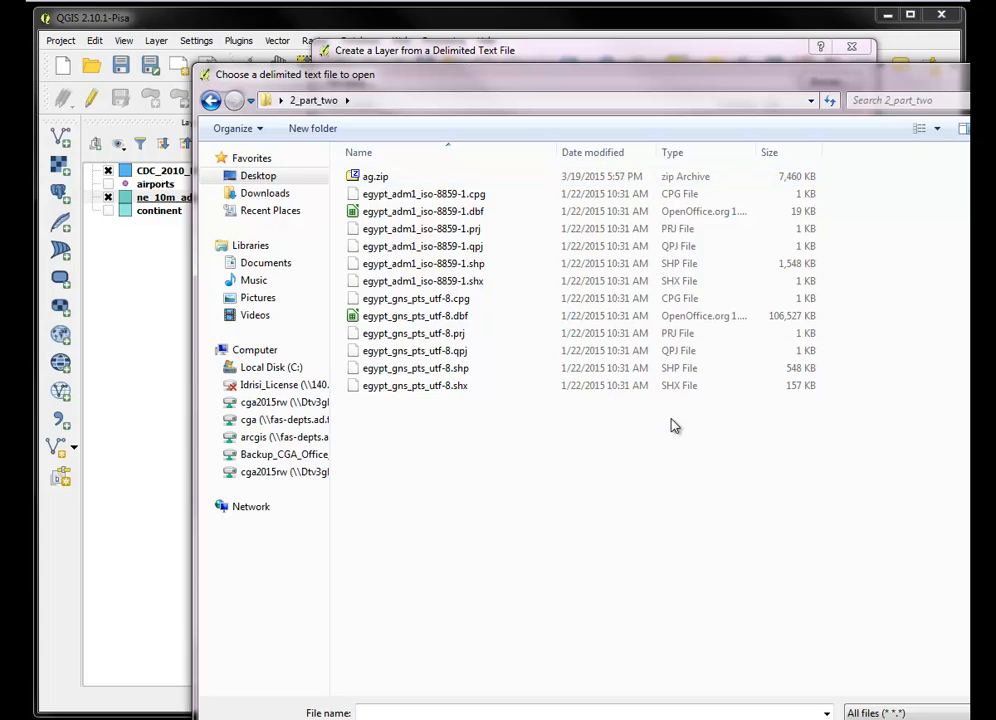
mouse_move(893, 499)
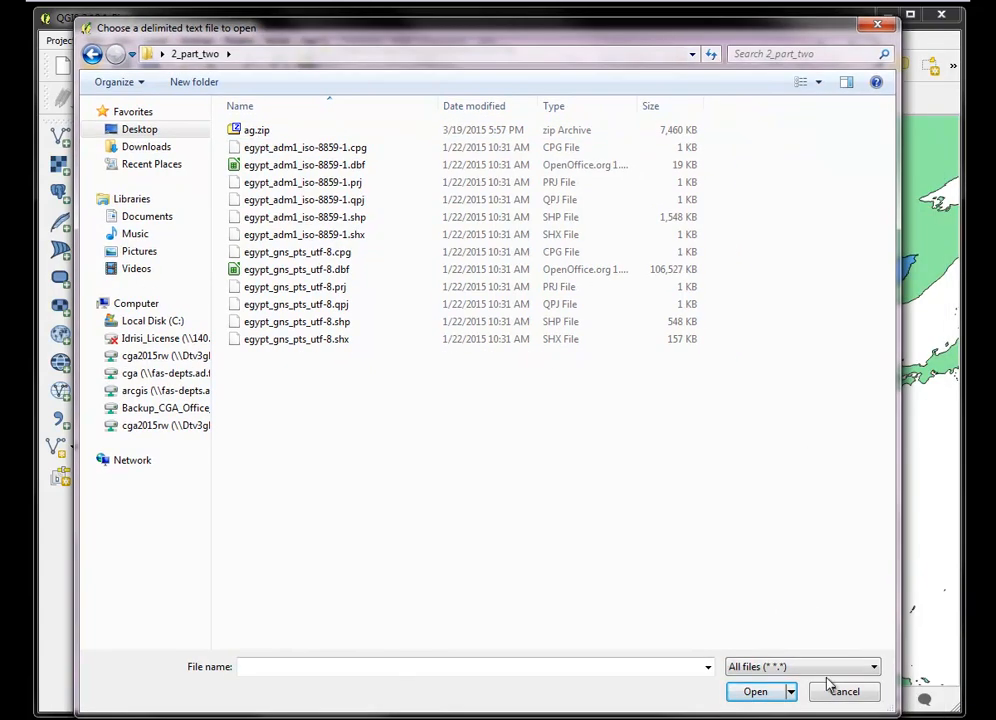
left_click(844, 691)
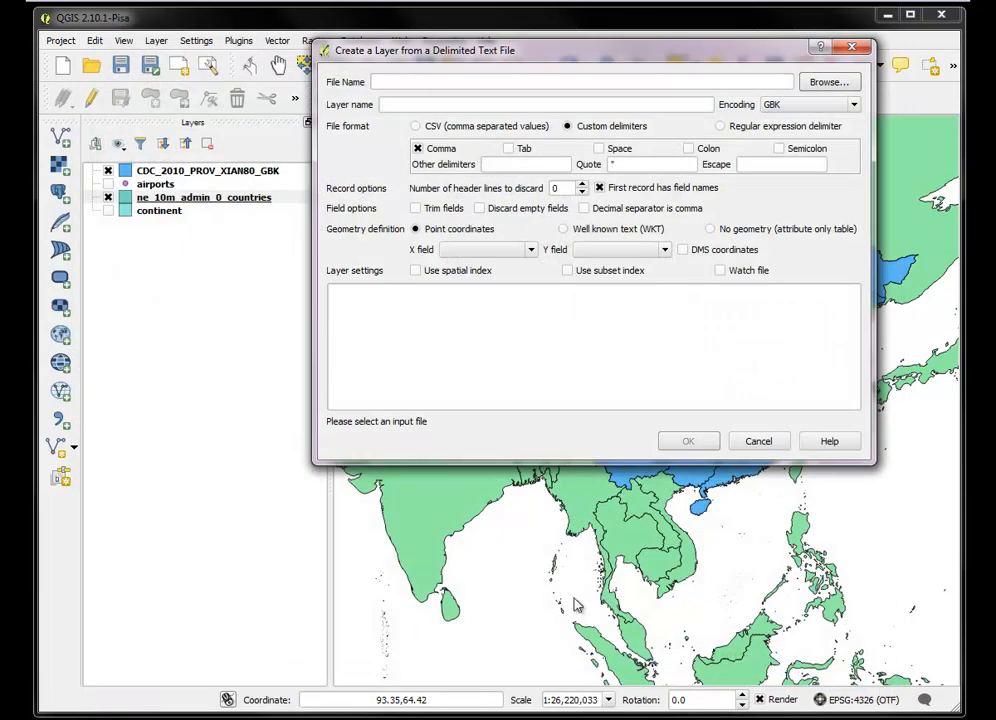
left_click(758, 441)
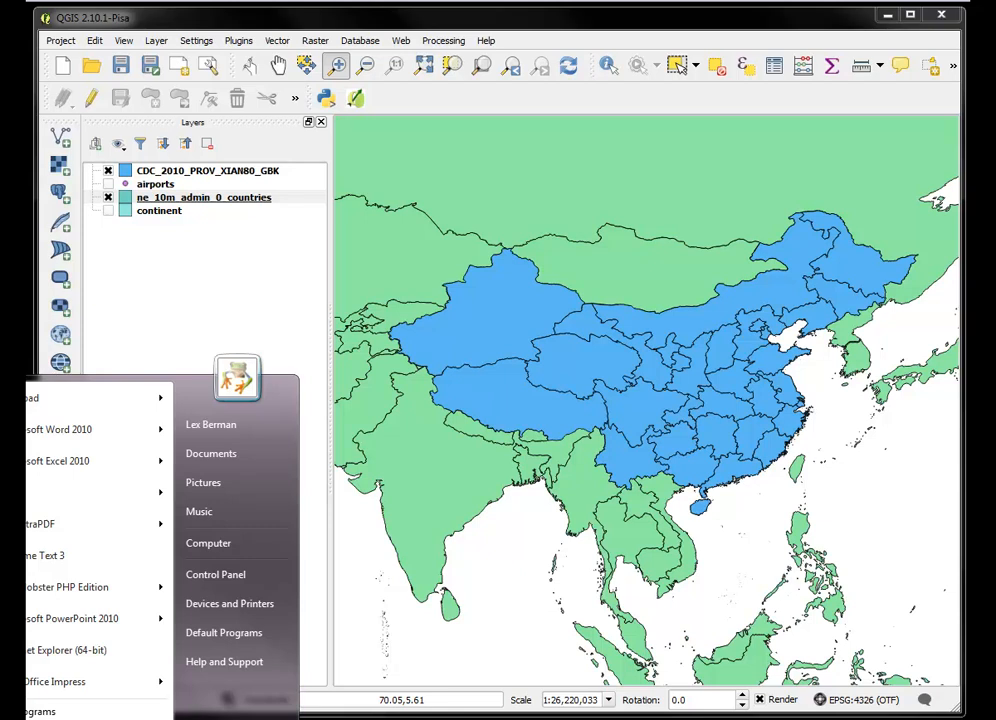
- Open ag.zip from Desktop\2_part_two to list ag.txt and the ag_*.txt files
left_click(650, 400)
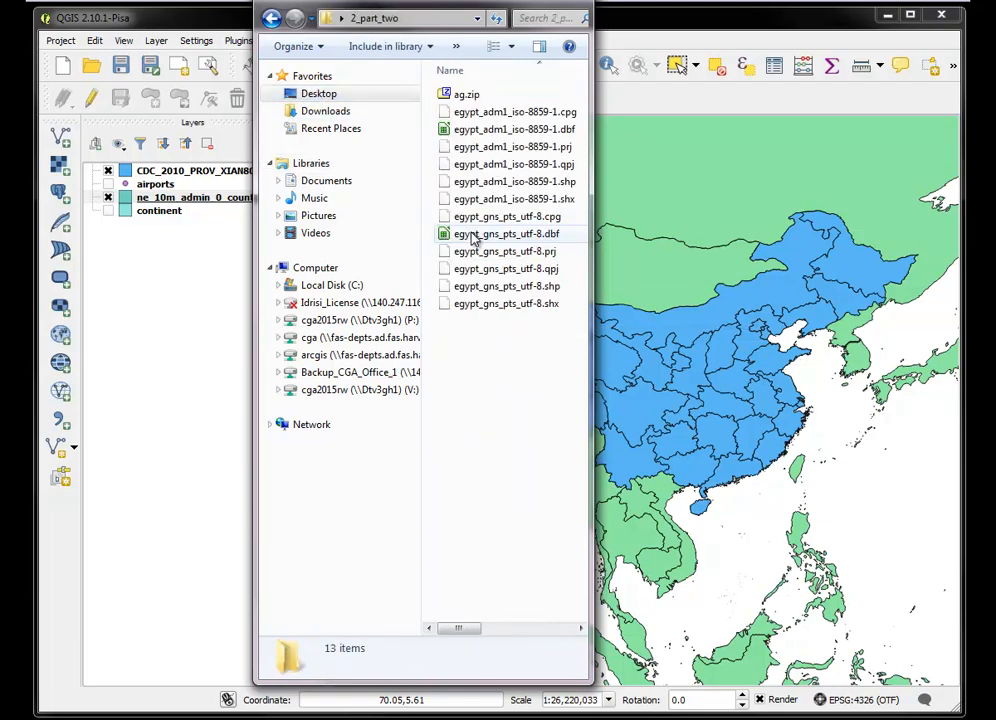
left_click(467, 93)
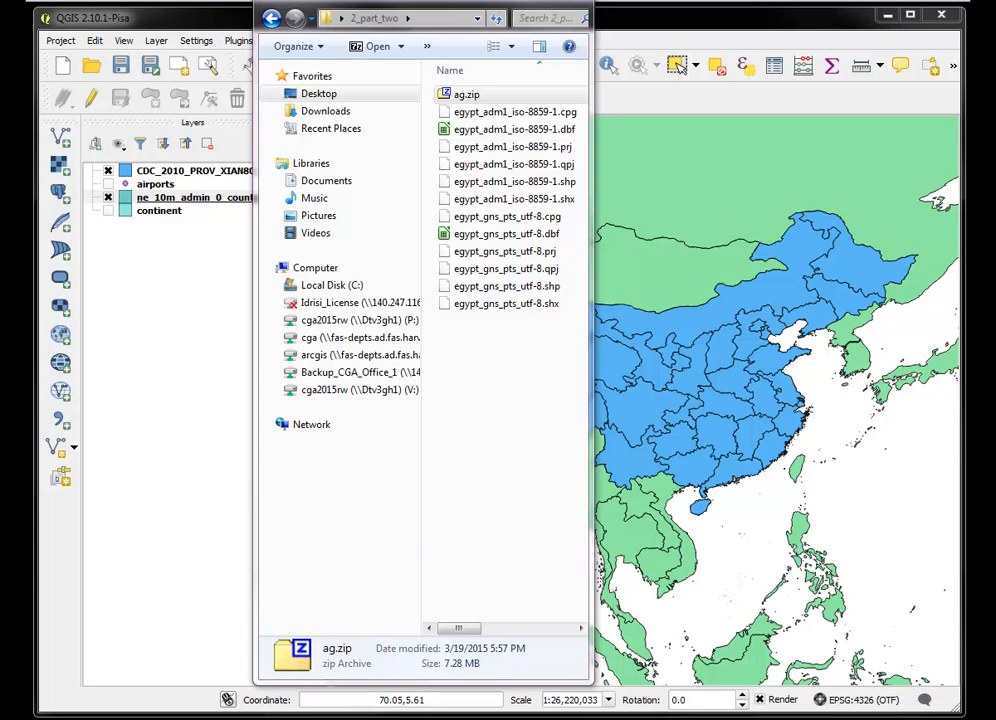
double_click(466, 93)
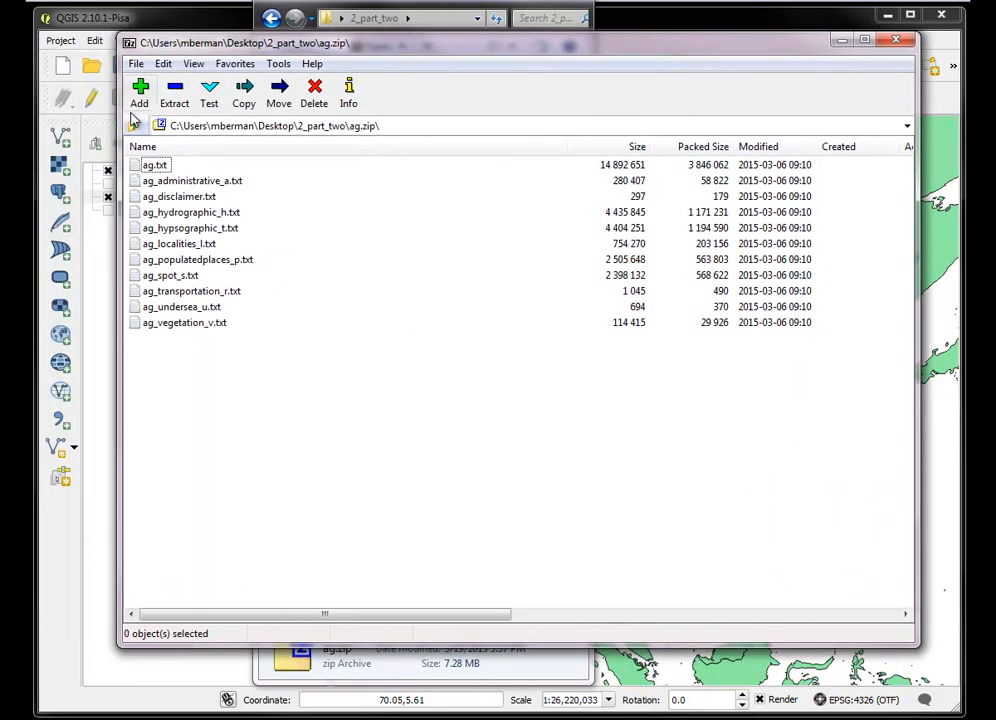
- Extract ag_populatedplaces_p.txt from ag.zip into 2_part_two with 7-Zip, then close the archive
left_click(243, 90)
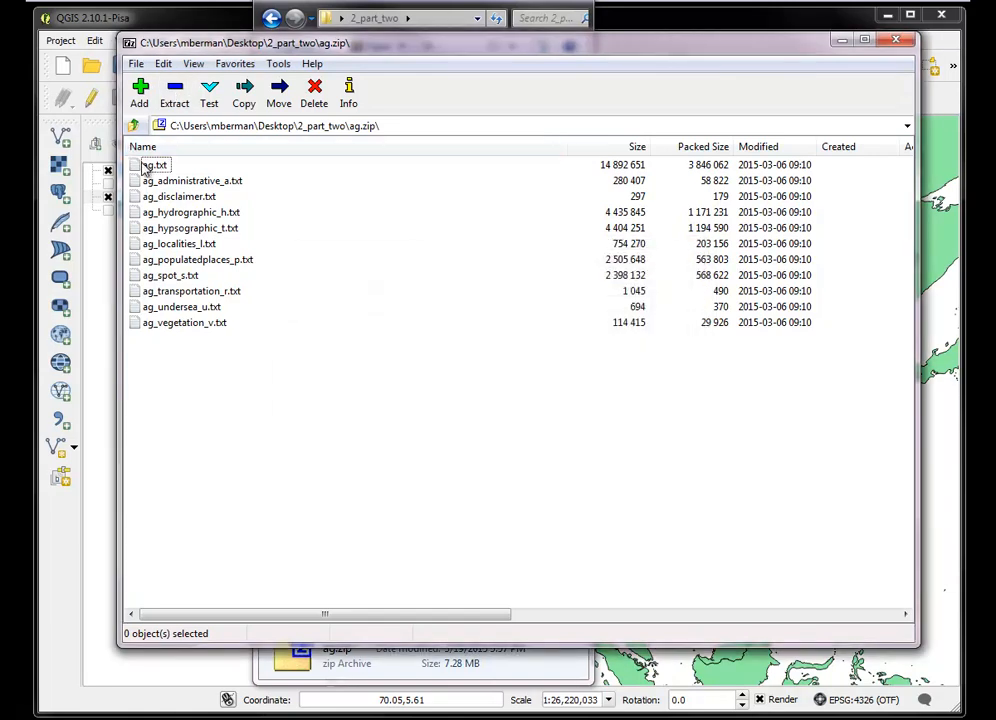
left_click(197, 259)
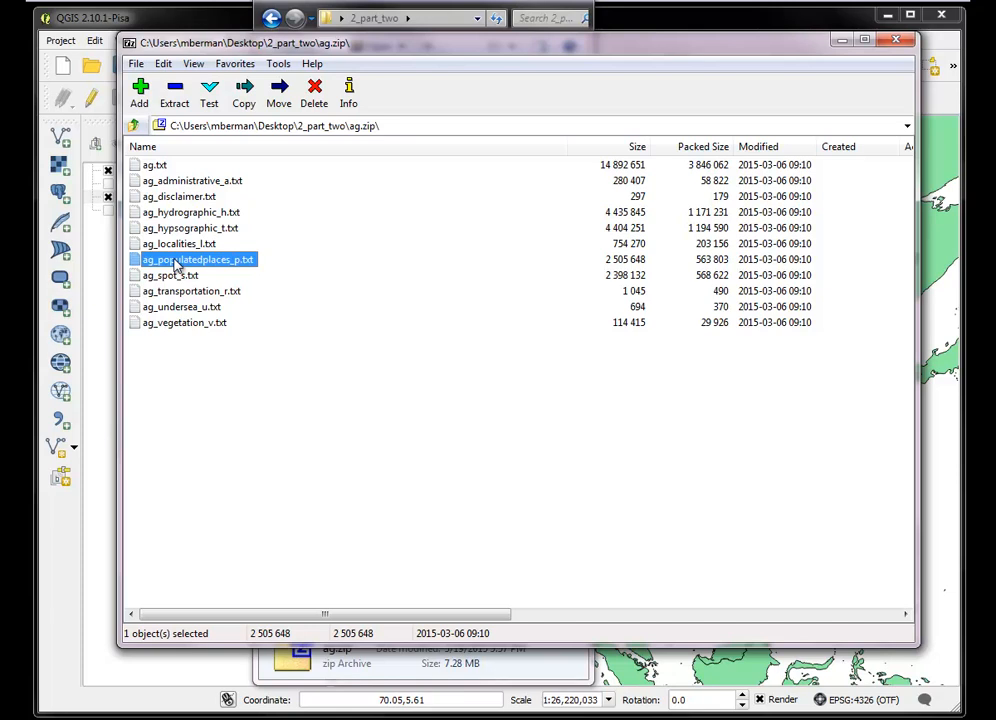
left_click(243, 92)
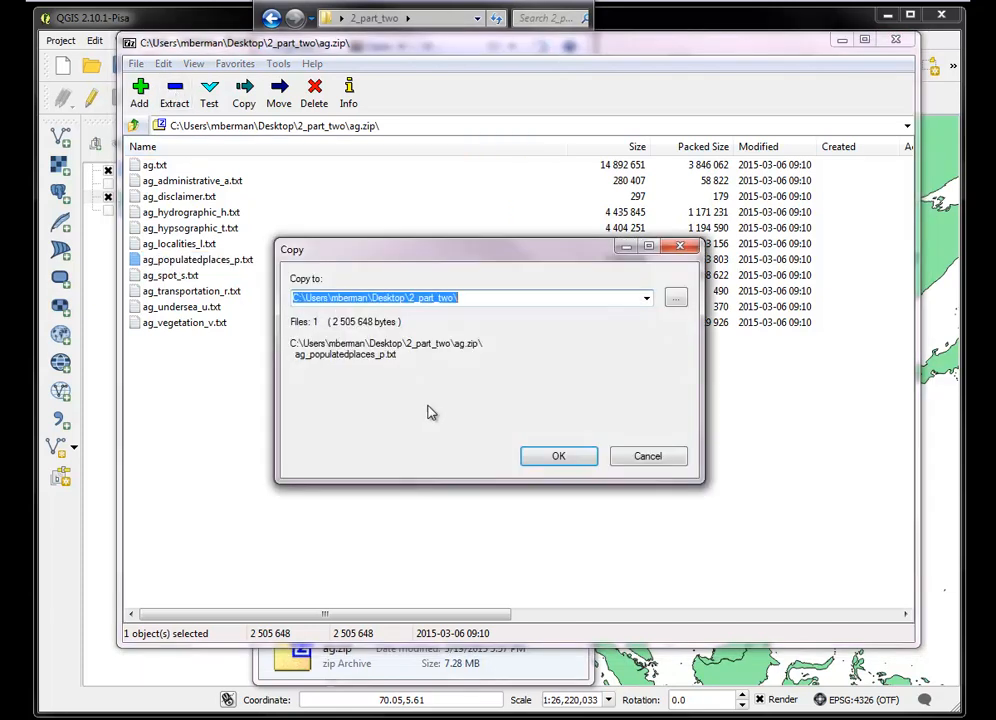
left_click(558, 455)
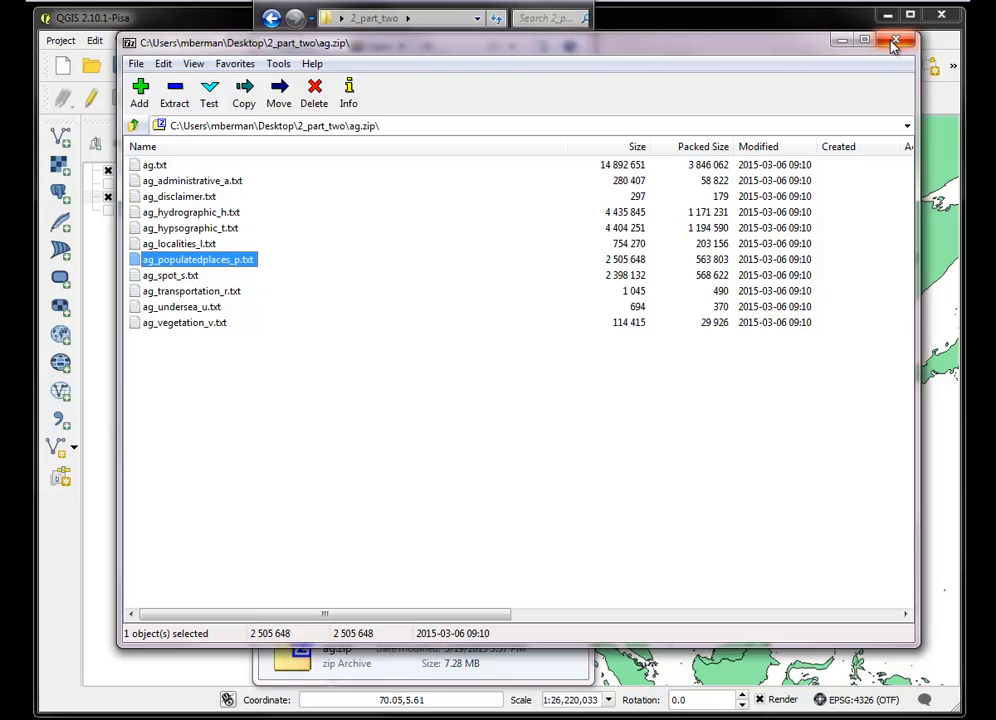
left_click(894, 42)
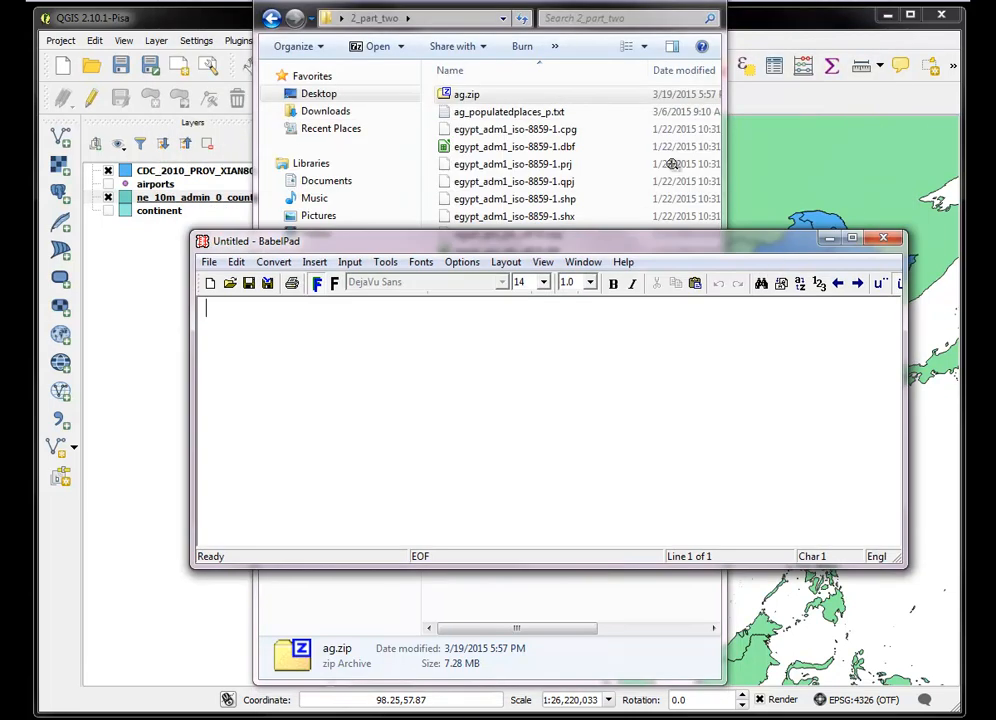
double_click(509, 111)
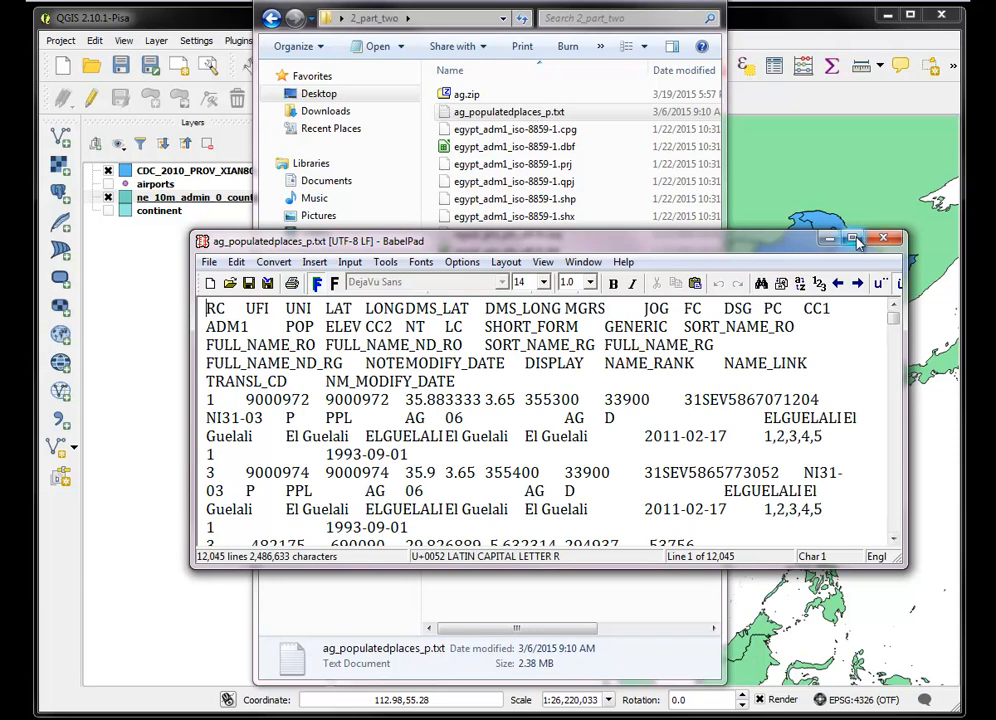
left_click(855, 238)
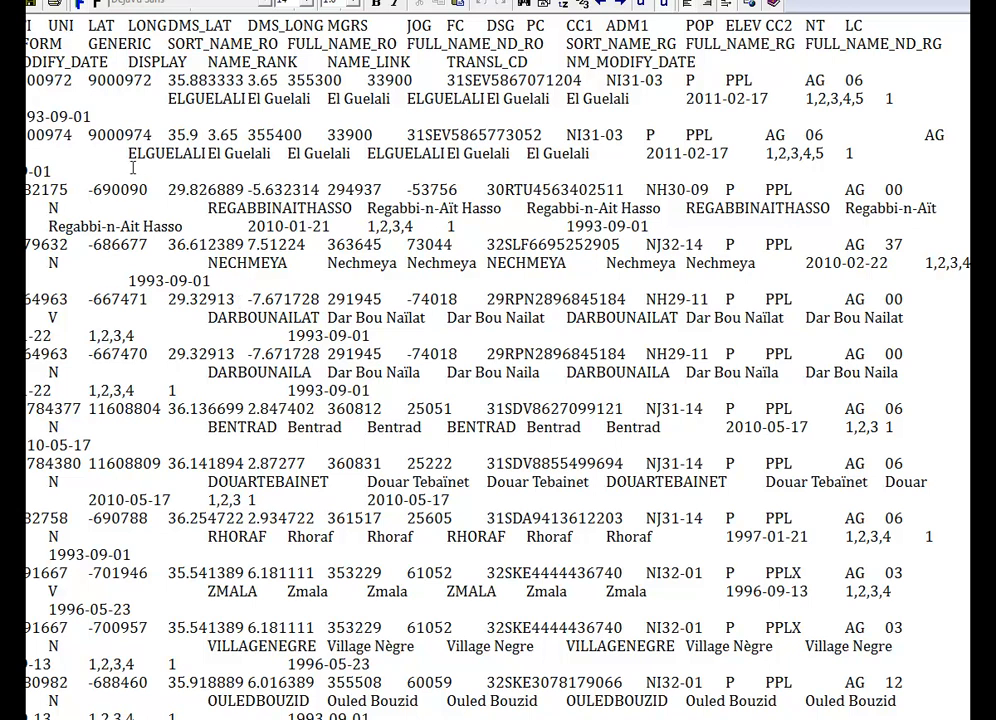
mouse_move(253, 128)
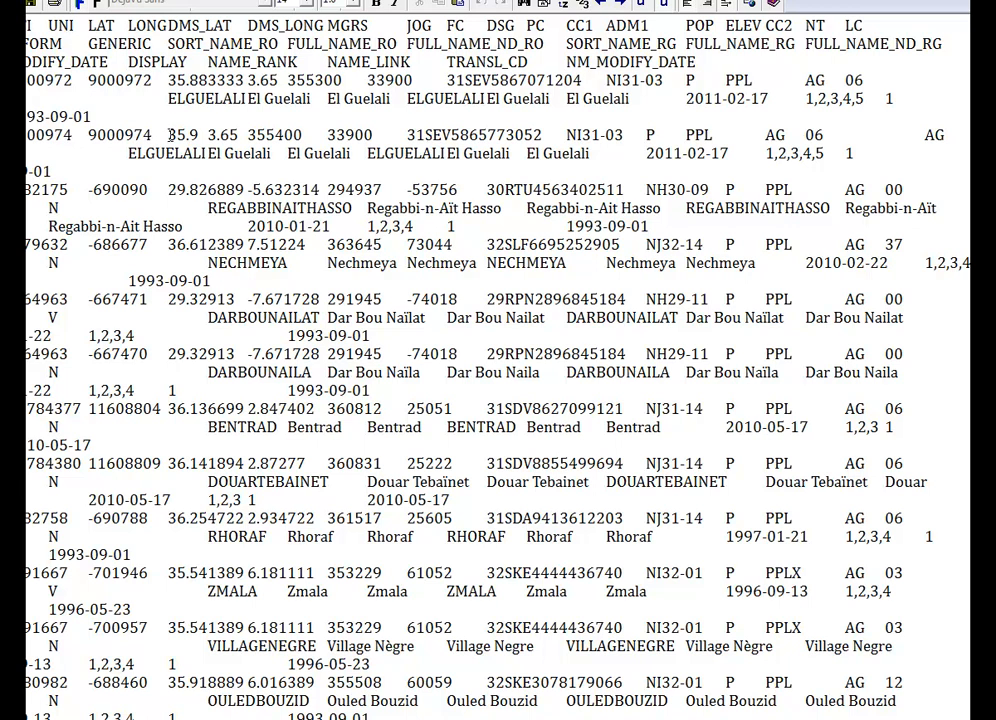
double_click(195, 135)
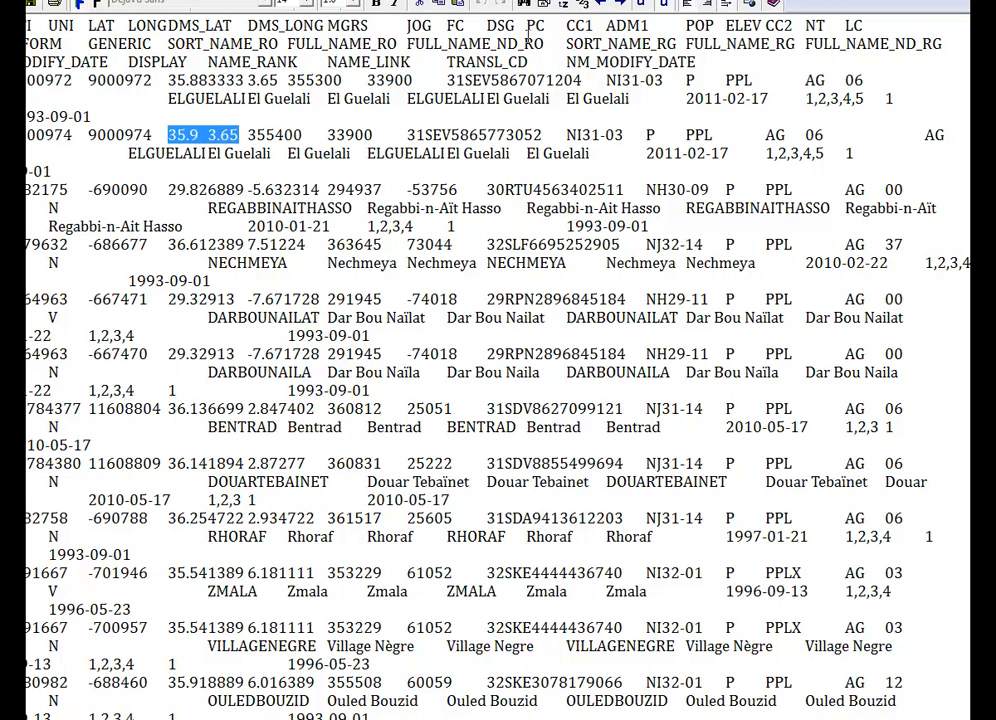
mouse_move(315, 159)
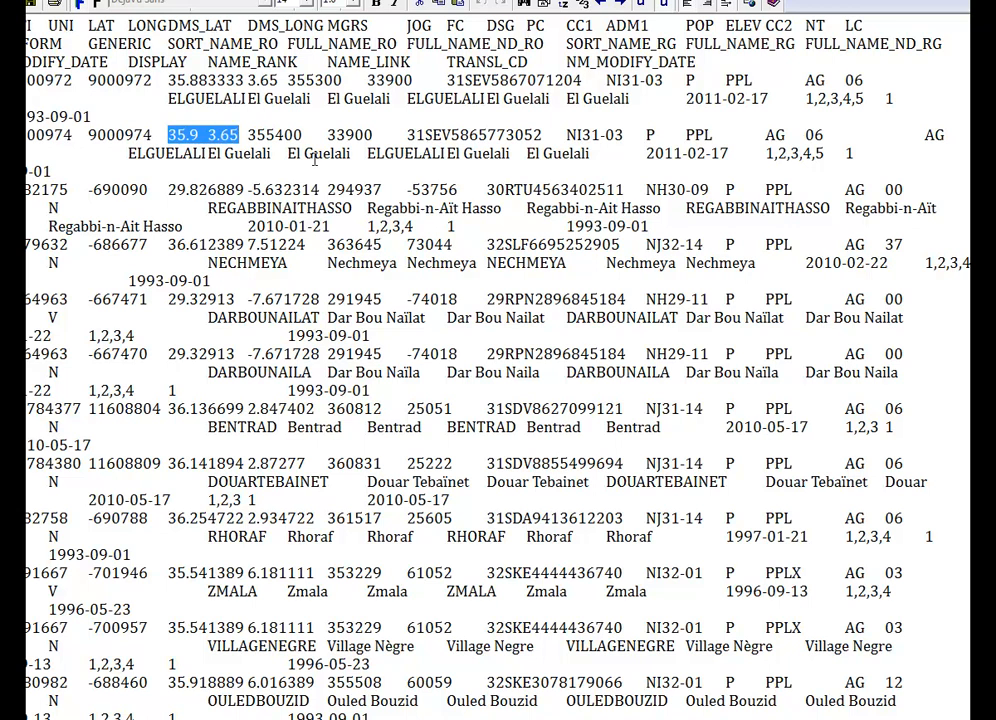
mouse_move(455, 200)
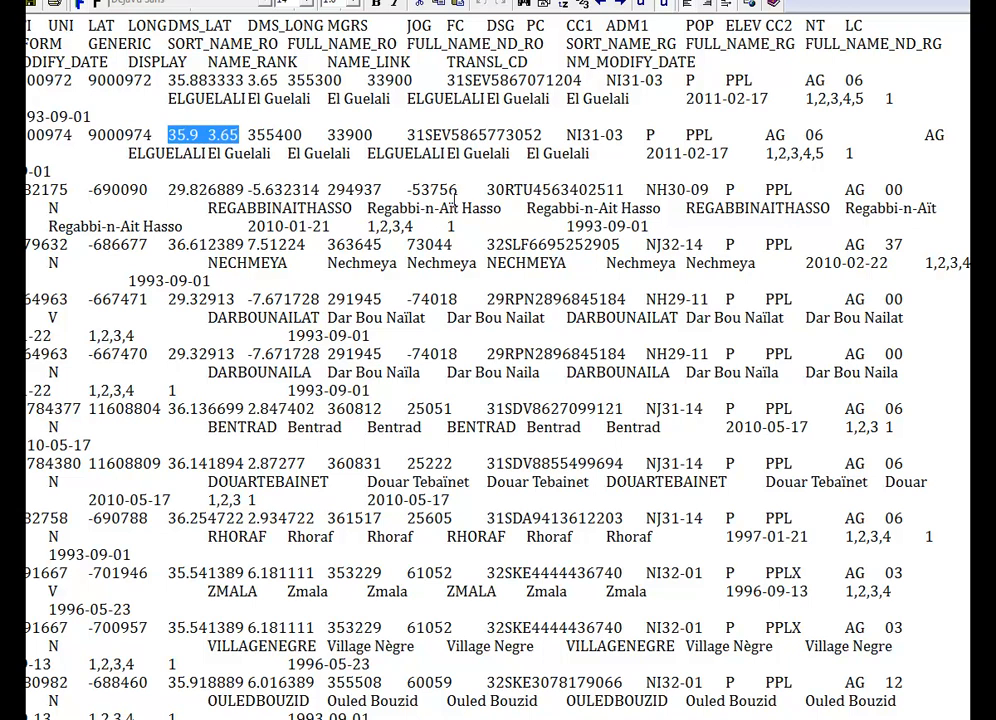
mouse_move(560, 122)
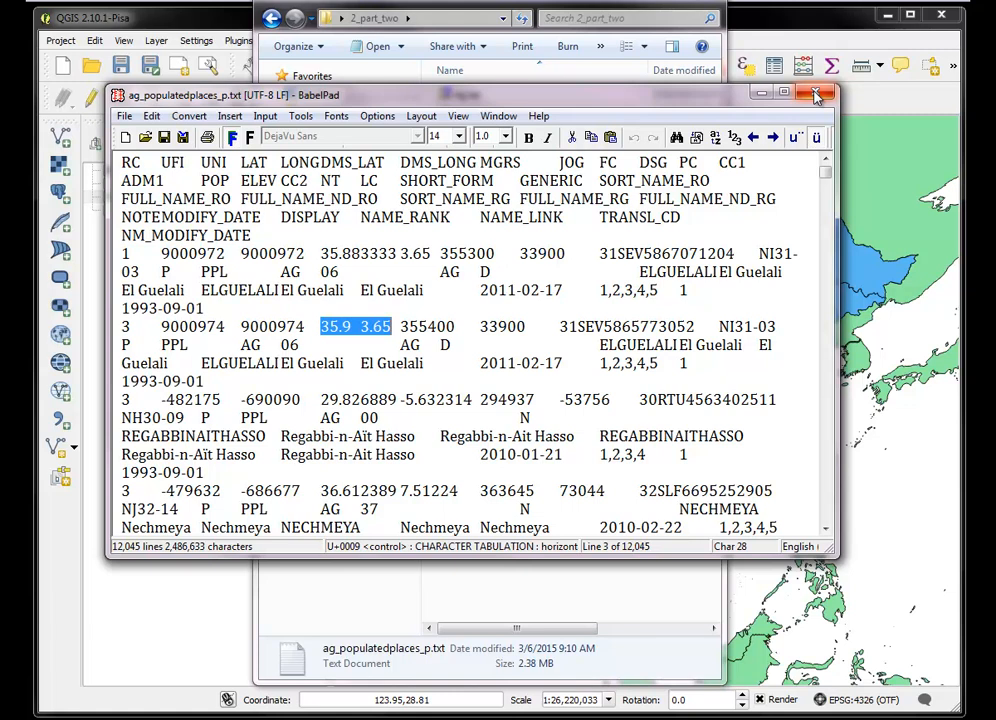
left_click(815, 94)
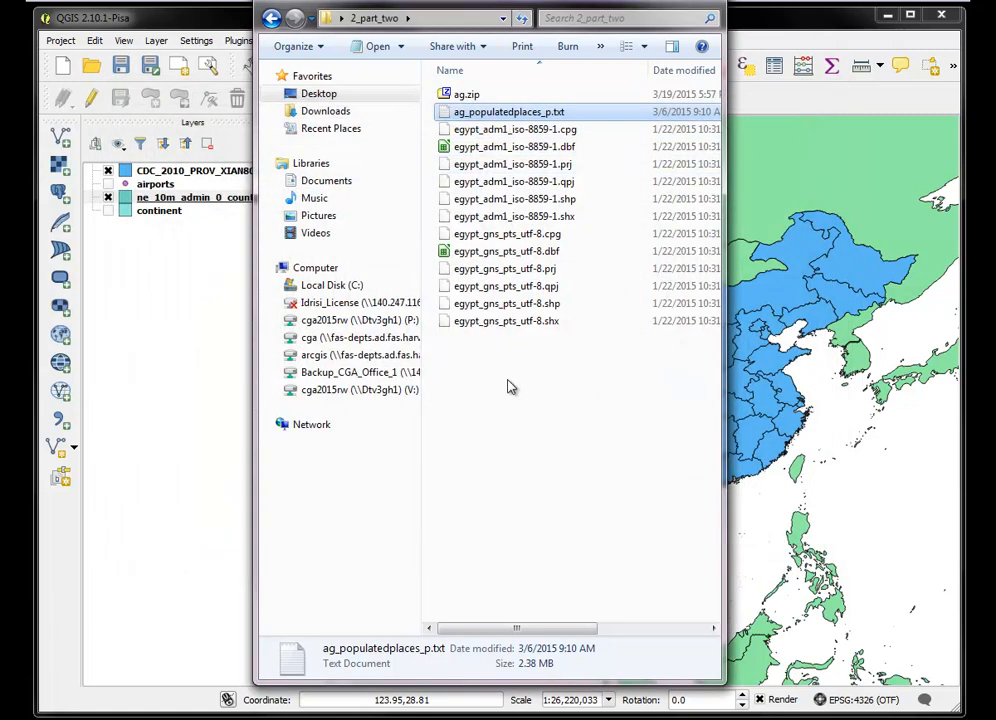
mouse_move(516, 112)
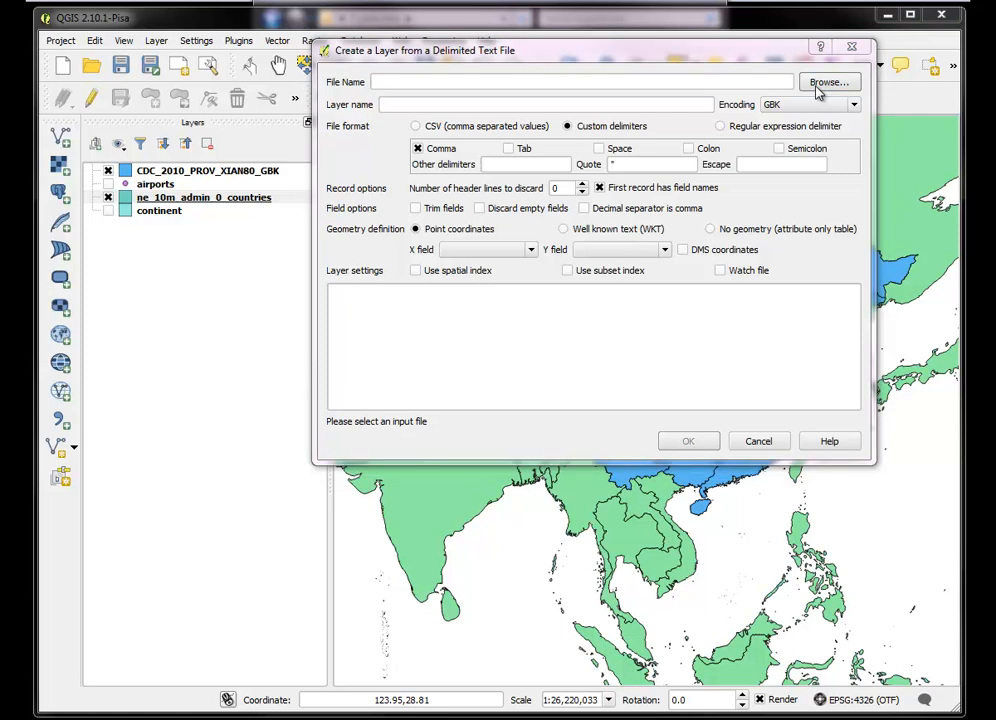
- Load Desktop\2_part_two\ag_populatedplaces_p.txt into the delimited text dialog as tab-delimited UTF-8
left_click(829, 82)
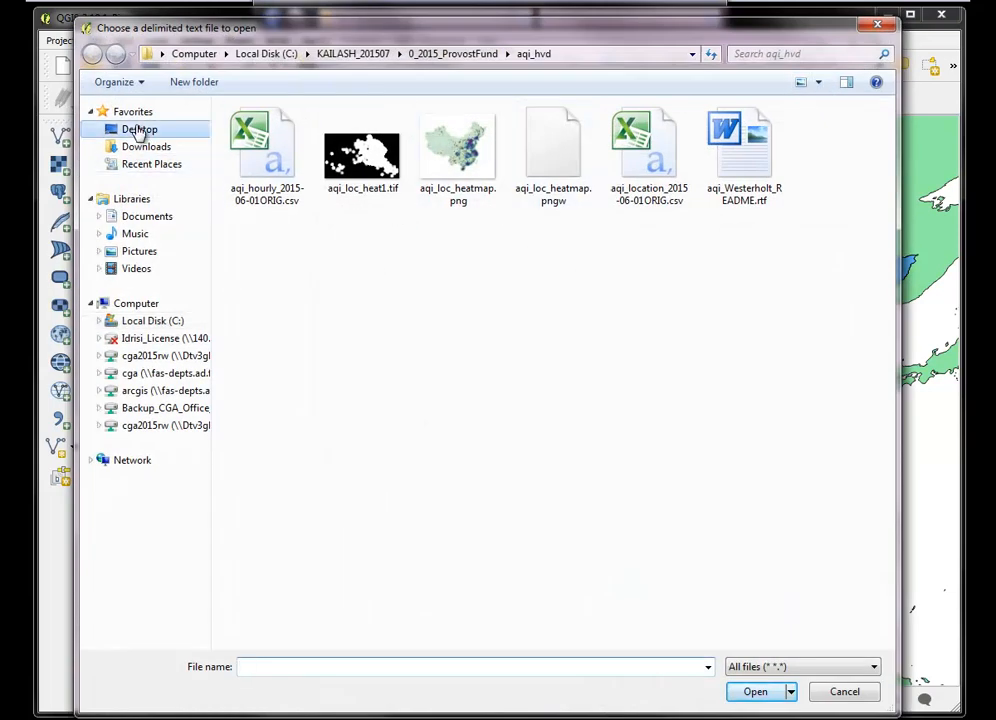
left_click(140, 129)
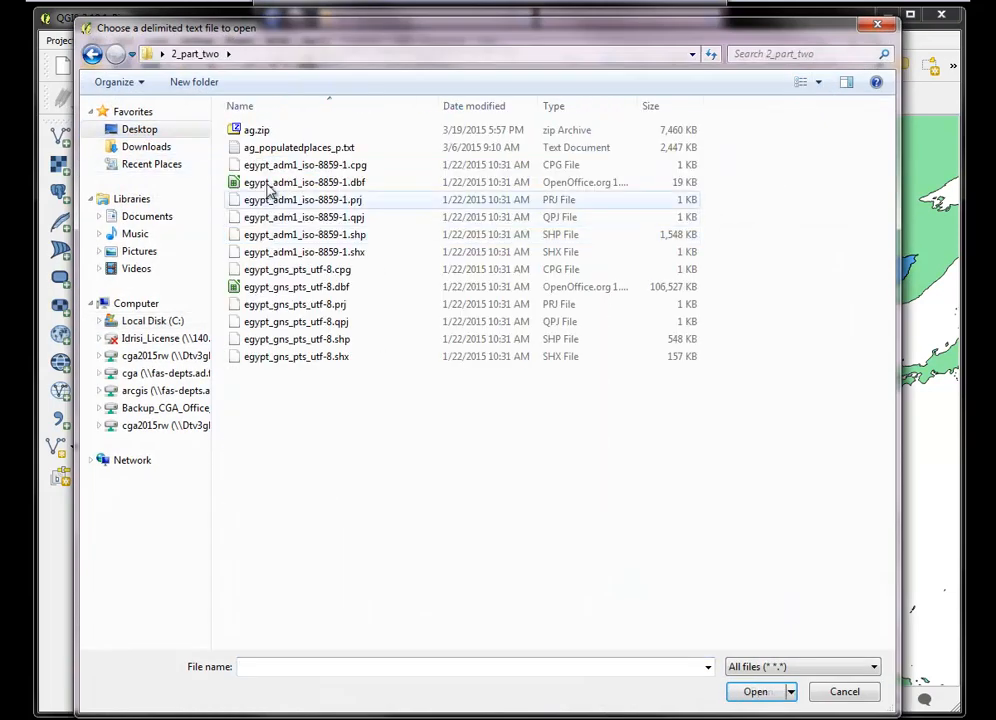
left_click(300, 149)
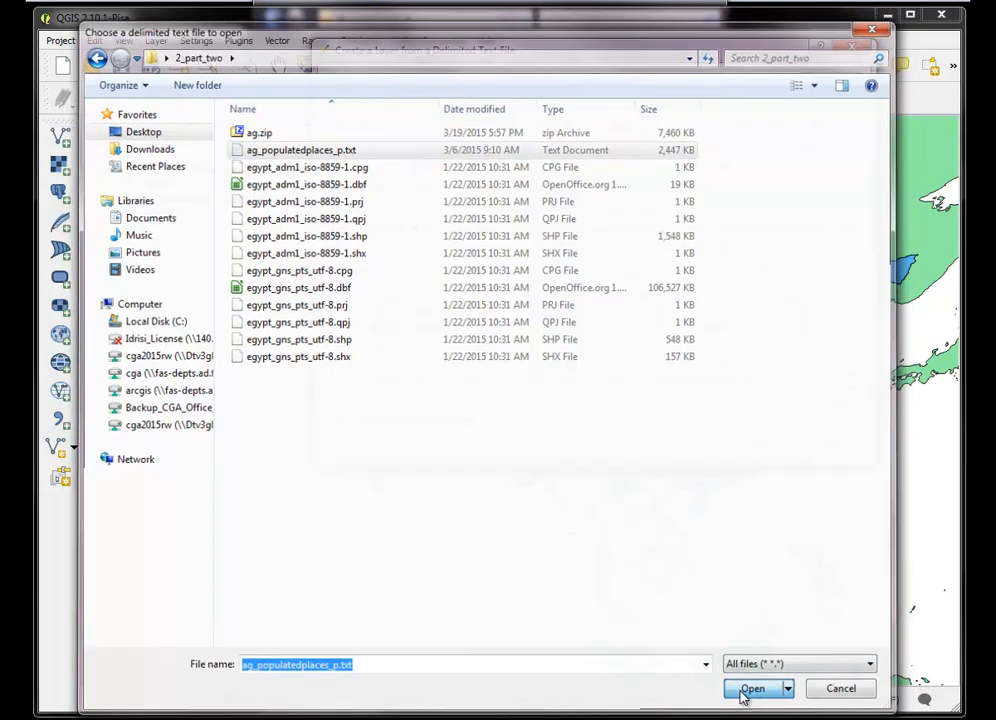
left_click(752, 688)
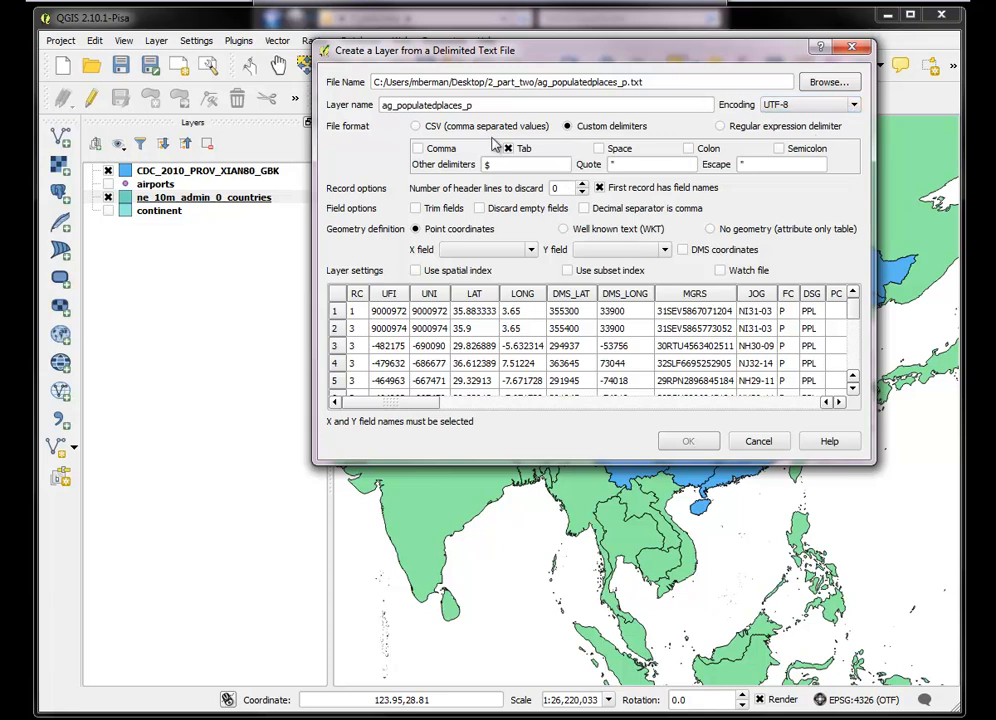
- Keep Tab as the only delimiter, clear the extra '$' entry, and scroll the column preview
left_click(416, 126)
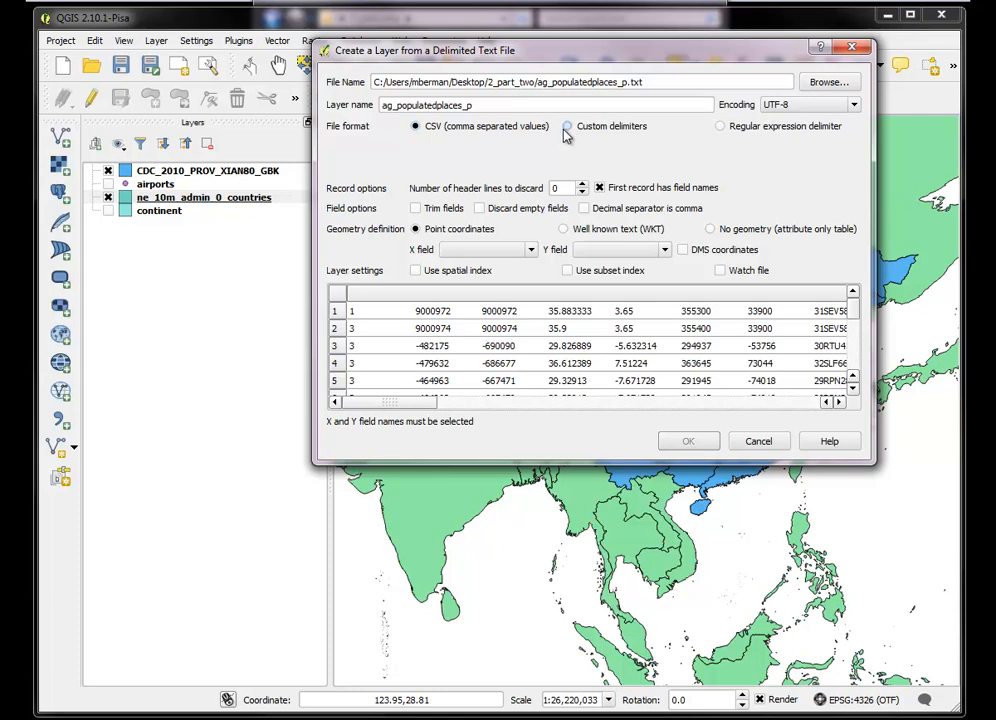
left_click(567, 126)
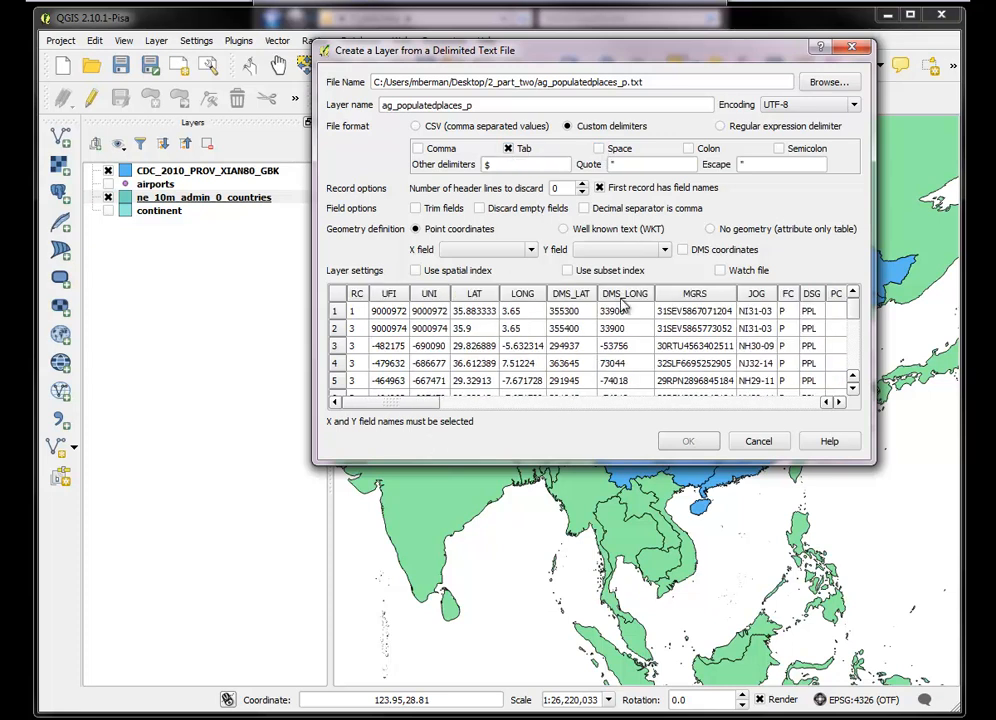
mouse_move(582, 350)
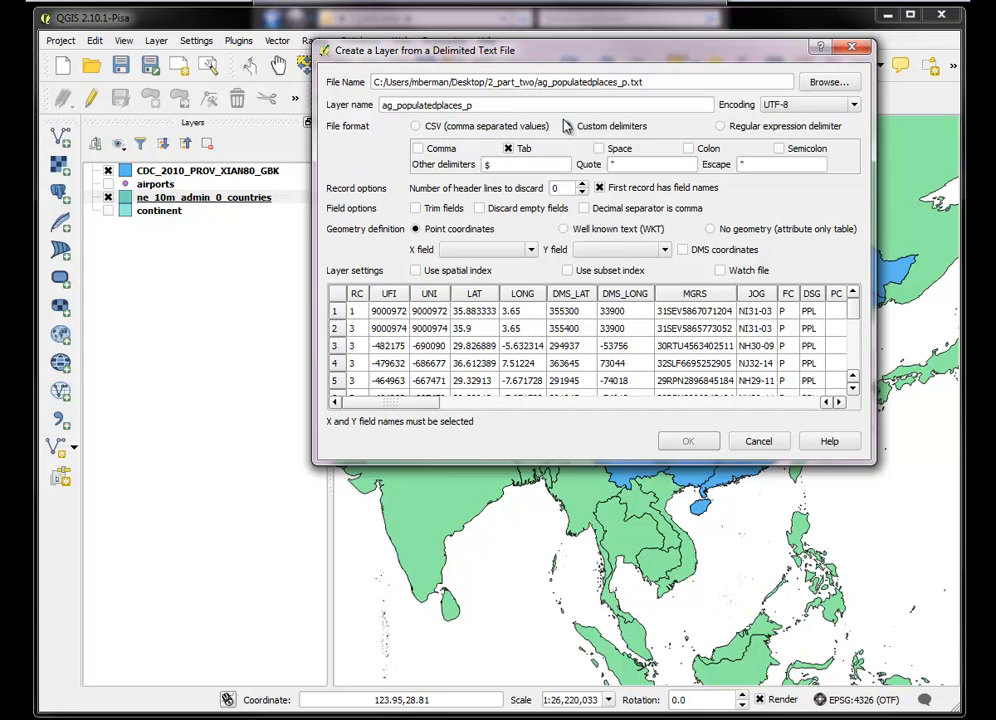
left_click(567, 125)
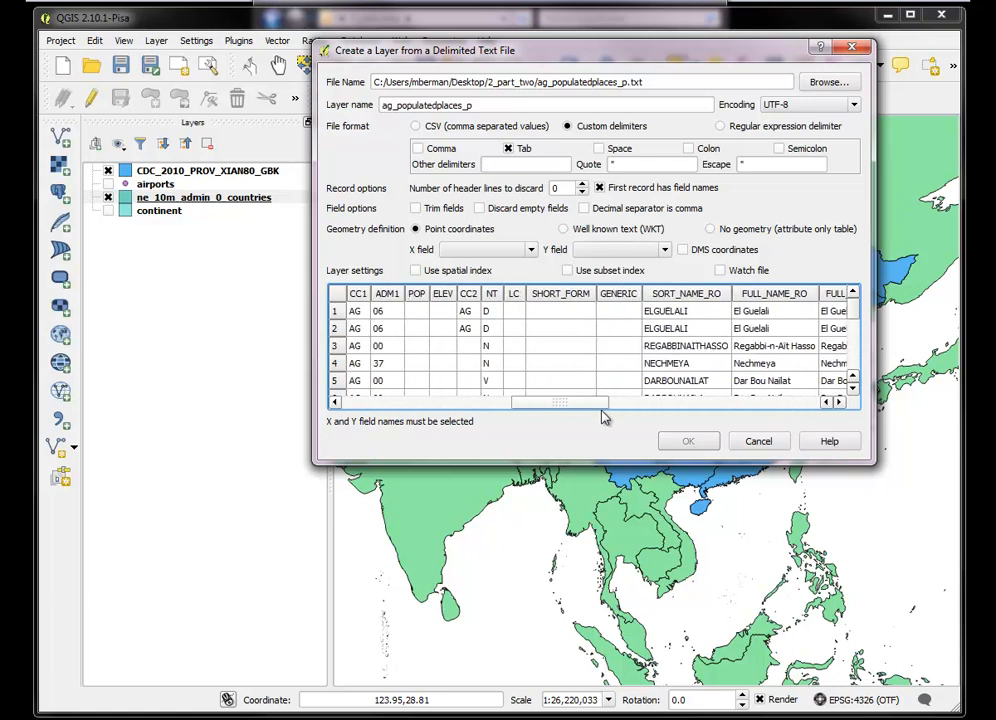
scroll("right", 3)
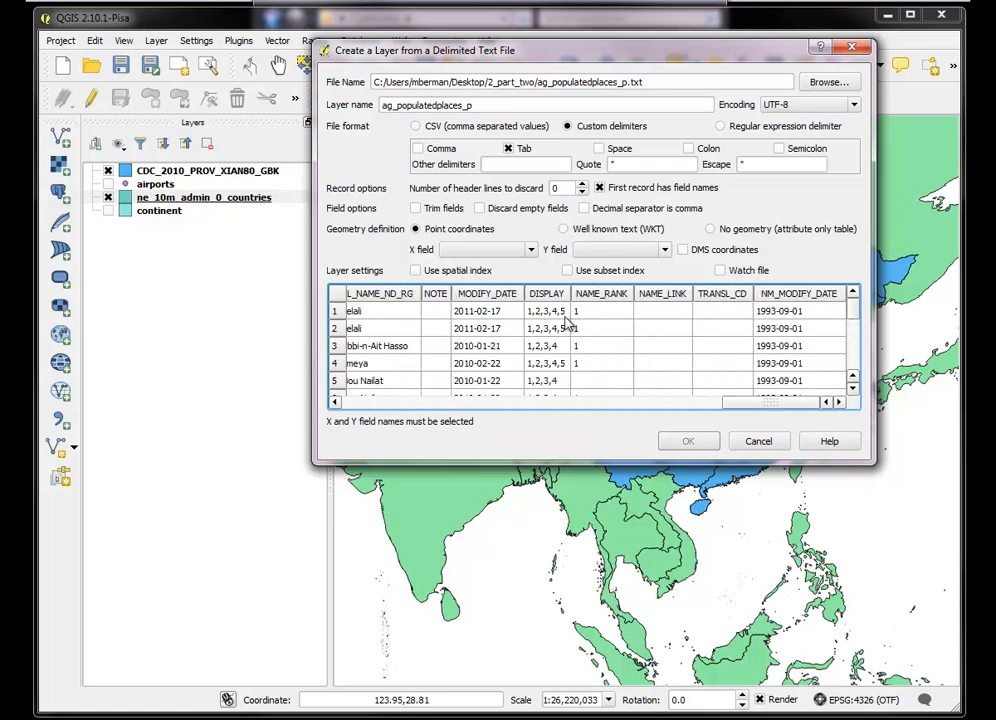
scroll("right", 3)
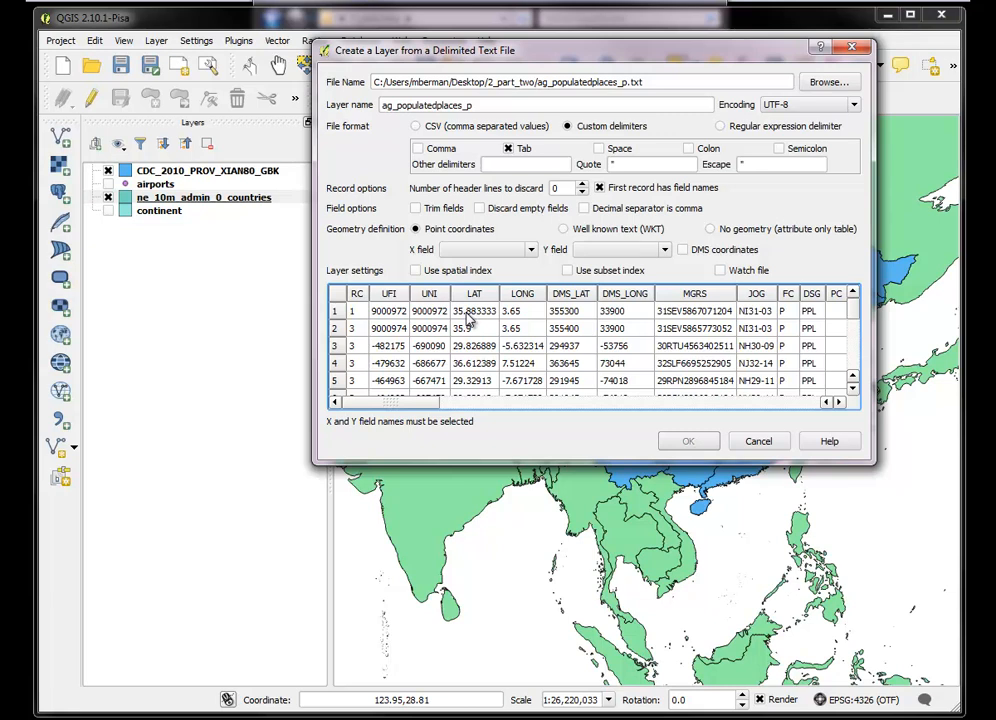
mouse_move(492, 320)
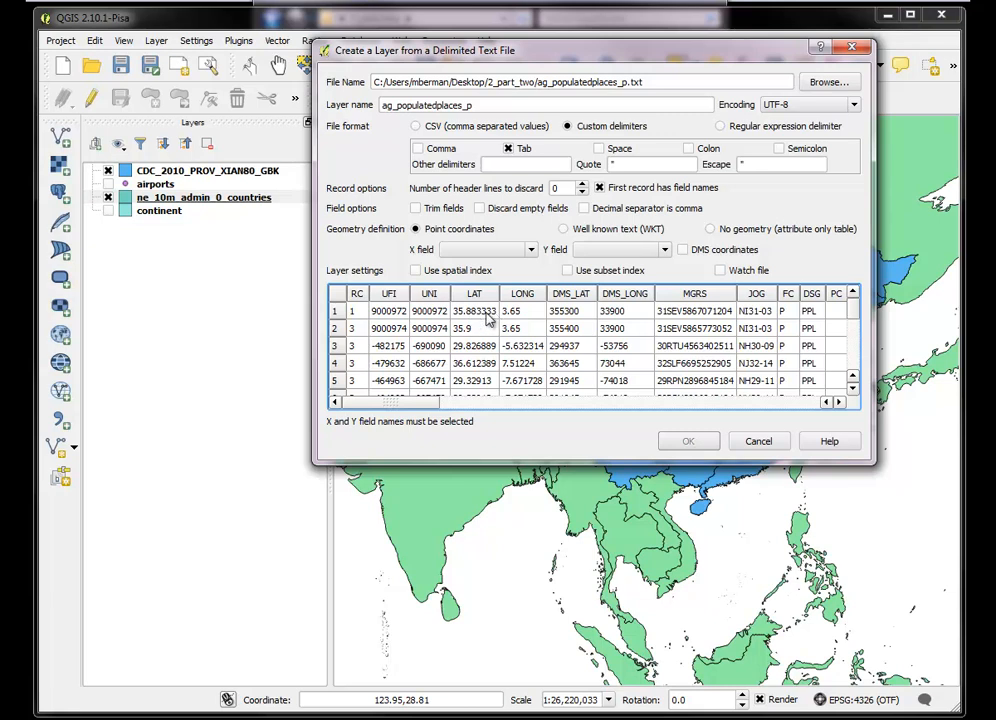
mouse_move(490, 328)
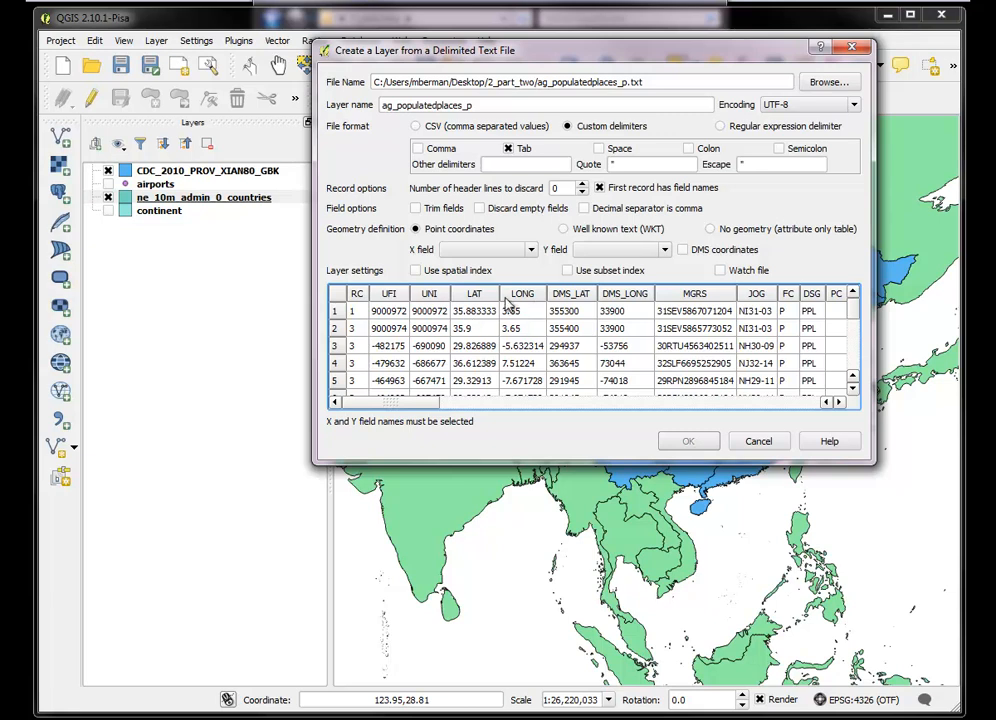
mouse_move(478, 307)
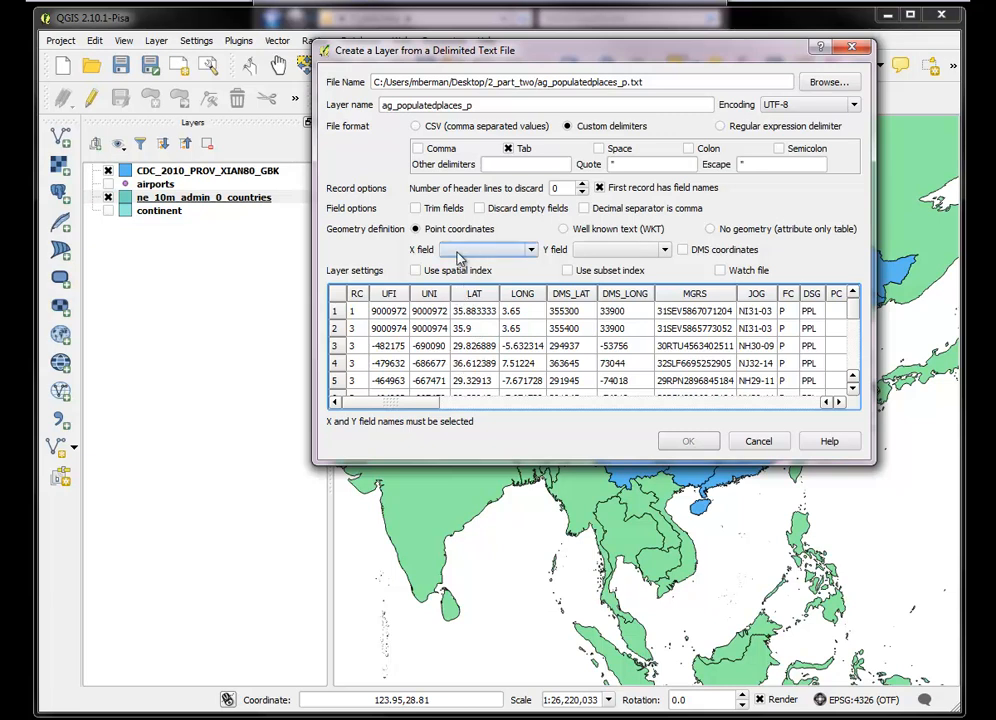
- Set LONG as the X field and LAT as the Y field, then accept the import
left_click(663, 249)
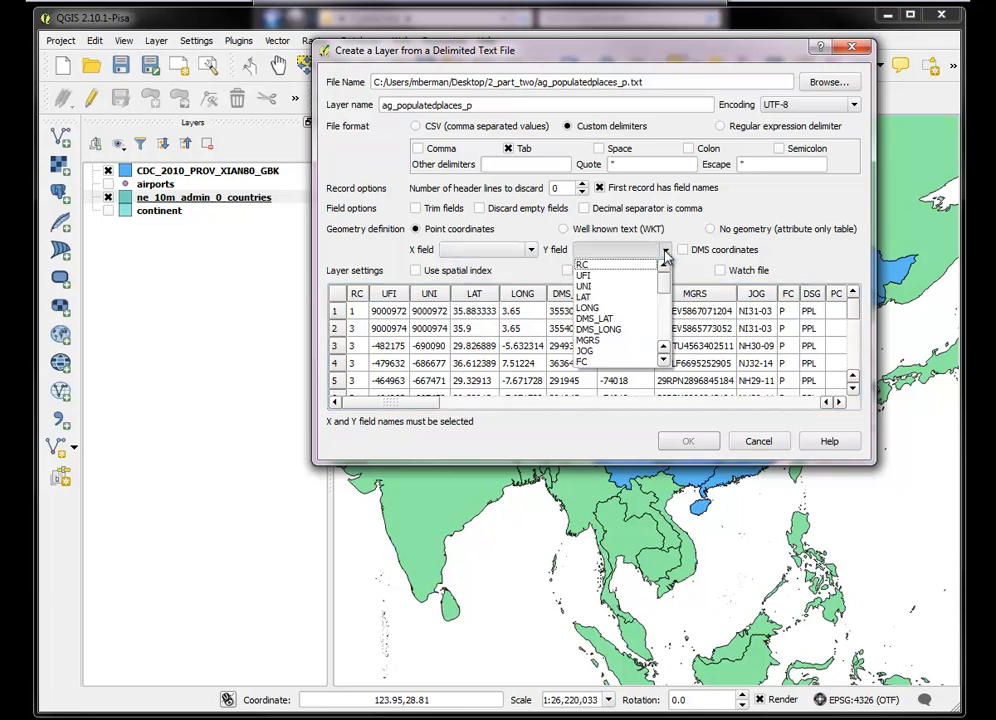
left_click(583, 276)
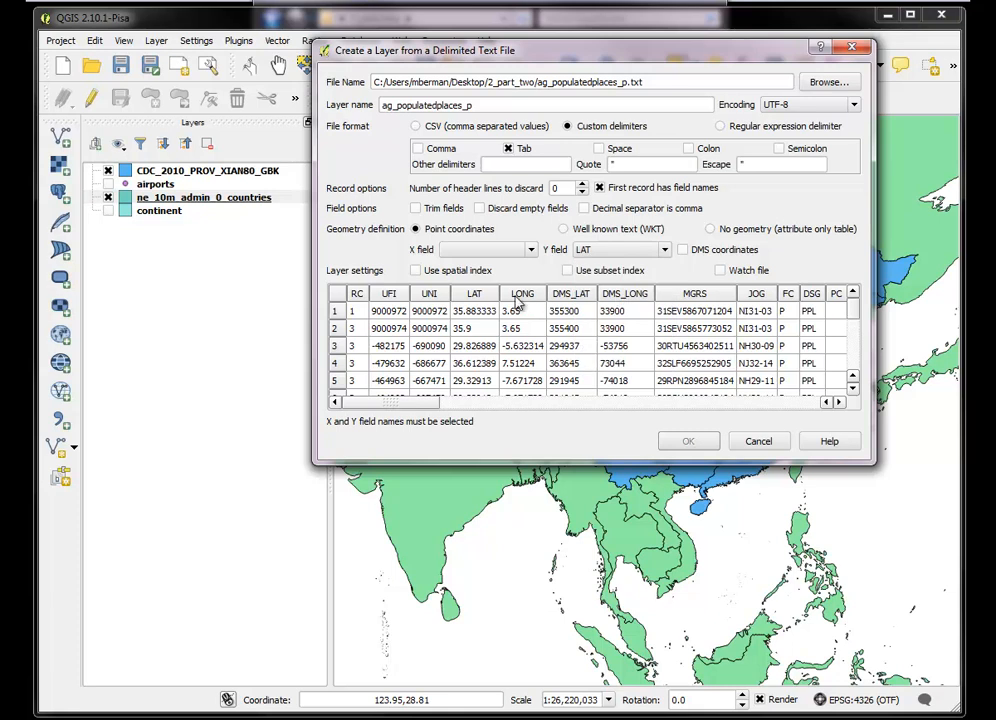
left_click(530, 249)
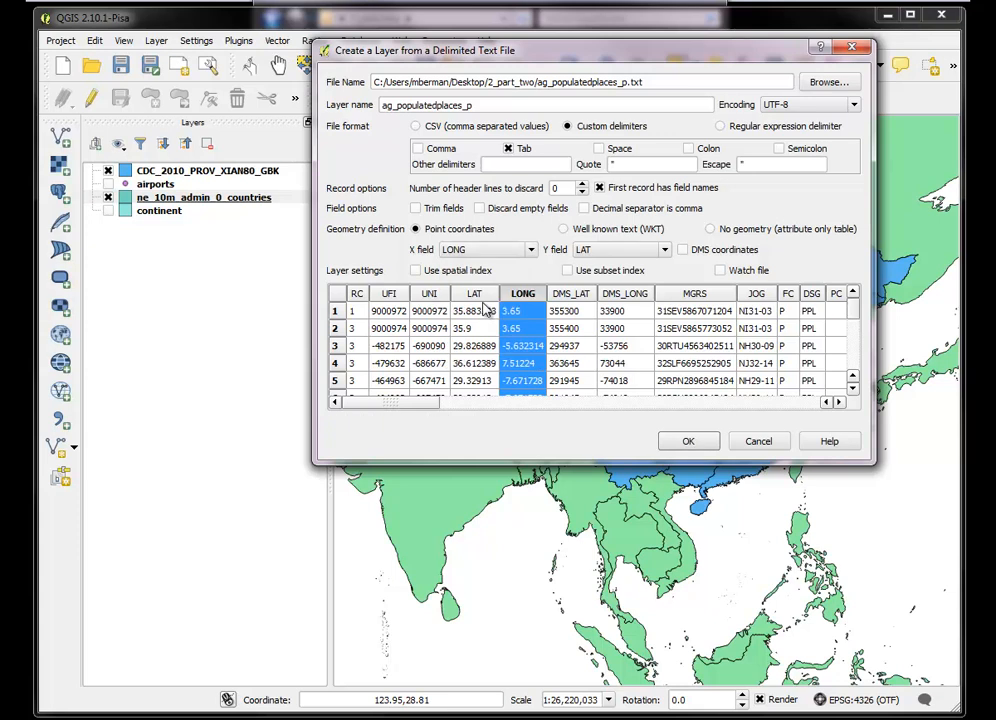
mouse_move(585, 330)
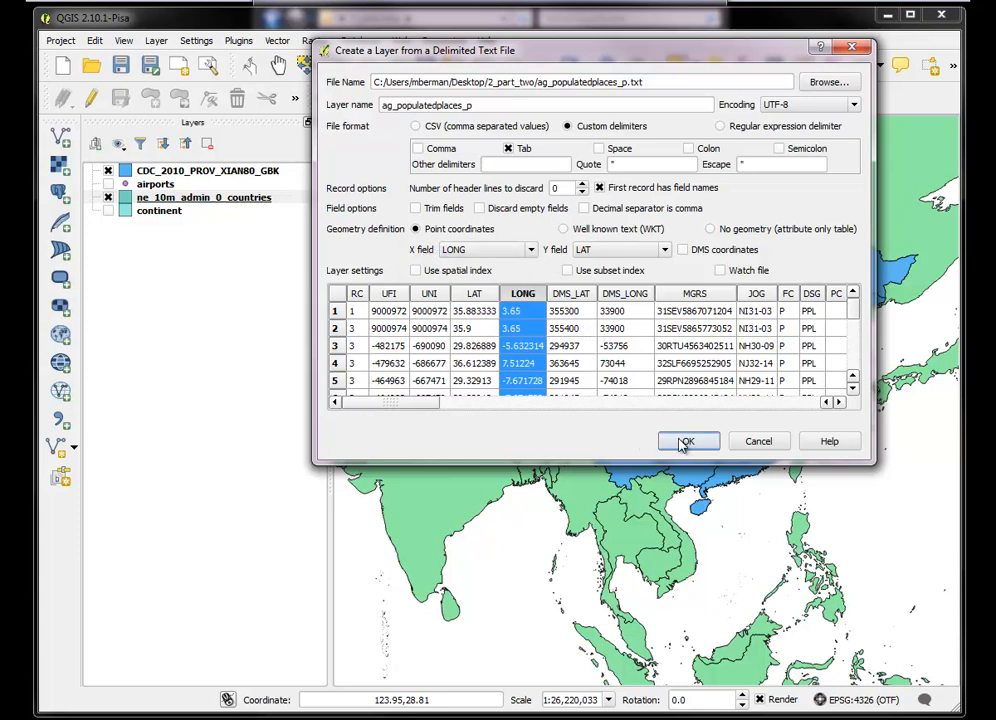
left_click(688, 441)
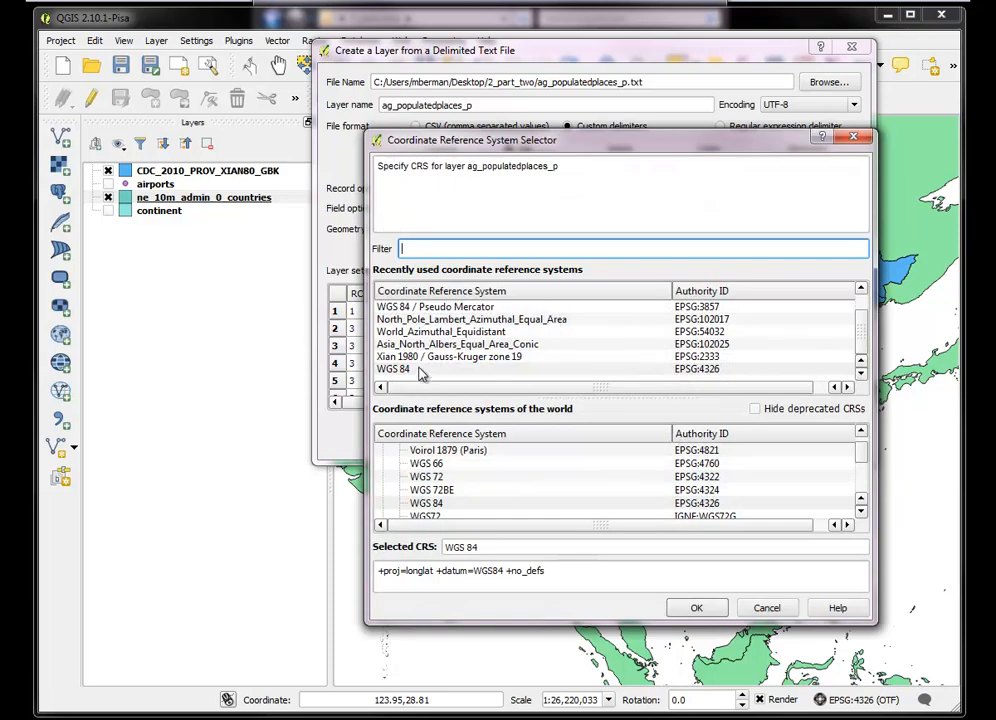
- Pick WGS 84 (EPSG:4326) from the recently used coordinate systems
left_click(393, 369)
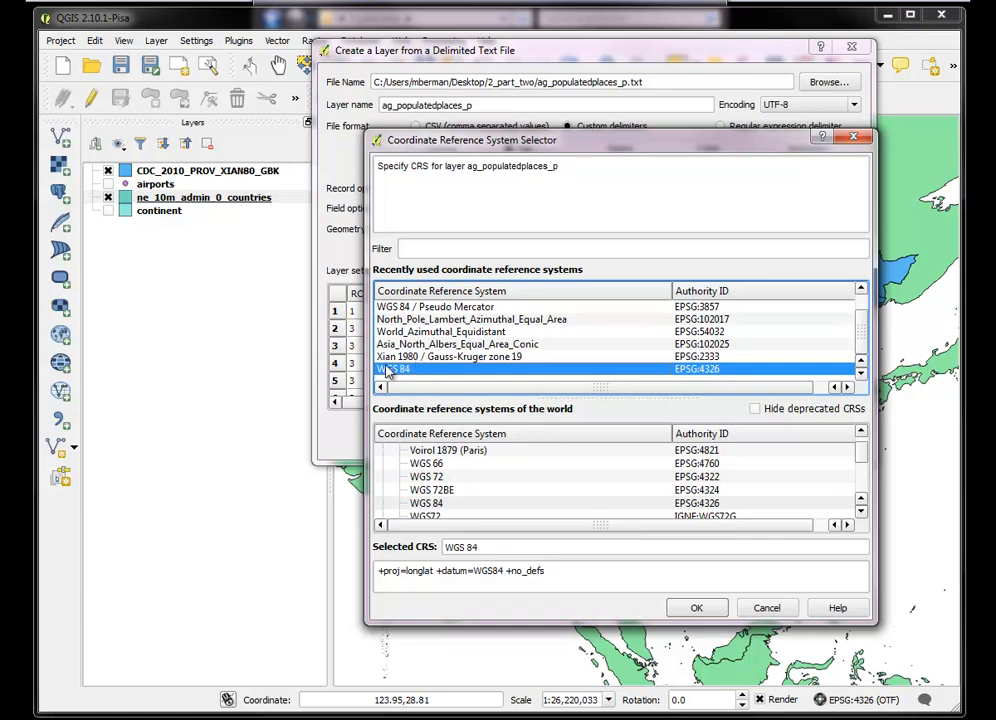
mouse_move(728, 360)
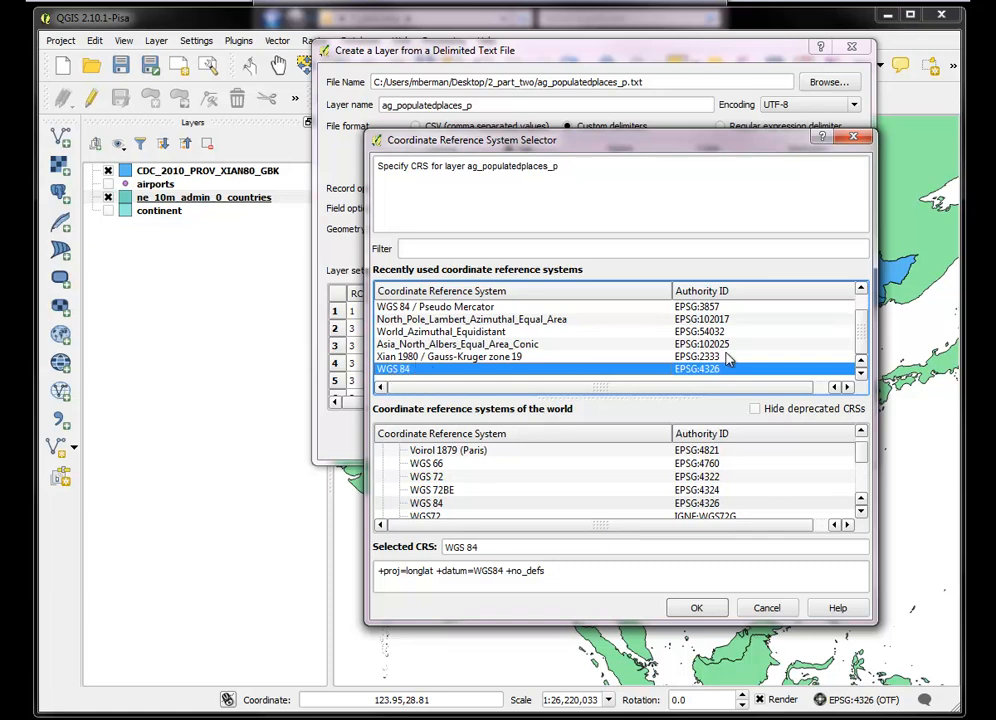
mouse_move(697, 607)
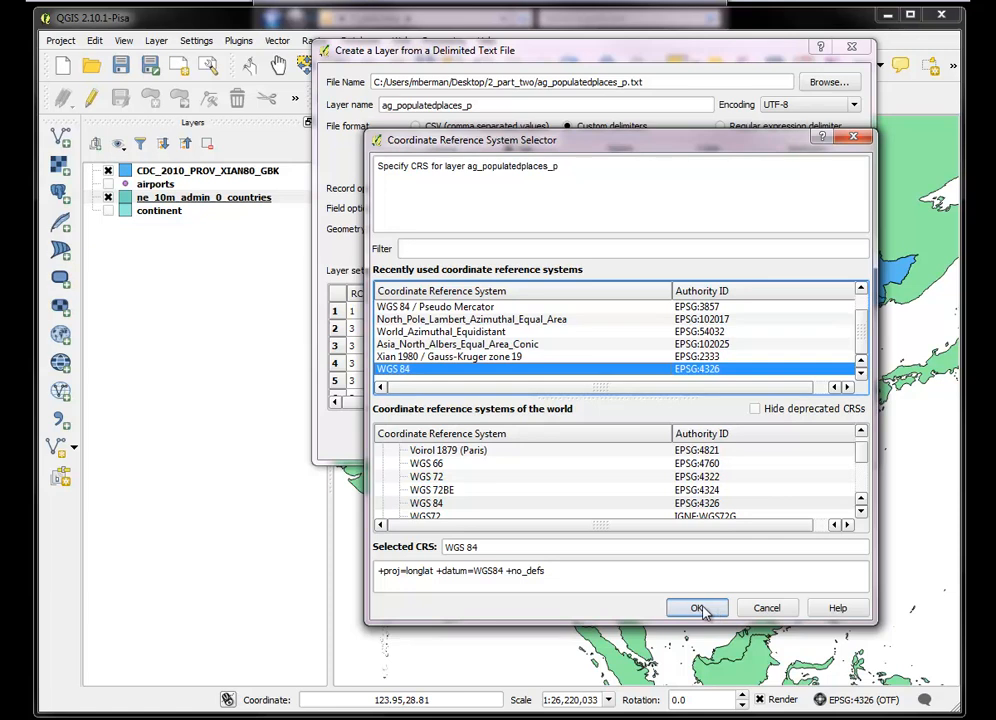
- Add ag_populatedplaces_p to the map and review its 12,043 features in the attribute table
left_click(697, 608)
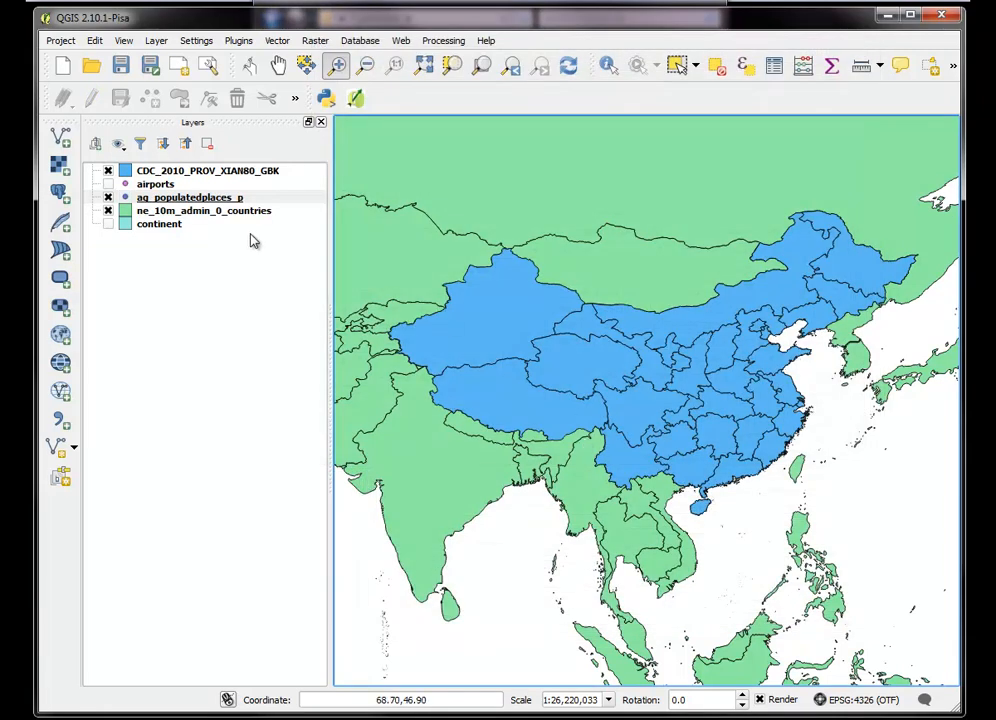
mouse_move(184, 205)
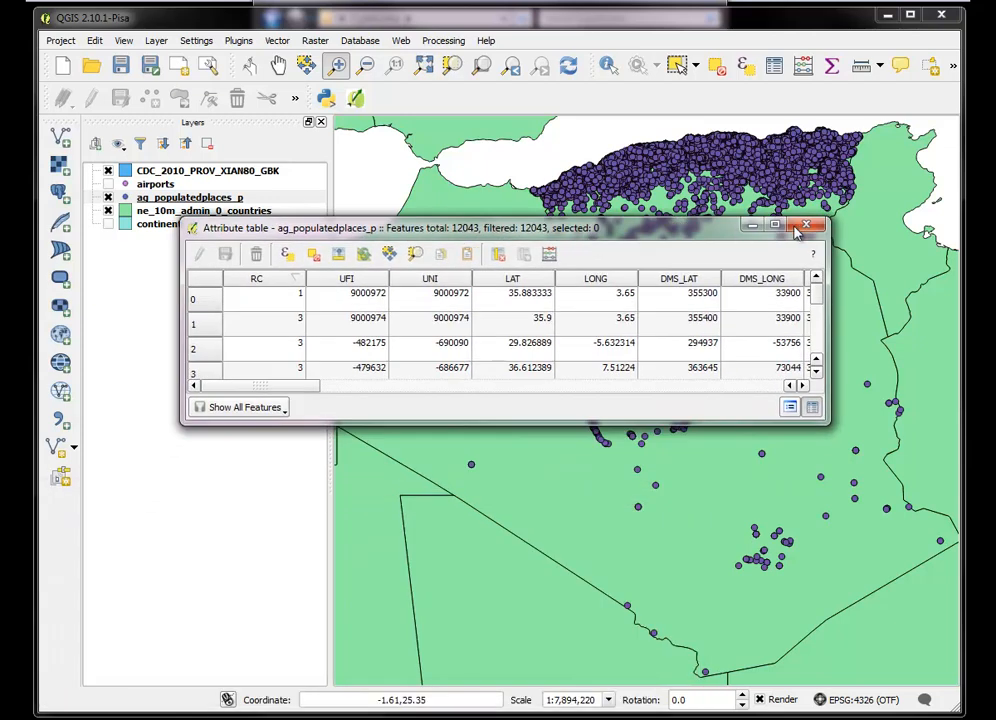
left_click(806, 225)
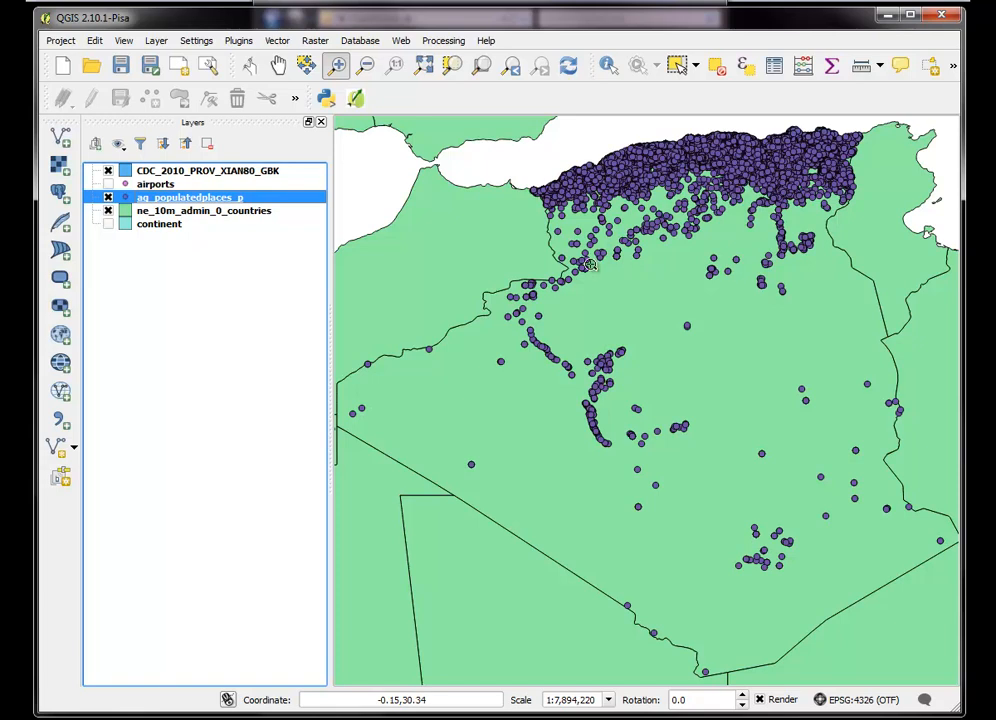
mouse_move(765, 280)
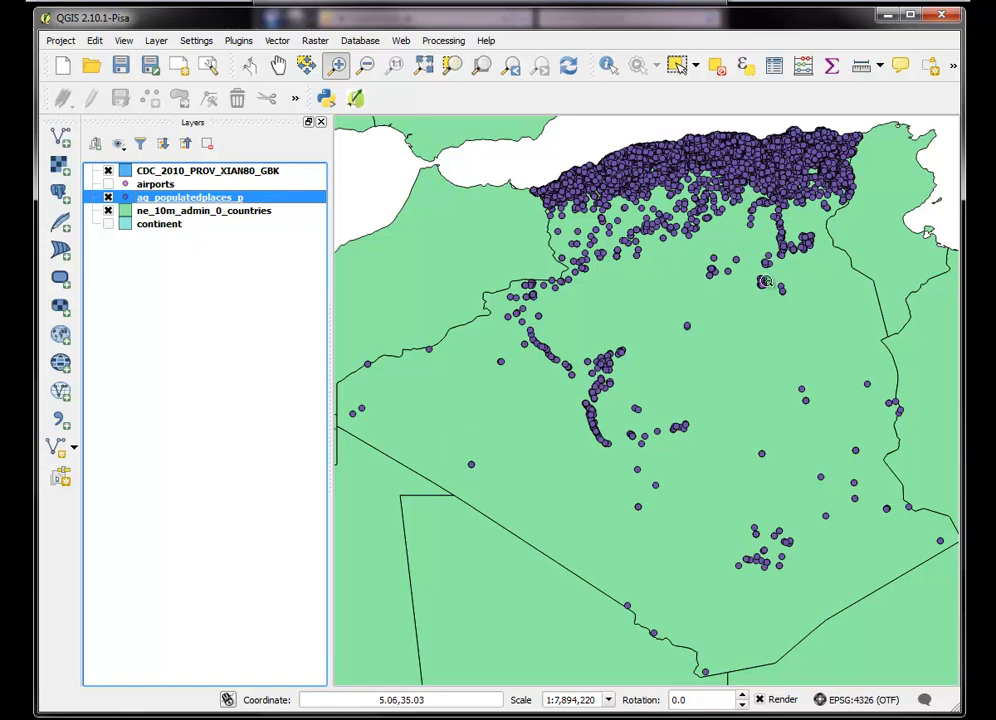
mouse_move(477, 481)
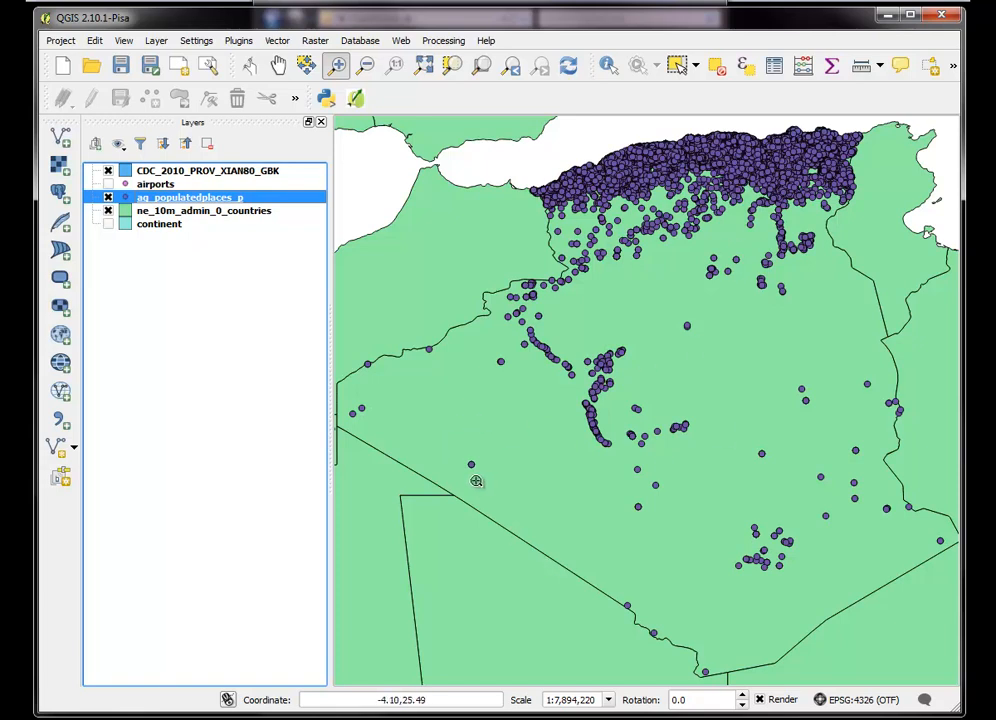
right_click(189, 197)
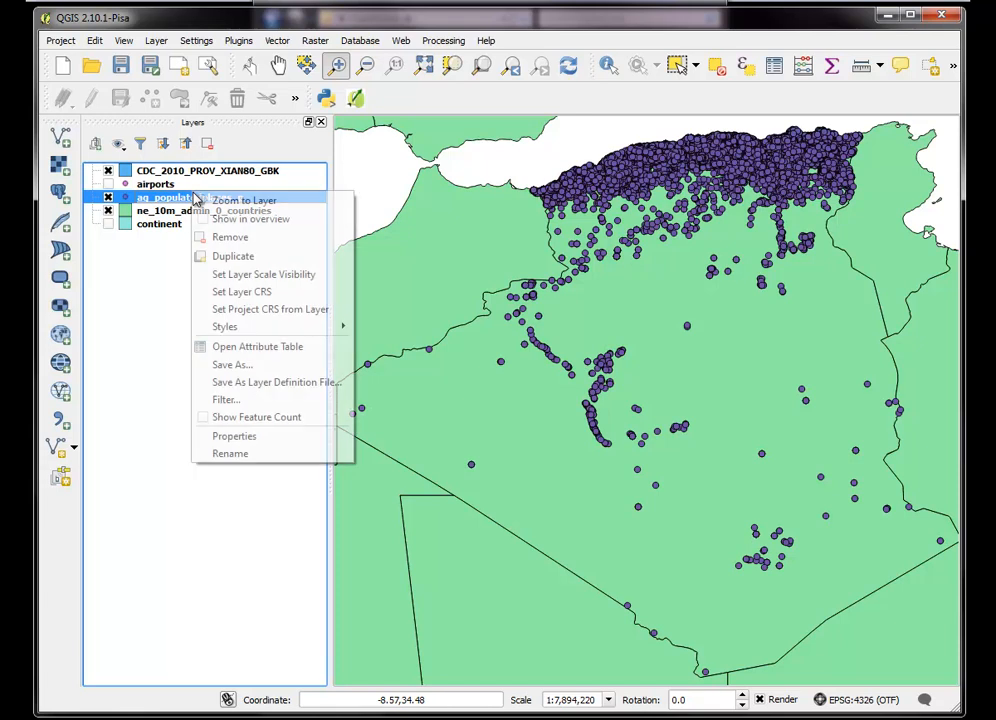
mouse_move(232, 364)
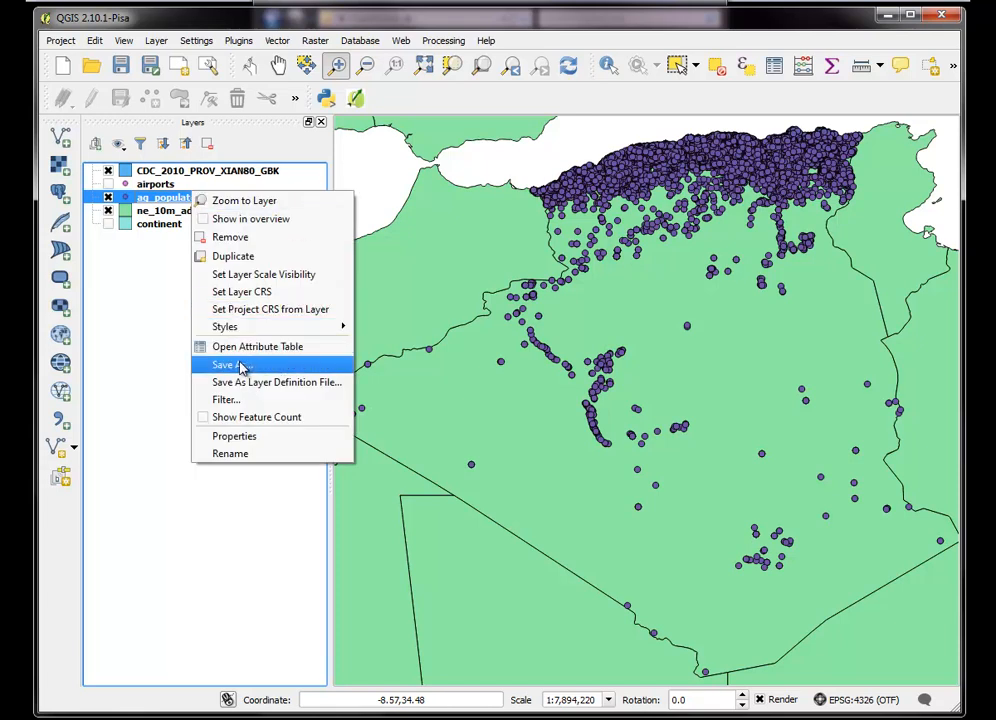
- Export the layer as ESRI Shapefile Desktop\ag_poppl.shp with UTF-8 encoding, adding it to the map
left_click(225, 364)
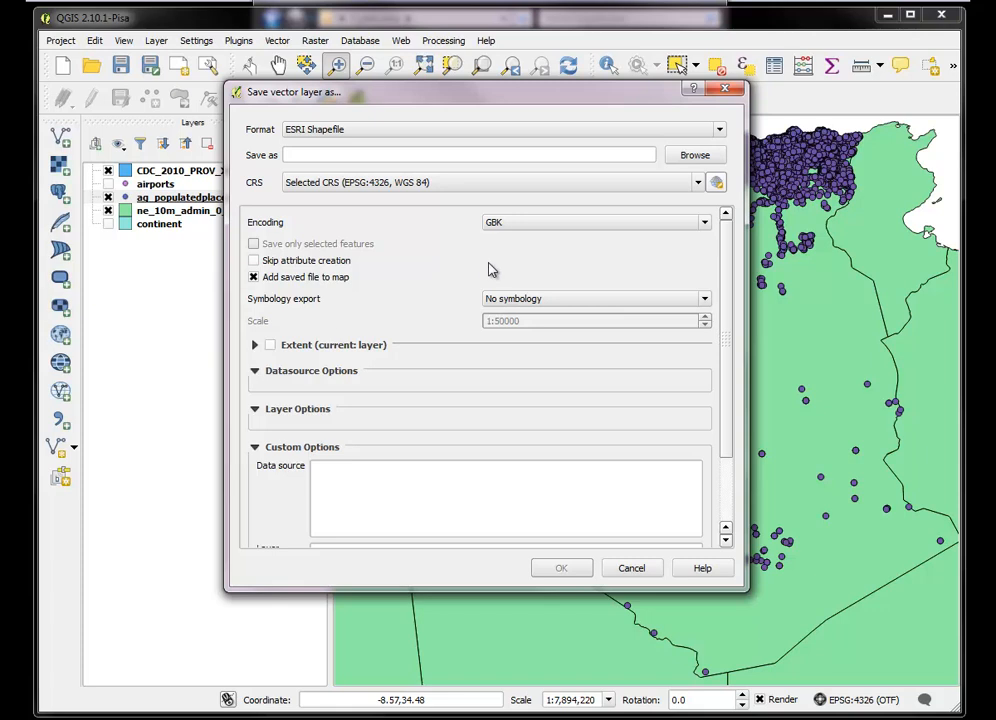
mouse_move(335, 254)
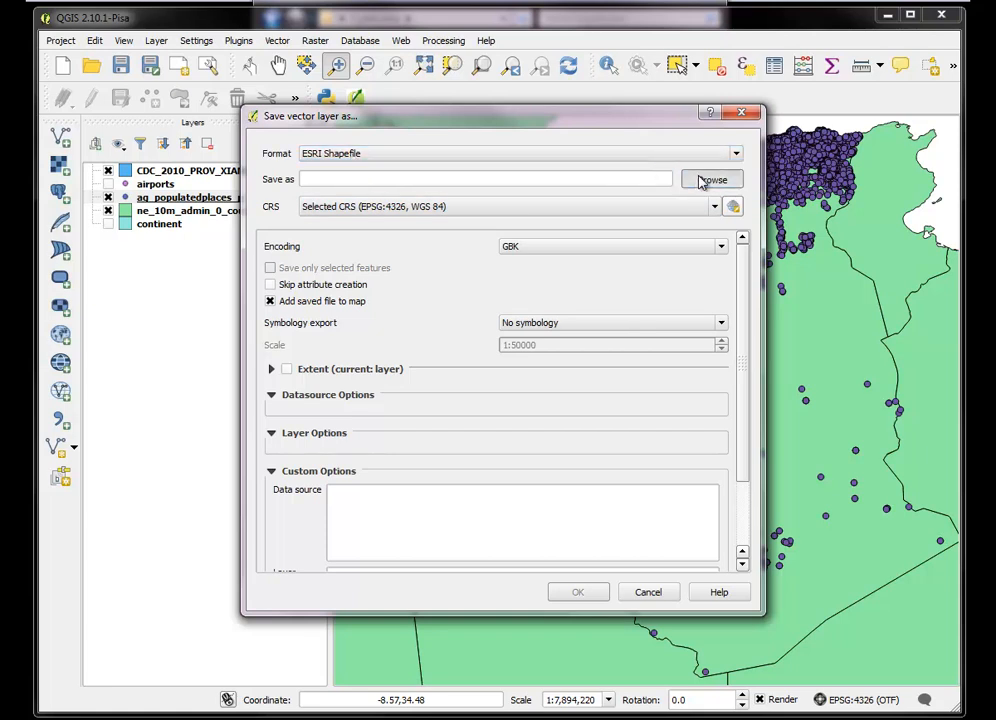
left_click(712, 179)
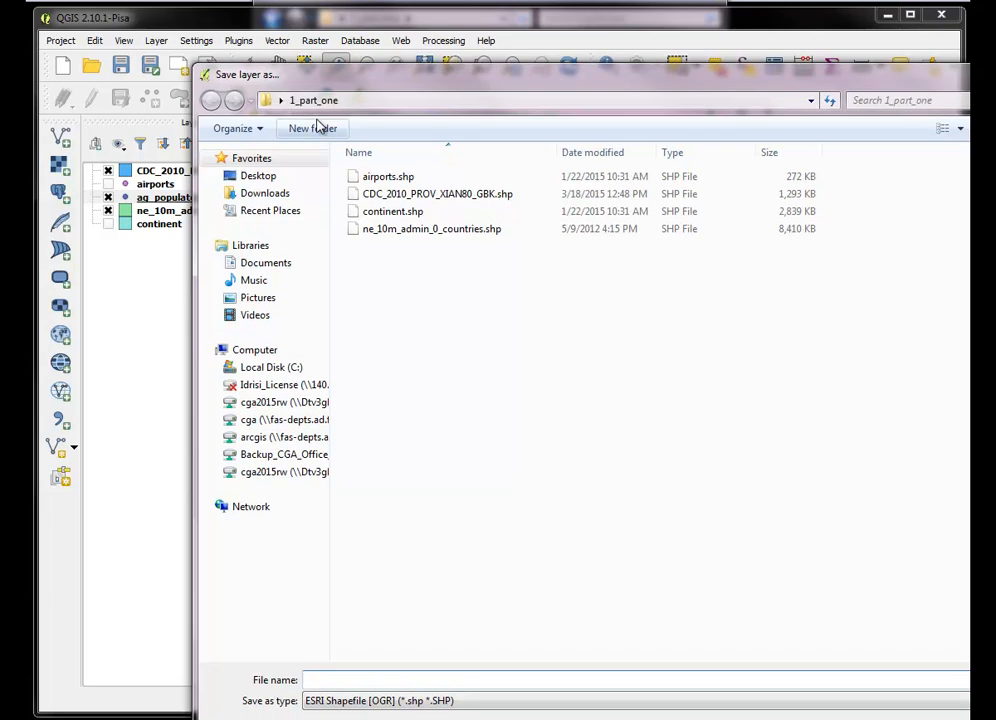
left_click(258, 175)
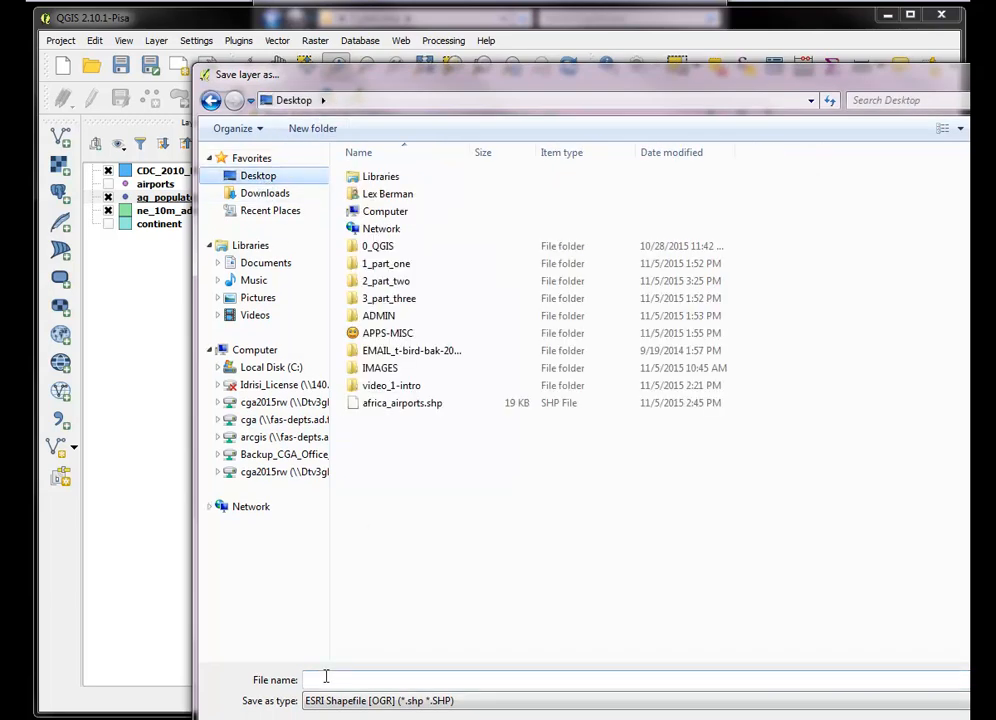
type("ag")
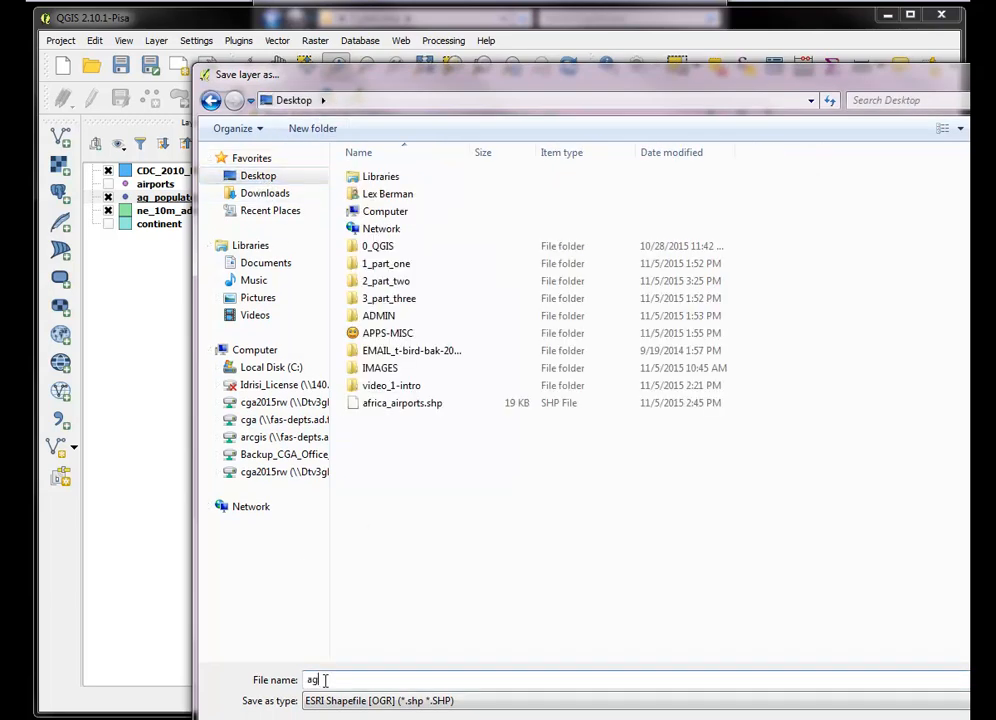
type("_pop")
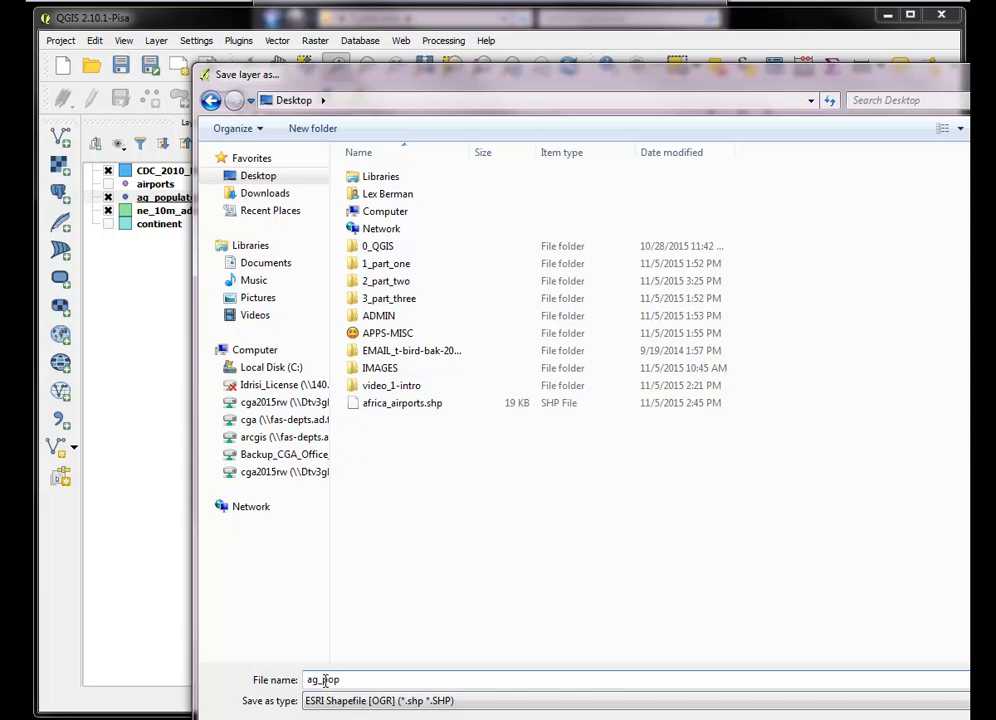
type("pl.shp")
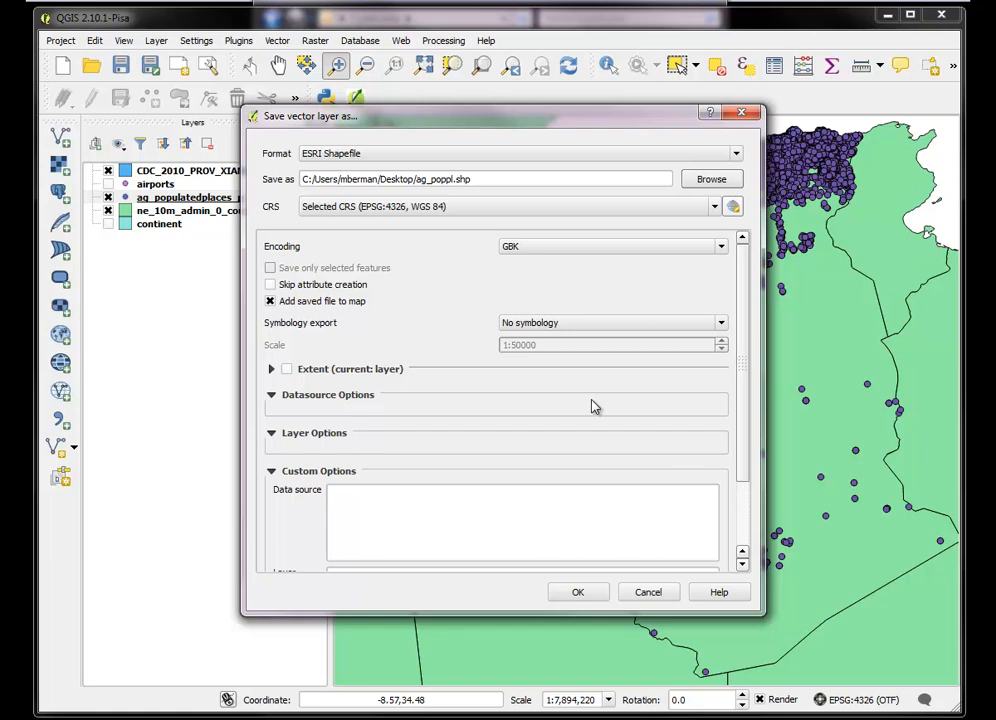
left_click(720, 246)
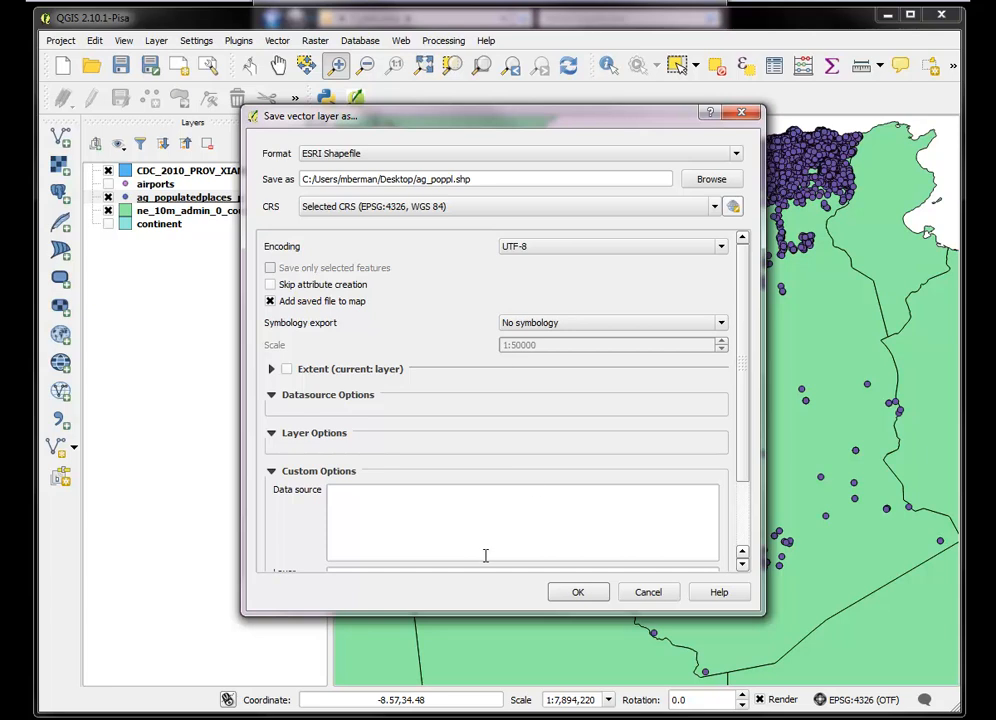
left_click(577, 591)
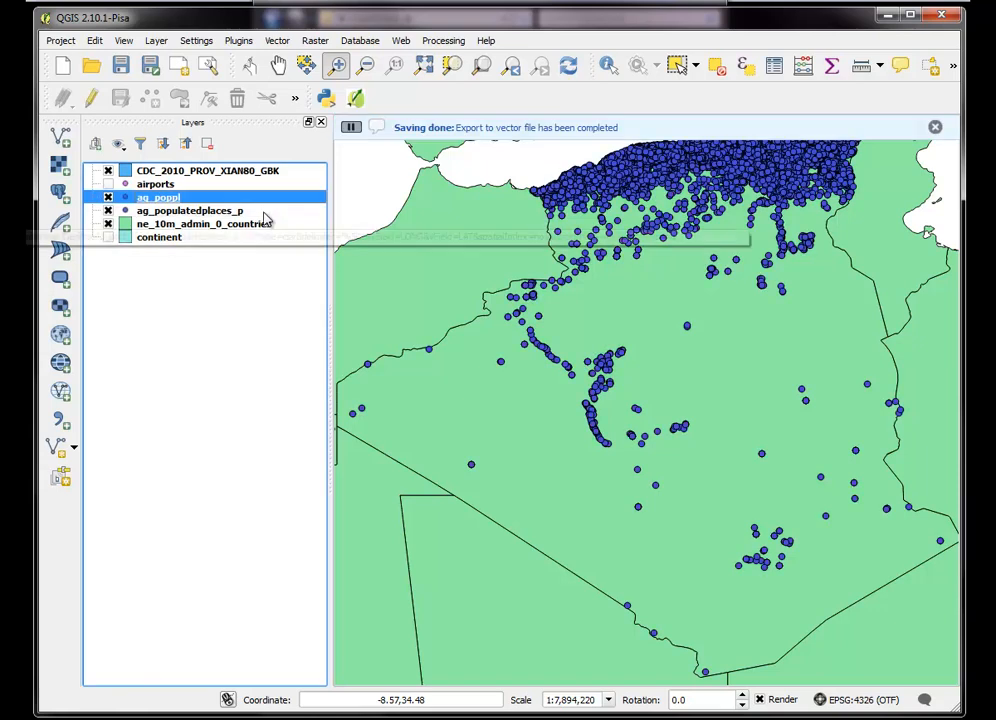
mouse_move(155, 210)
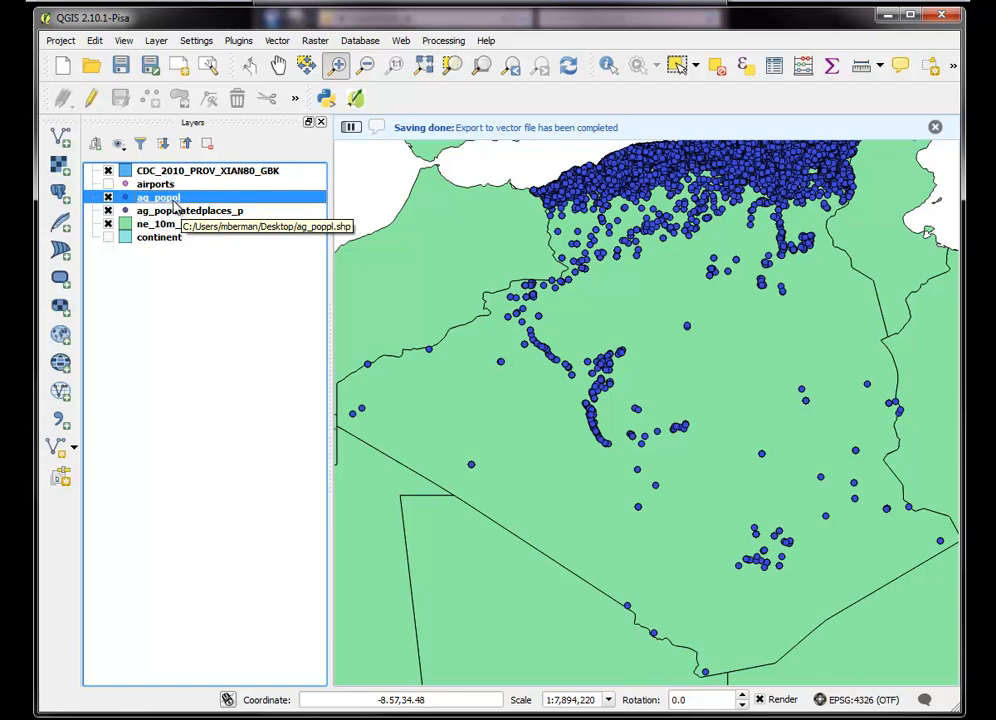
mouse_move(189, 210)
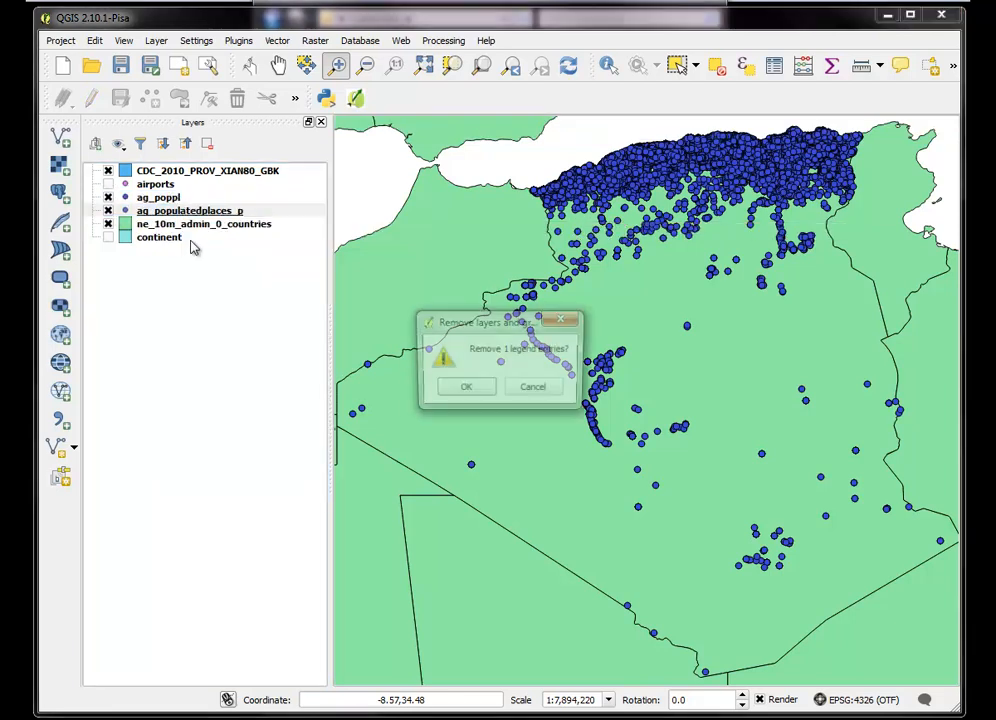
- Confirm removing ag_populatedplaces_p, then check ag_poppl's 12,043 features in its attribute table
left_click(465, 386)
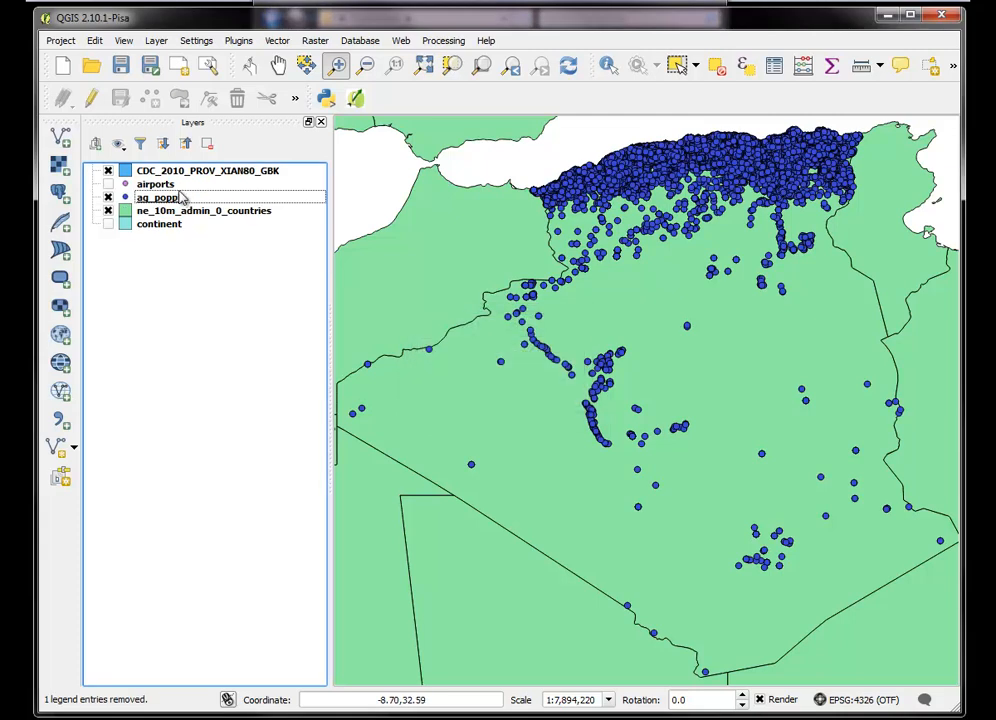
right_click(157, 197)
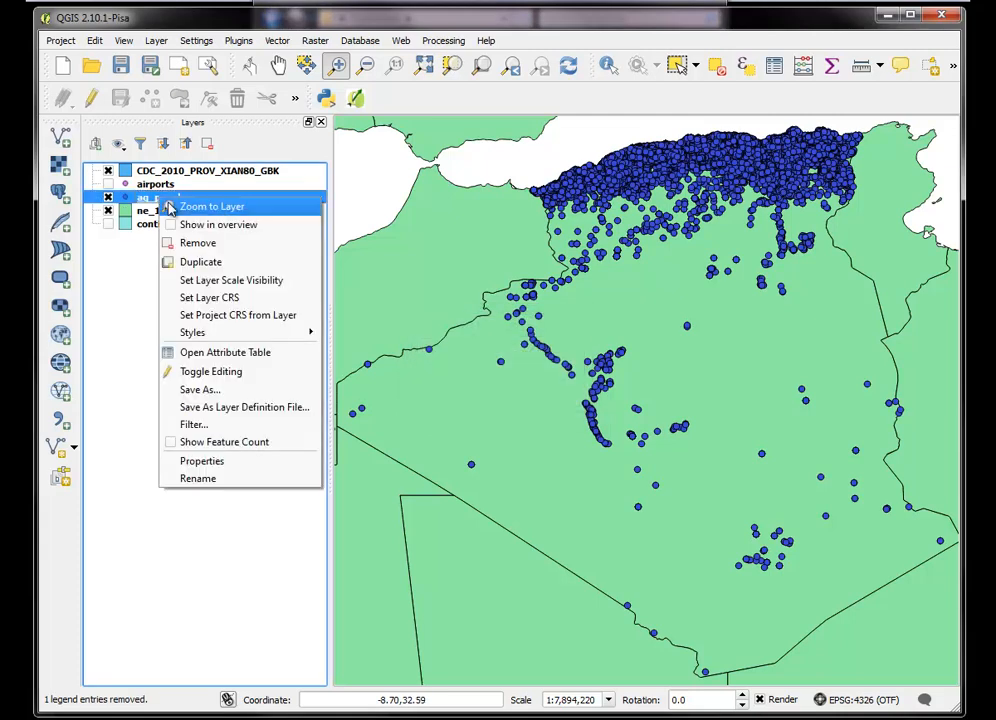
mouse_move(201, 261)
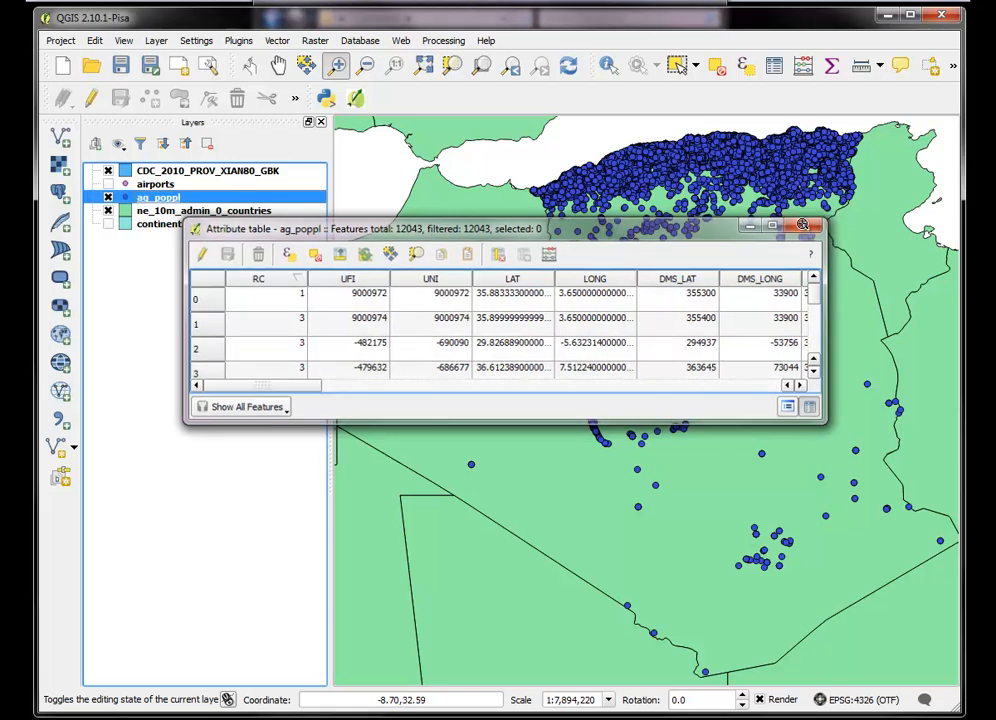
left_click(809, 225)
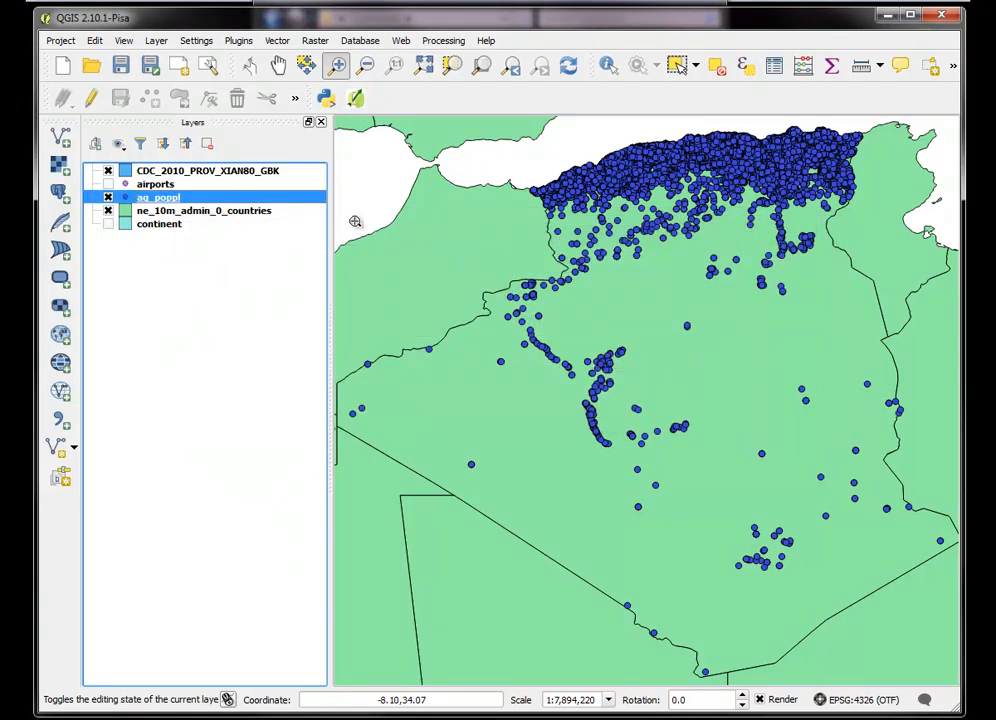
mouse_move(469, 231)
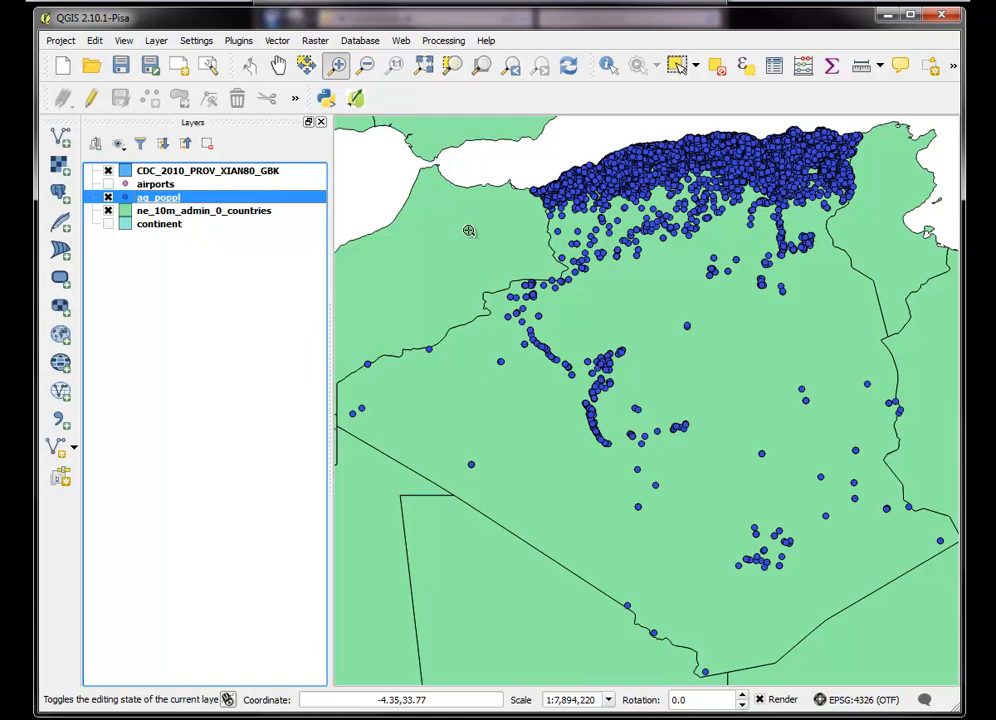
mouse_move(590, 105)
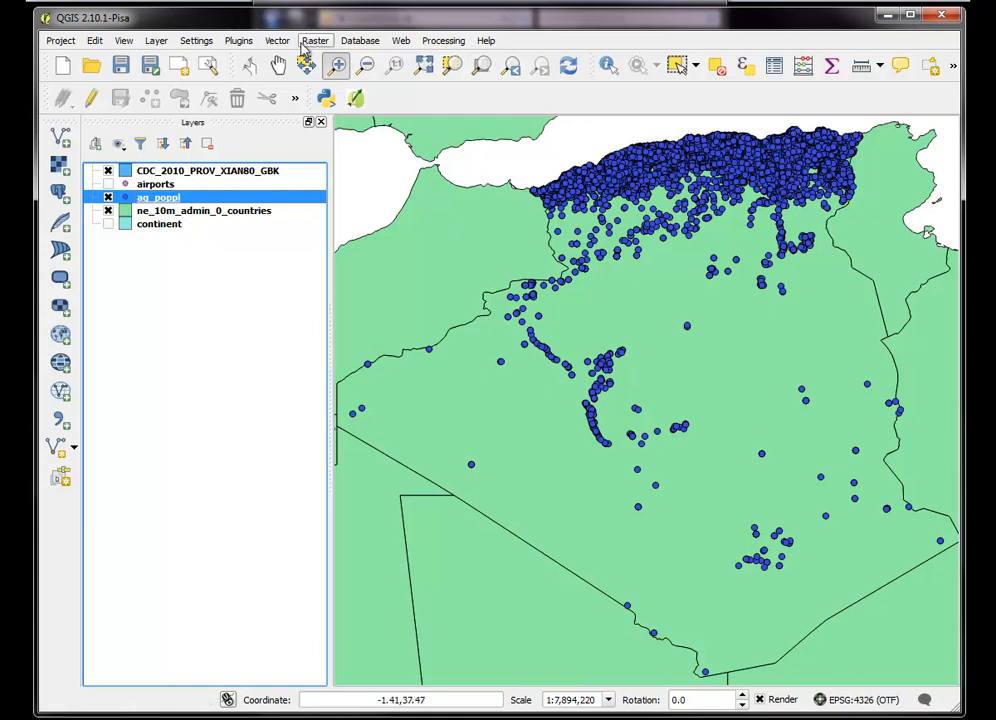
- Run Heatmap on ag_poppl with a 70000 m radius, saving the raster as Desktop\ag_heat
left_click(315, 40)
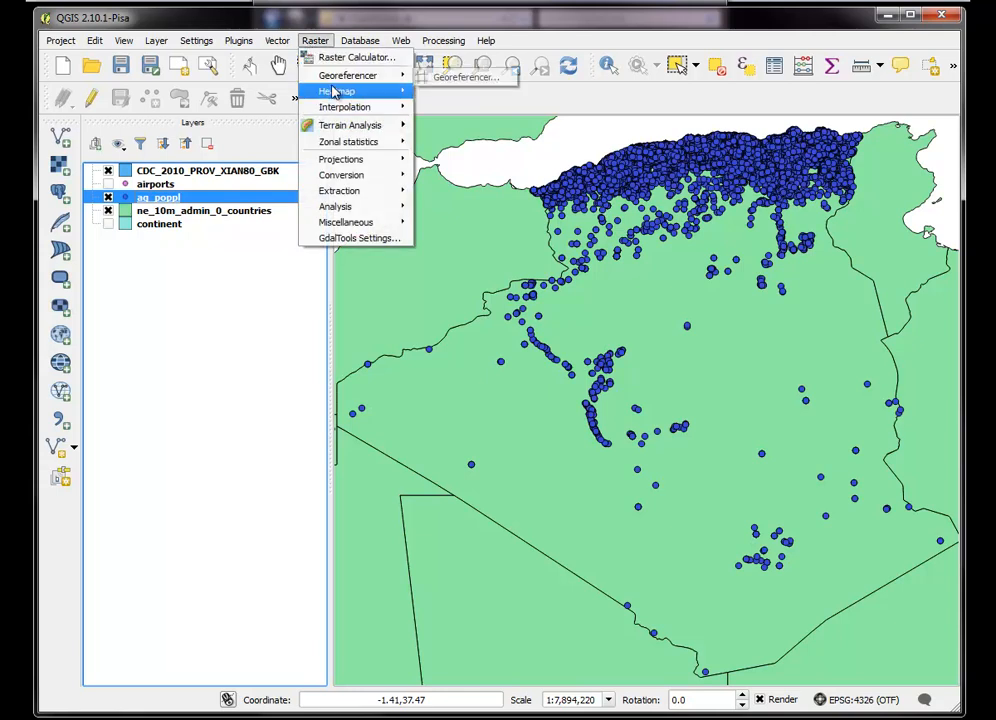
left_click(338, 91)
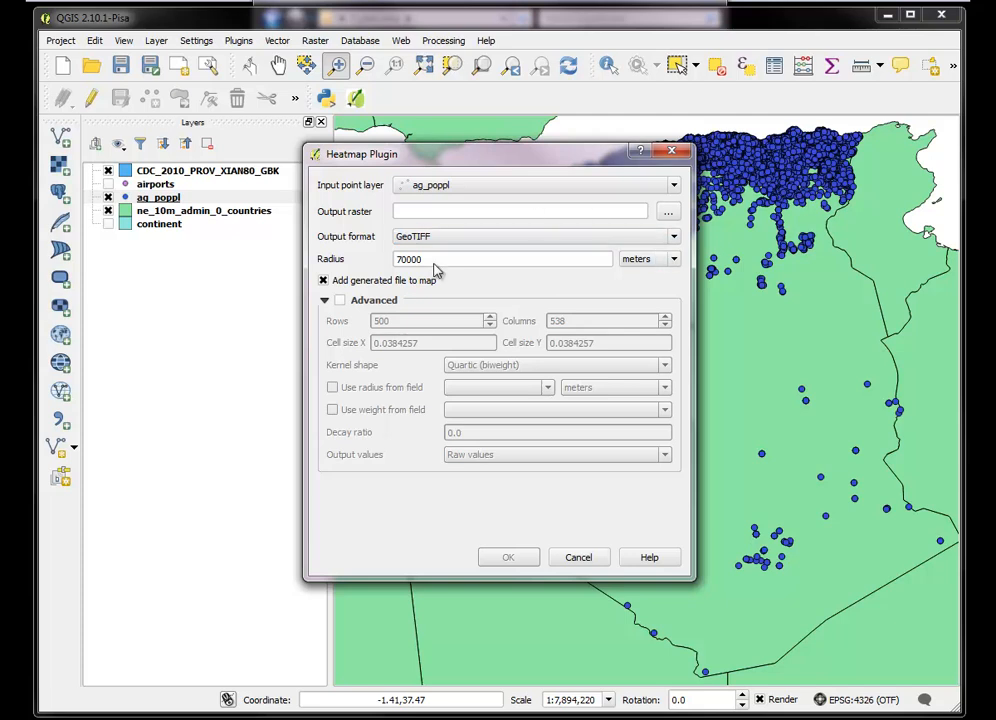
mouse_move(614, 206)
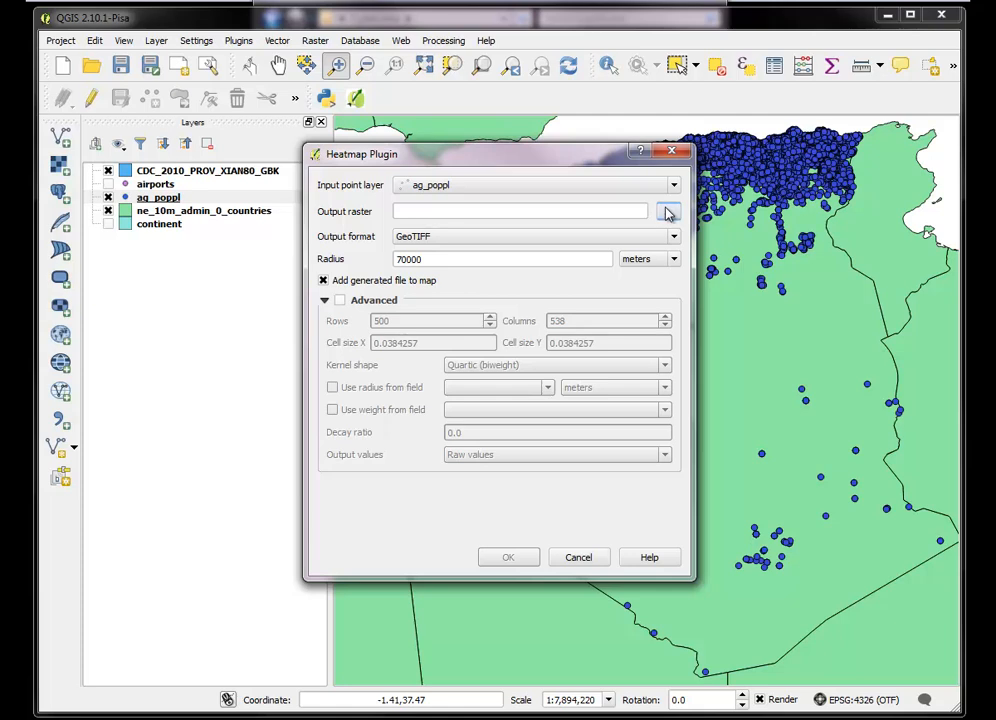
left_click(668, 211)
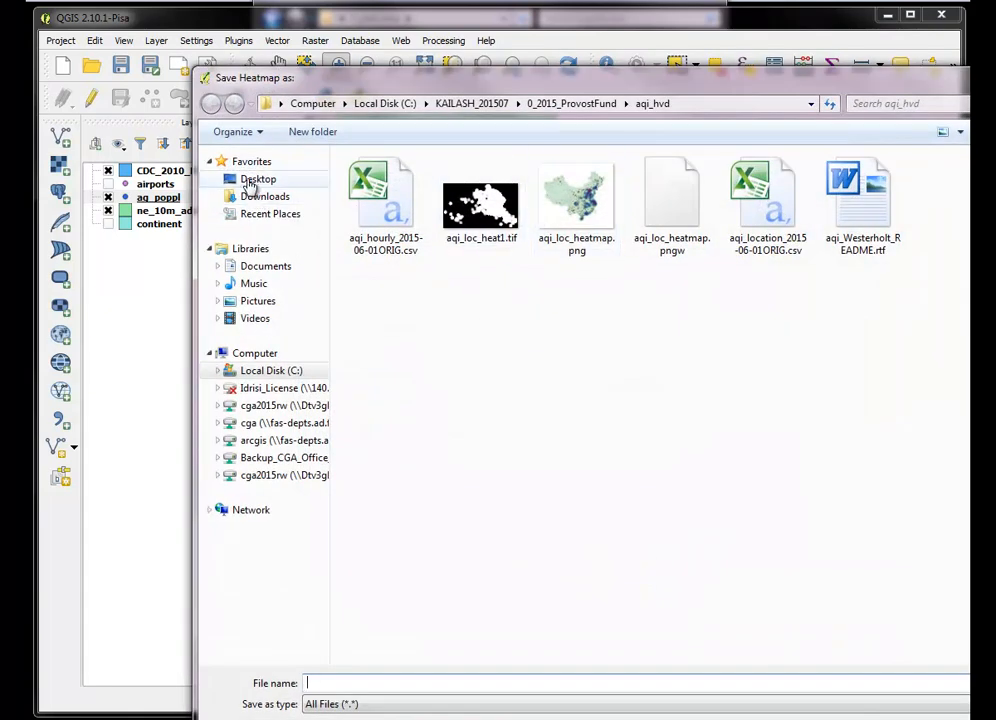
left_click(257, 179)
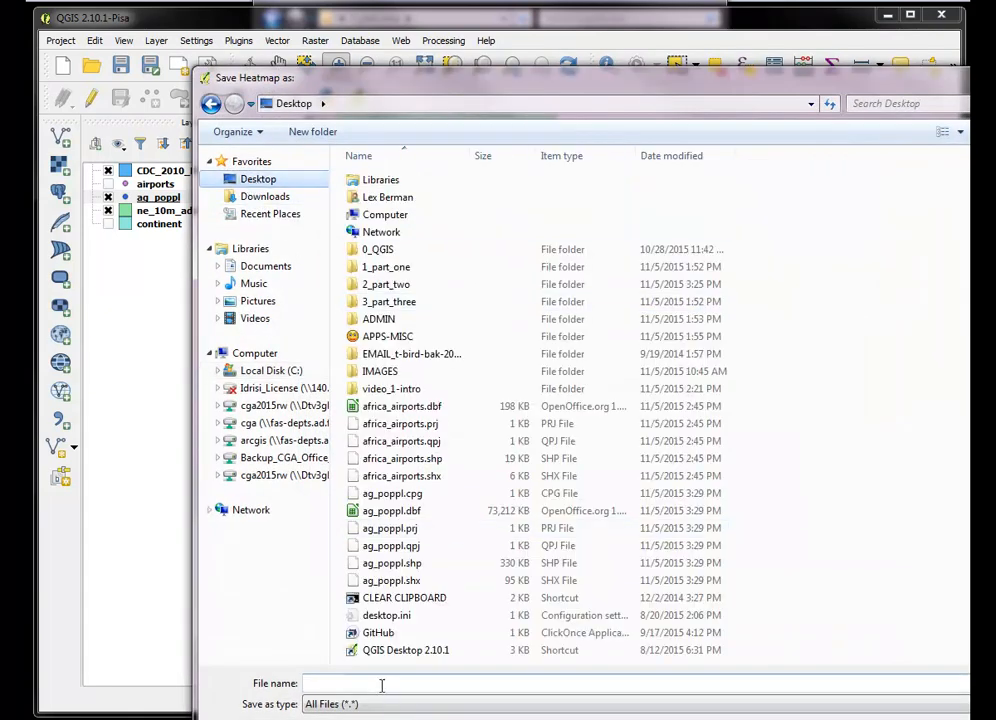
type("ag_heat")
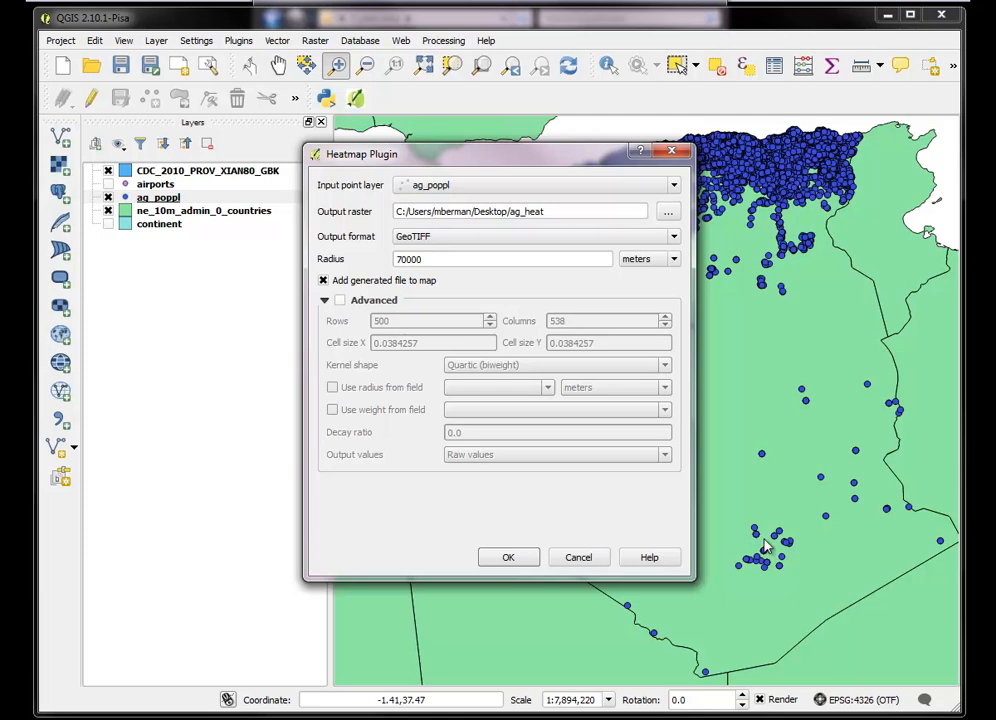
mouse_move(510, 455)
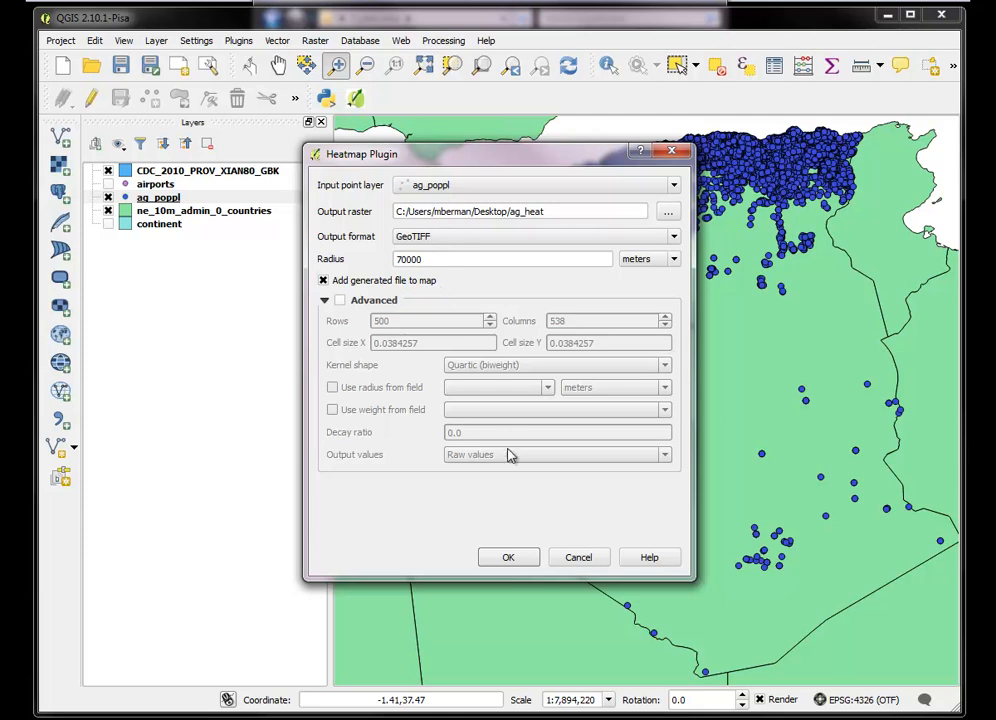
left_click(508, 557)
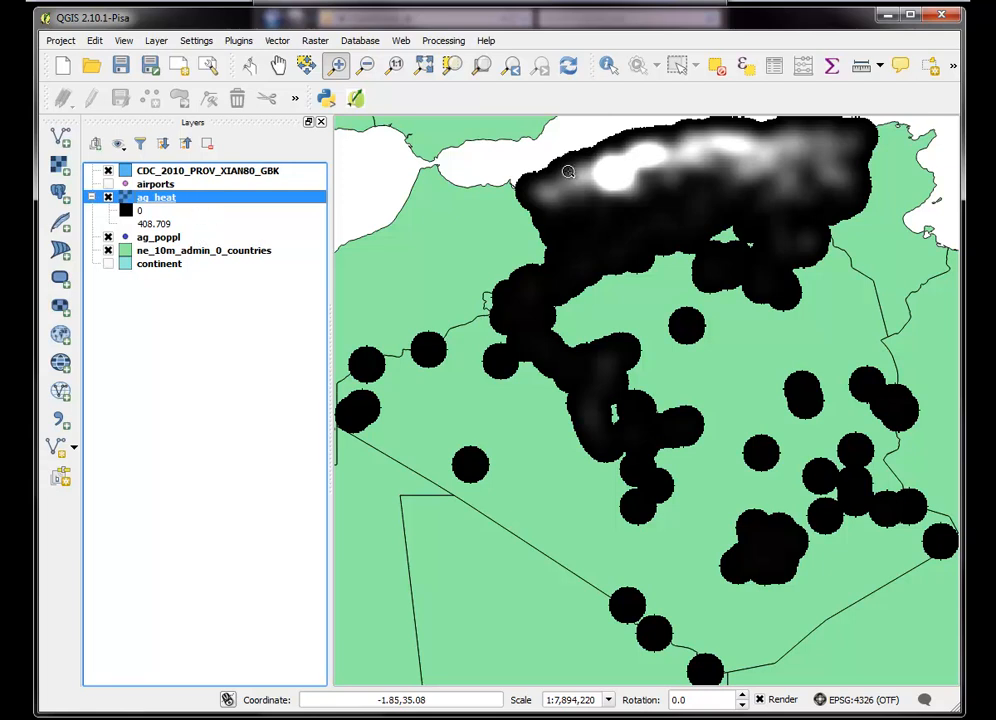
mouse_move(463, 239)
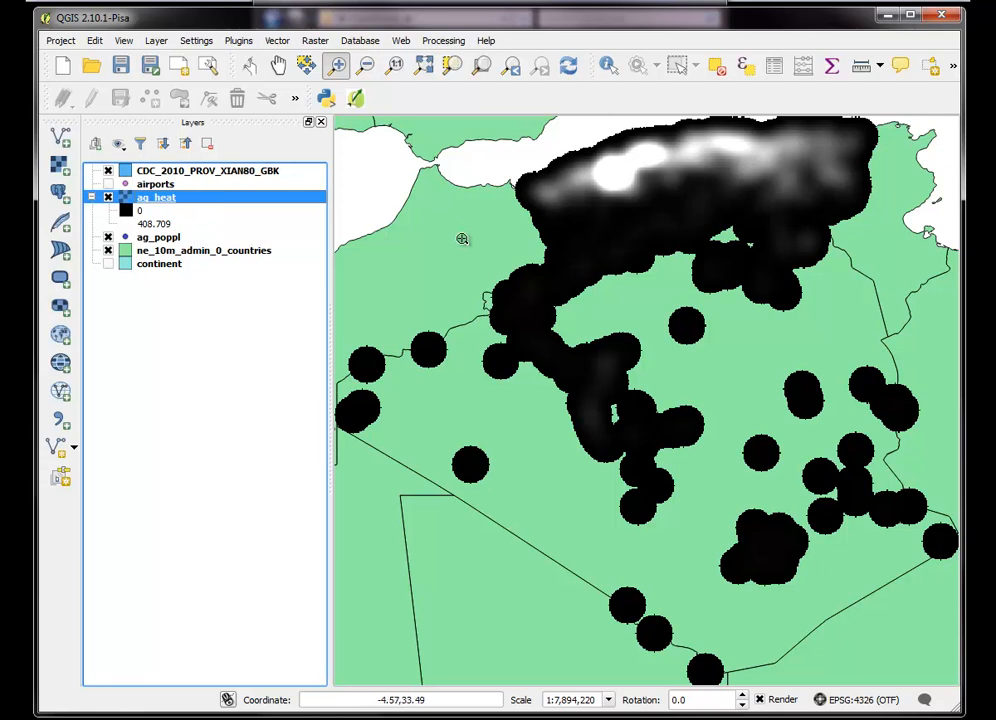
right_click(156, 197)
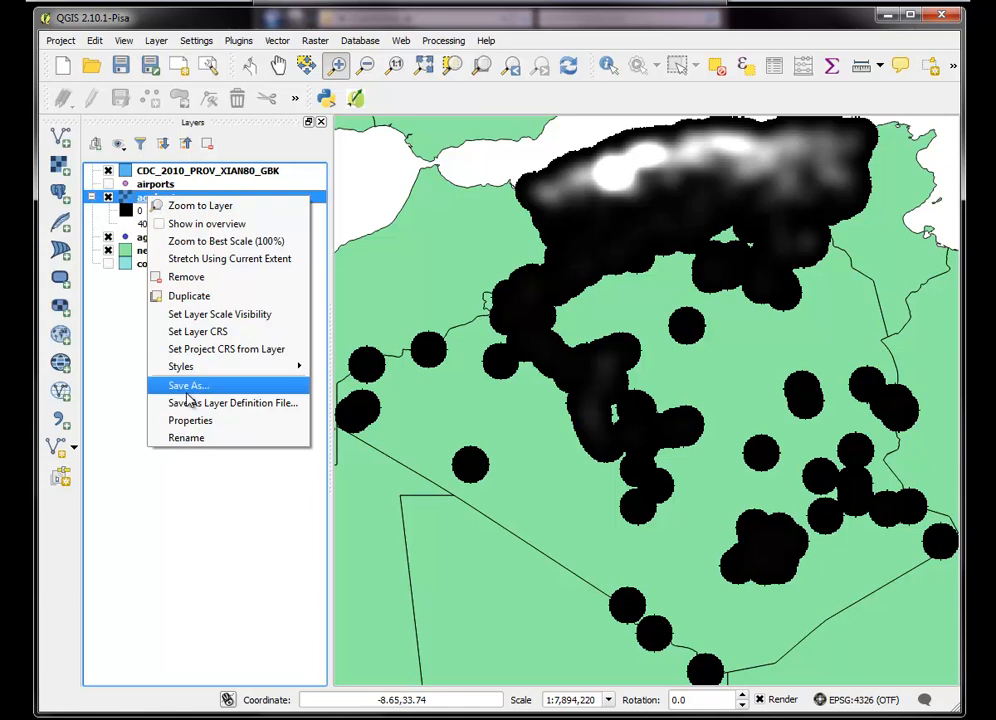
- Style ag_heat as singleband pseudocolor using an inverted Spectral ramp in 8 classes
left_click(190, 419)
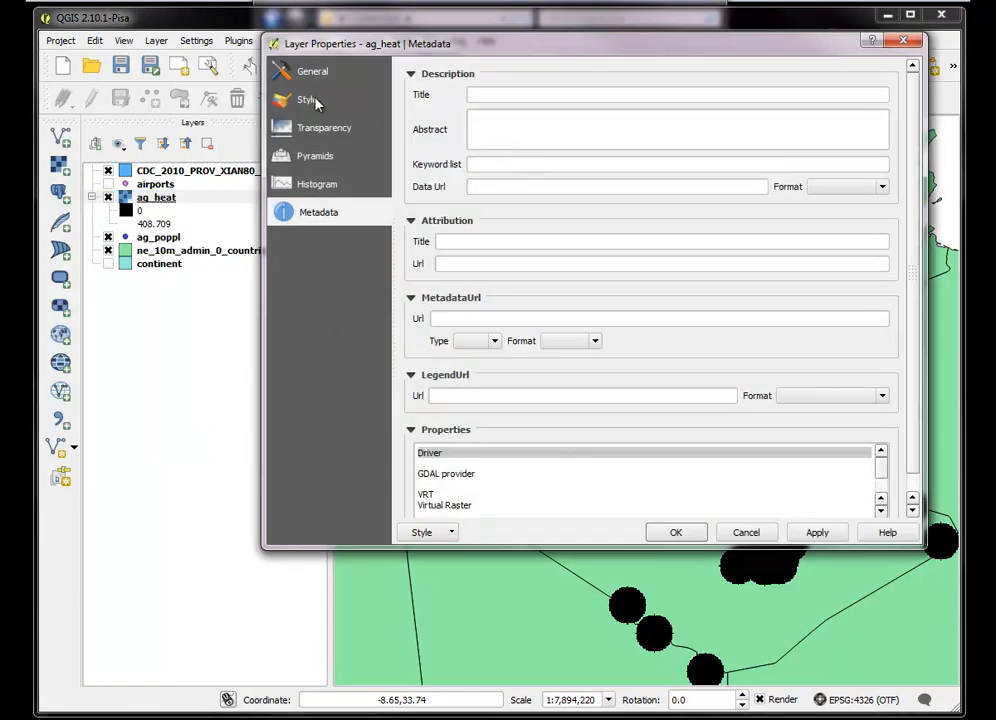
left_click(309, 99)
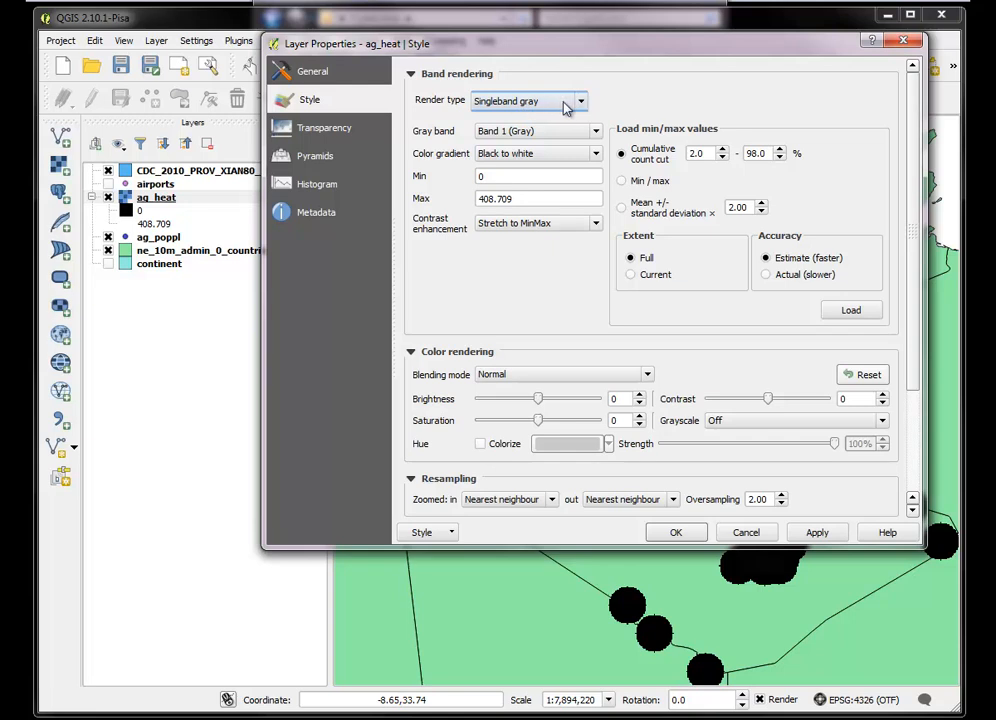
left_click(580, 100)
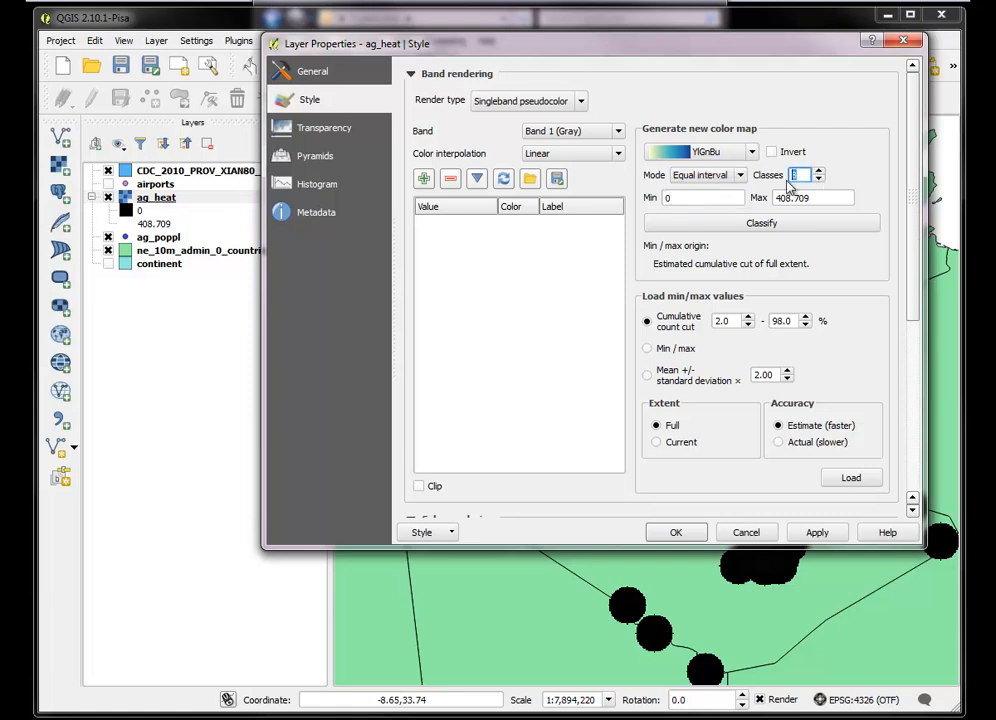
left_click(751, 152)
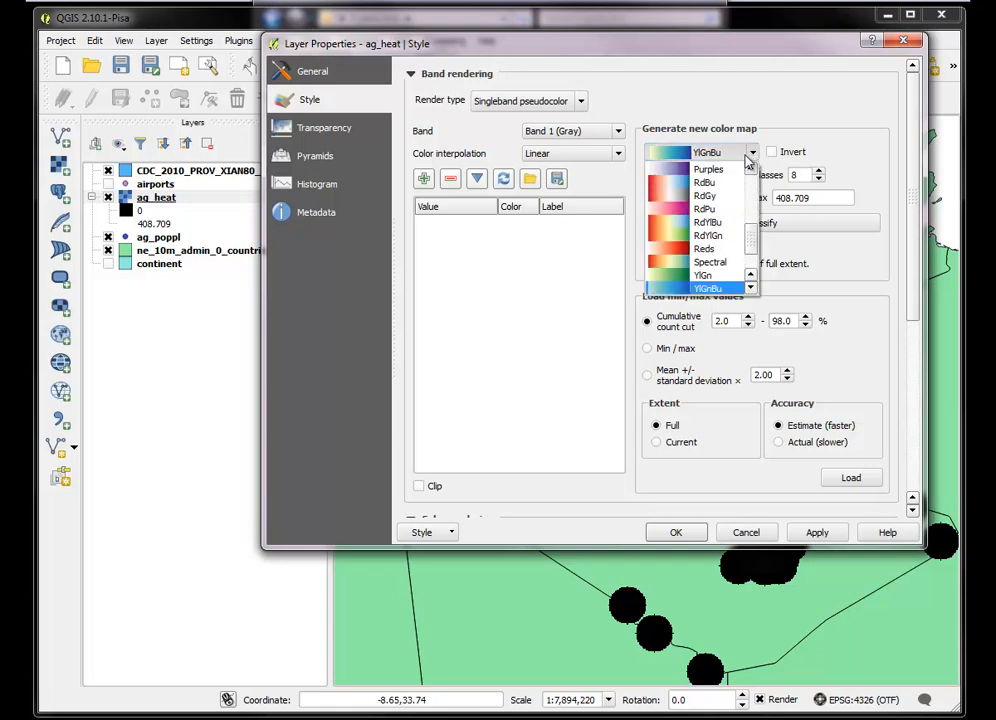
mouse_move(710, 262)
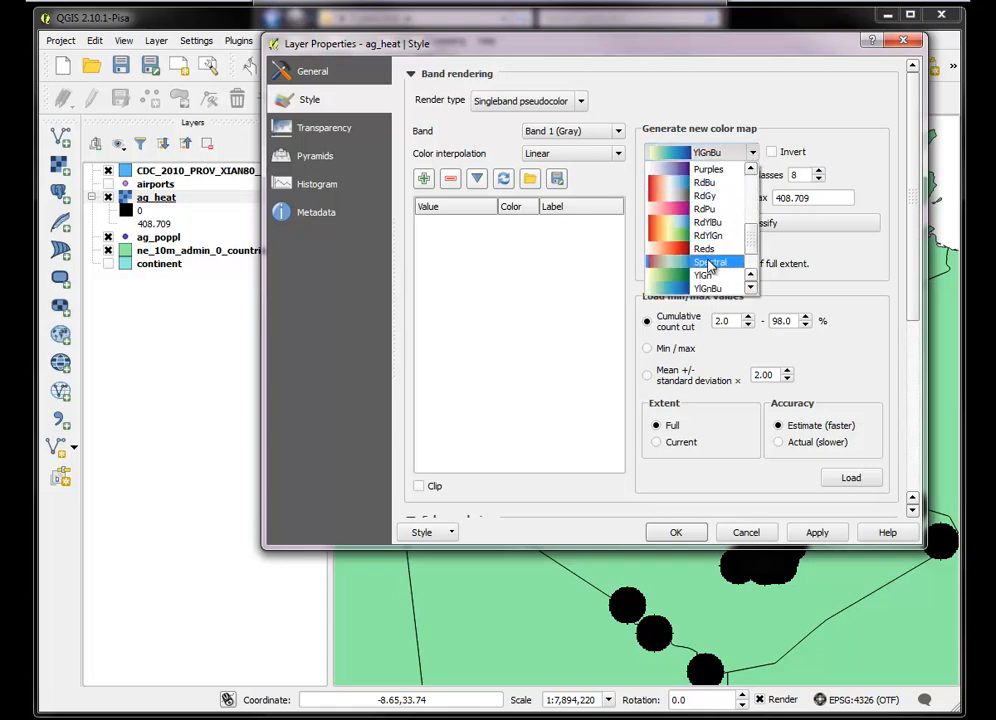
left_click(710, 262)
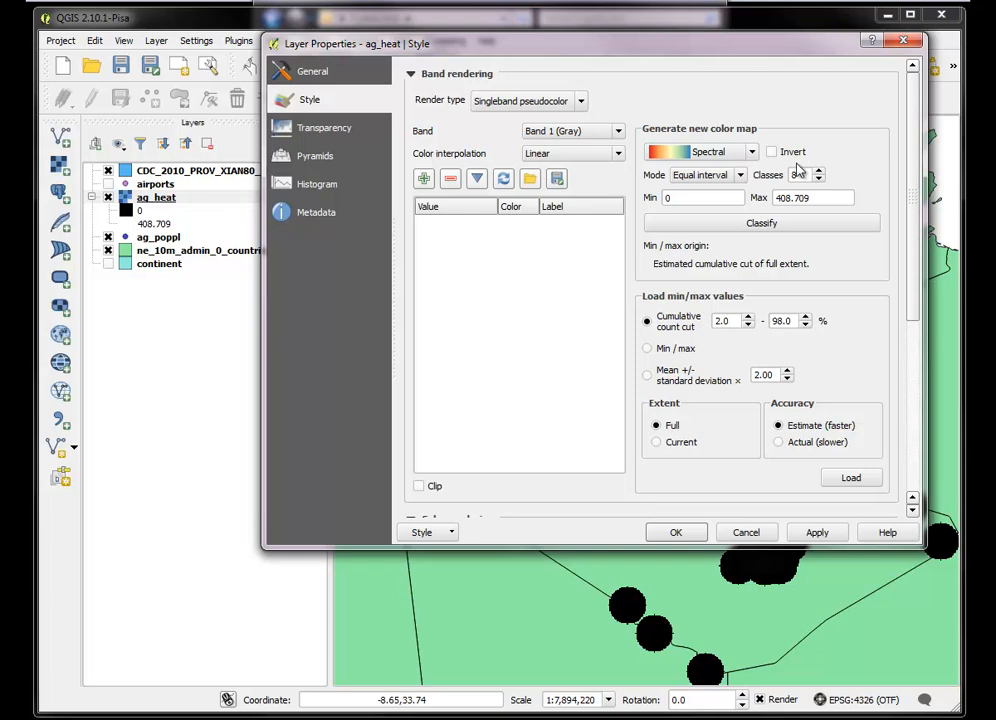
left_click(761, 222)
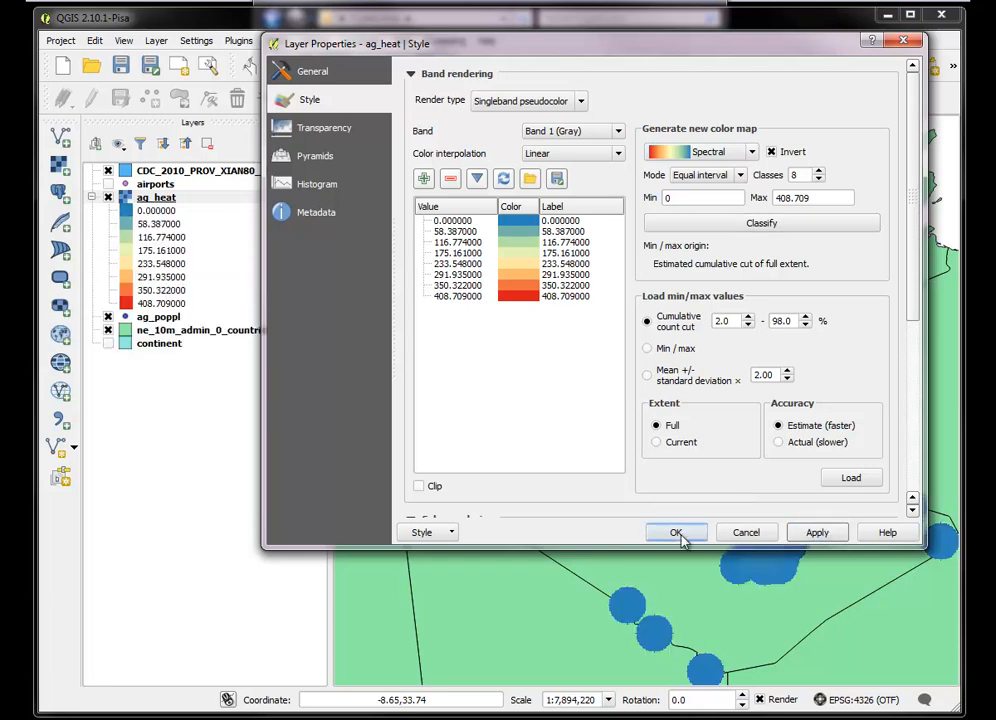
left_click(675, 532)
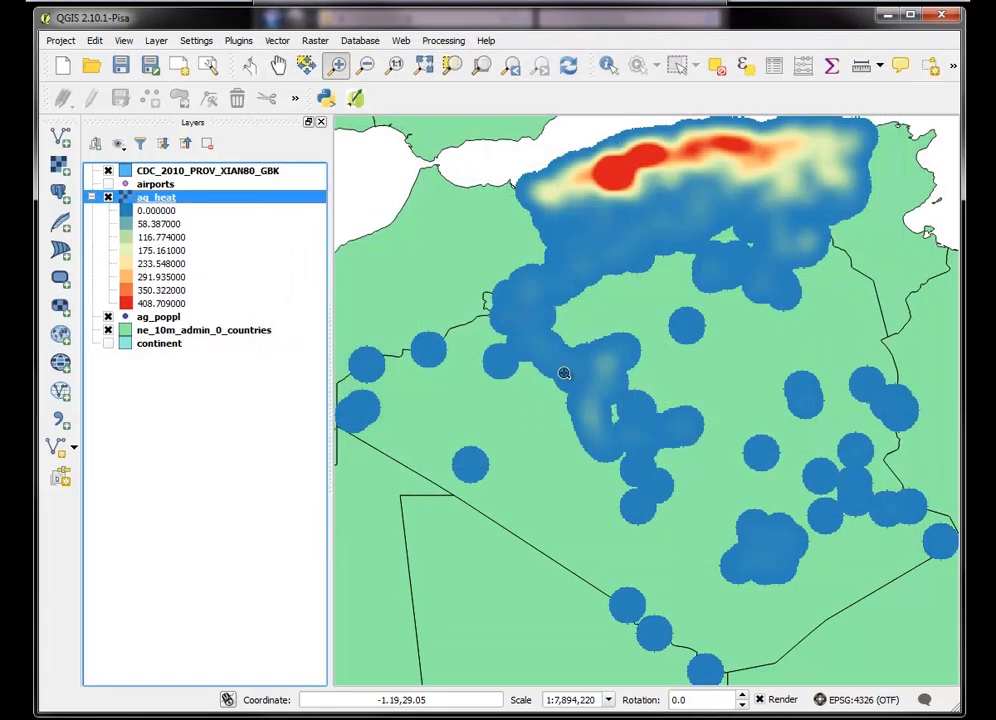
mouse_move(367, 207)
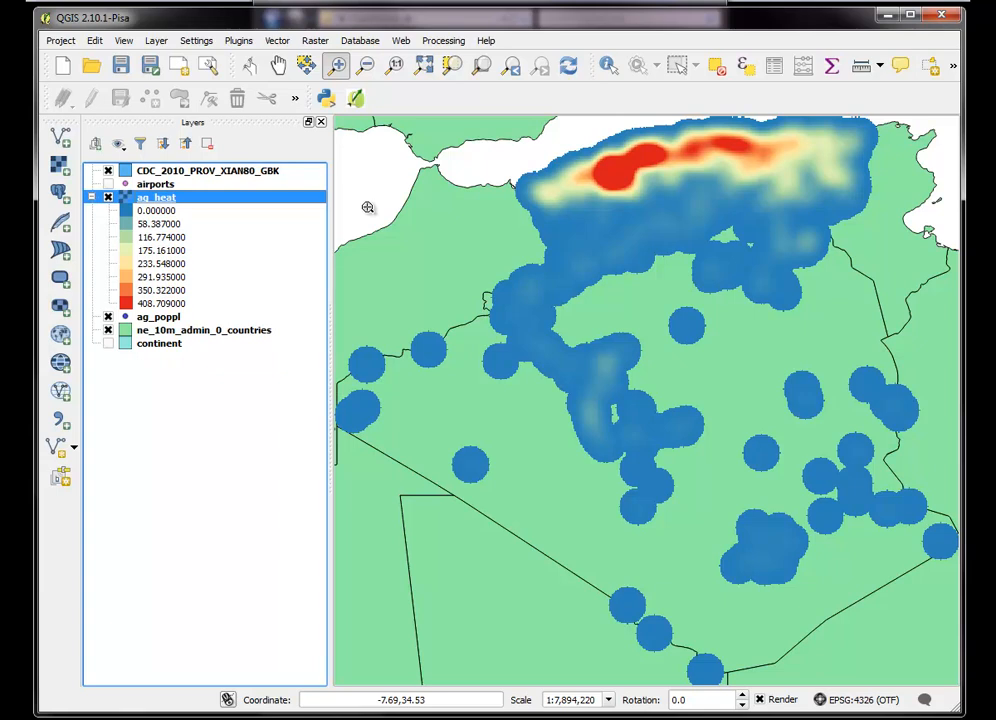